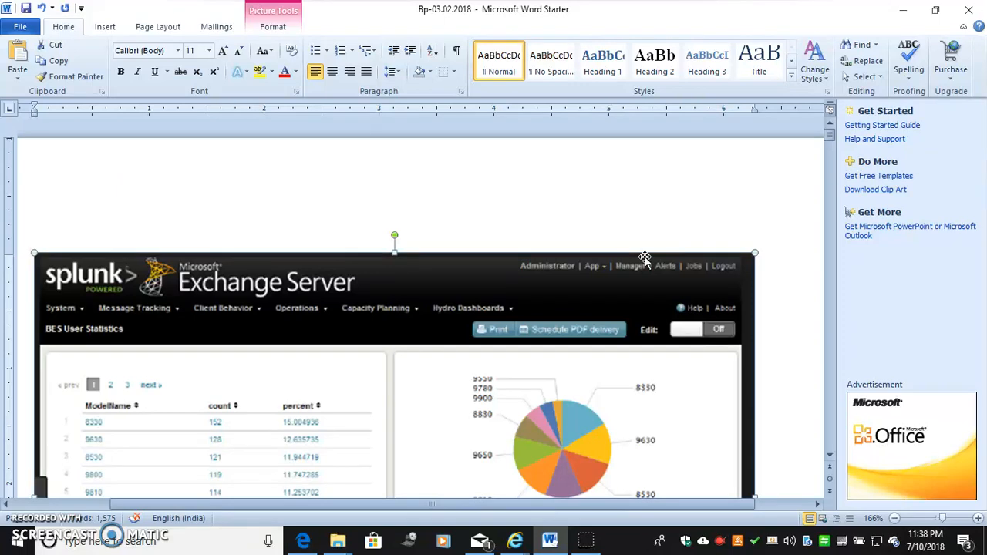
# - Type a 'Splunk in RPA' title below the screenshot, then clear it leaving a blank line
pyautogui.scroll(-3)
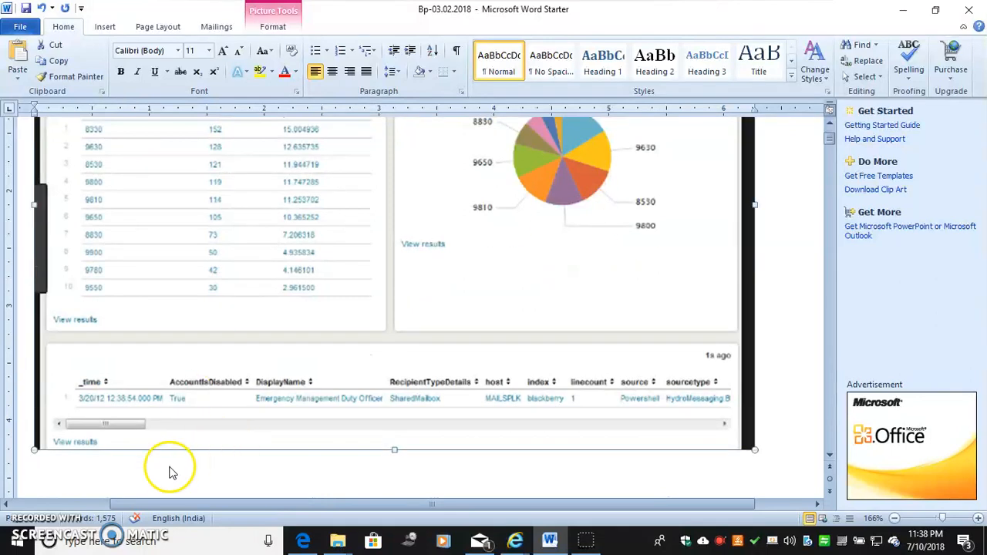
pyautogui.scroll(-3)
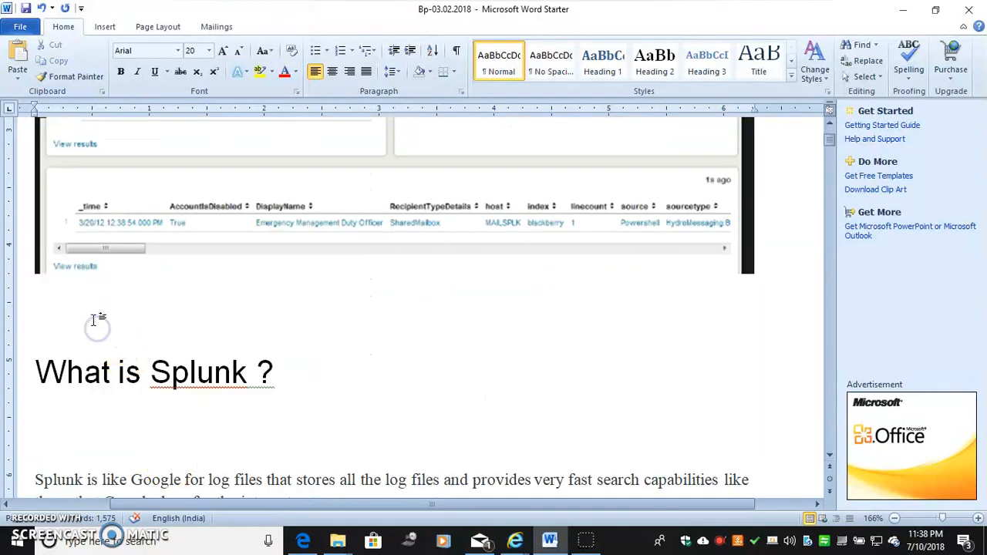
pyautogui.write('SP')
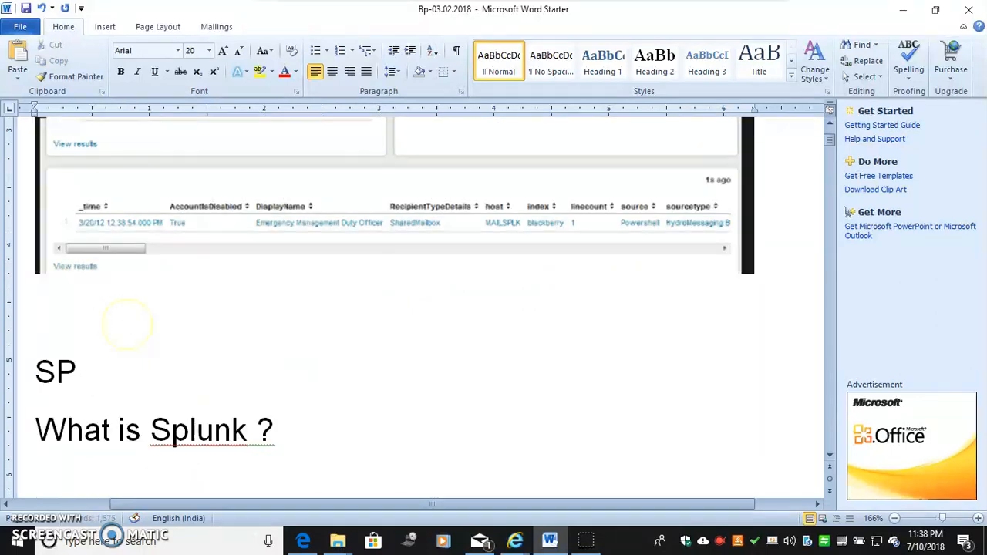
pyautogui.write('lunk in')
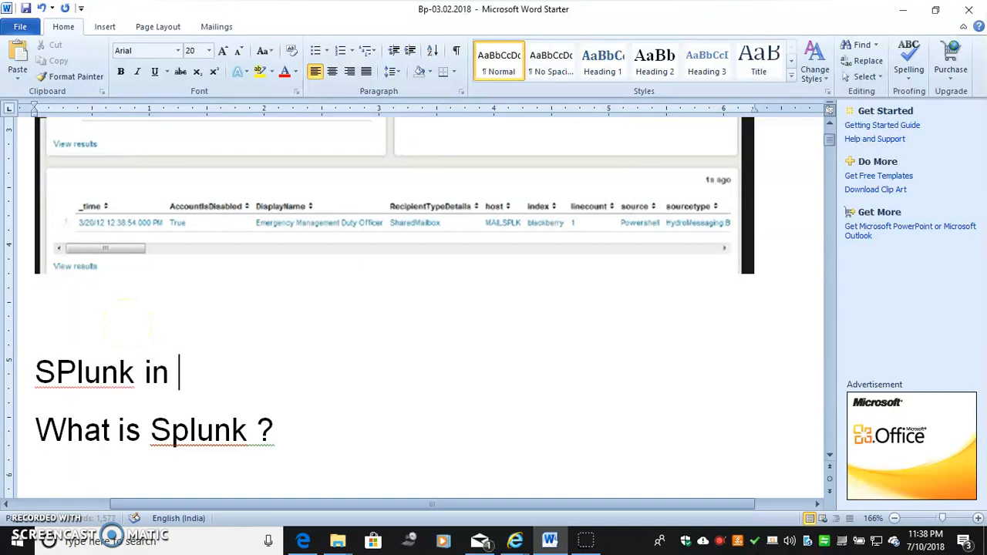
pyautogui.write('RPA')
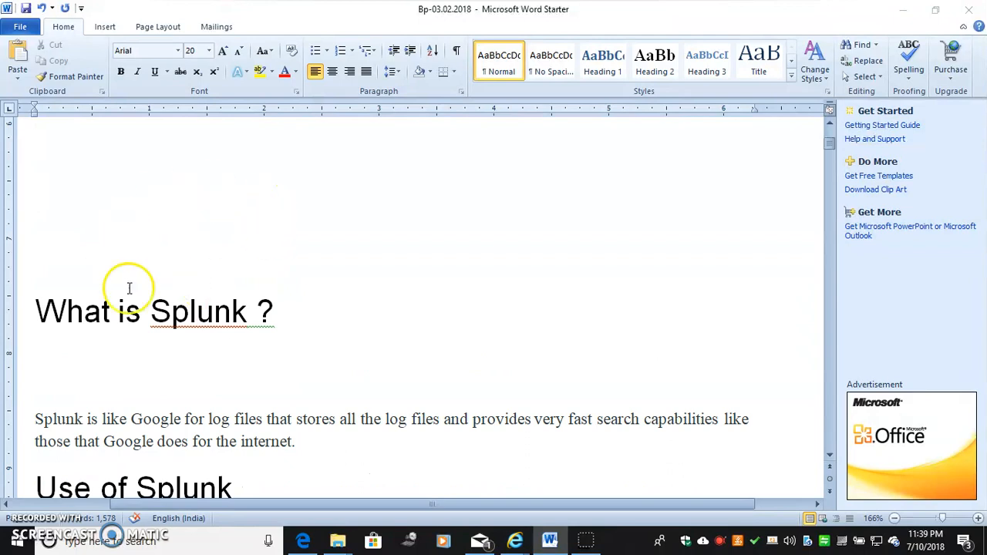
pyautogui.scroll(-3)
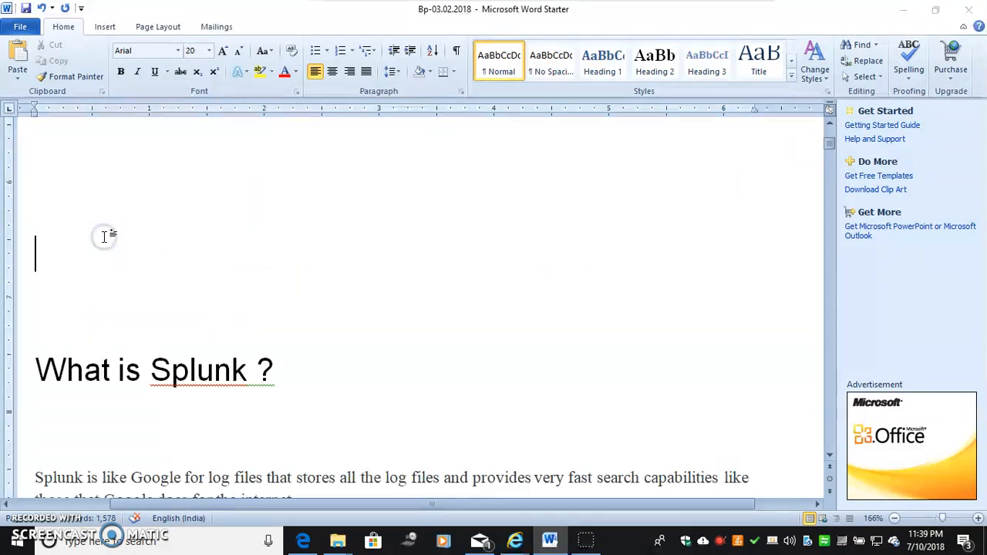
# - Write 'First Q:' then 'Why I need to know about splunk?' on the next line
pyautogui.write('Fir')
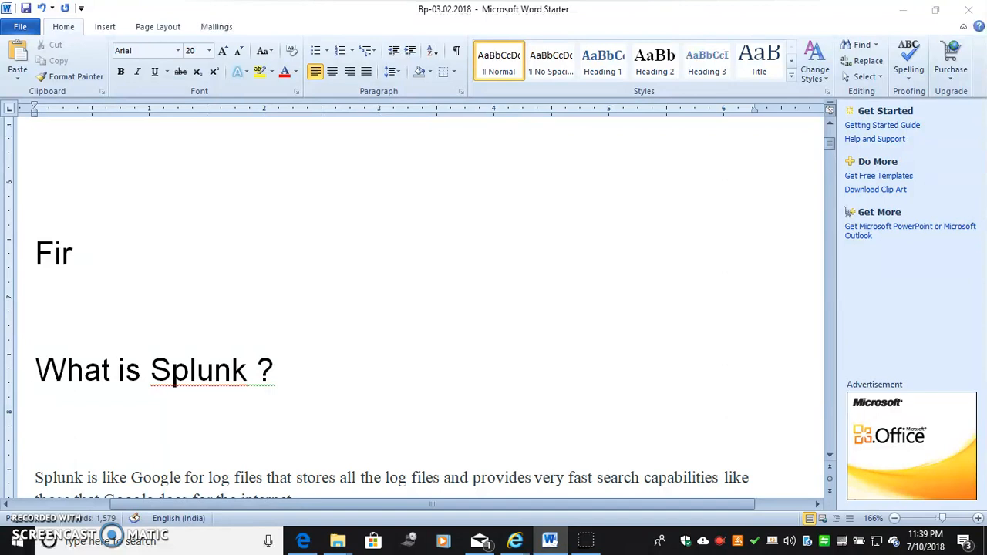
pyautogui.write('st Q:')
pyautogui.write('Wh')
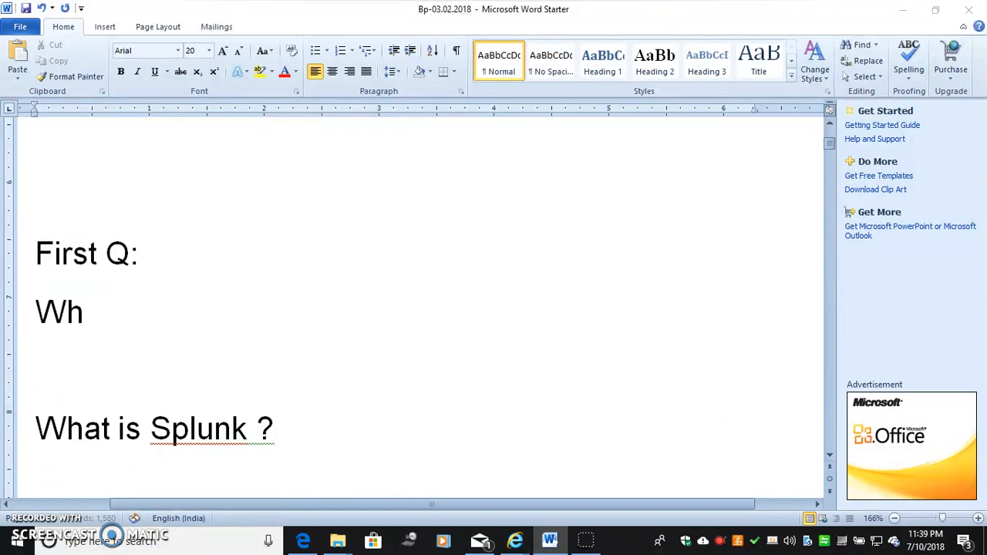
pyautogui.write('y I need to')
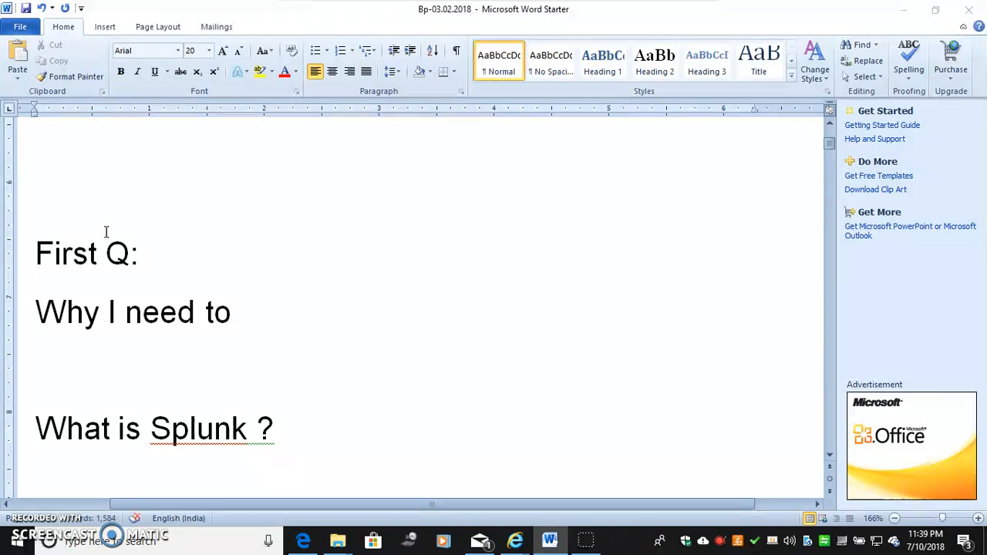
pyautogui.write('know about')
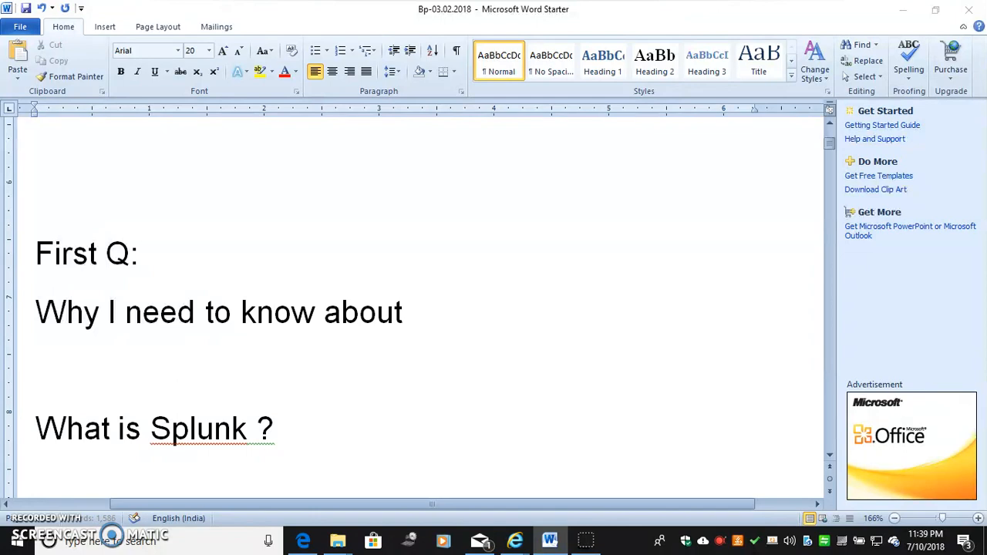
pyautogui.write('splunk?')
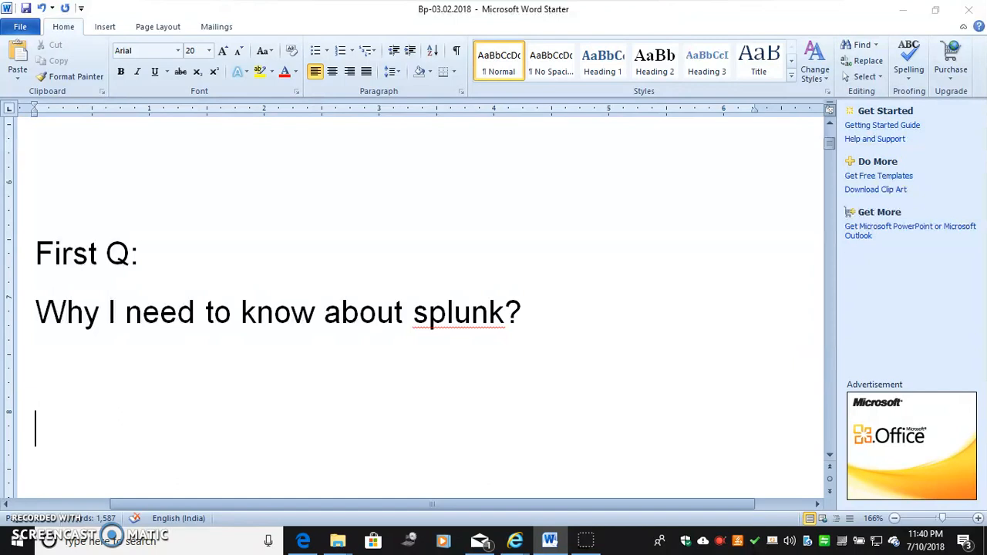
# - Write 'Project has 5 process .' and start a numbered list beneath it
pyautogui.write('pr')
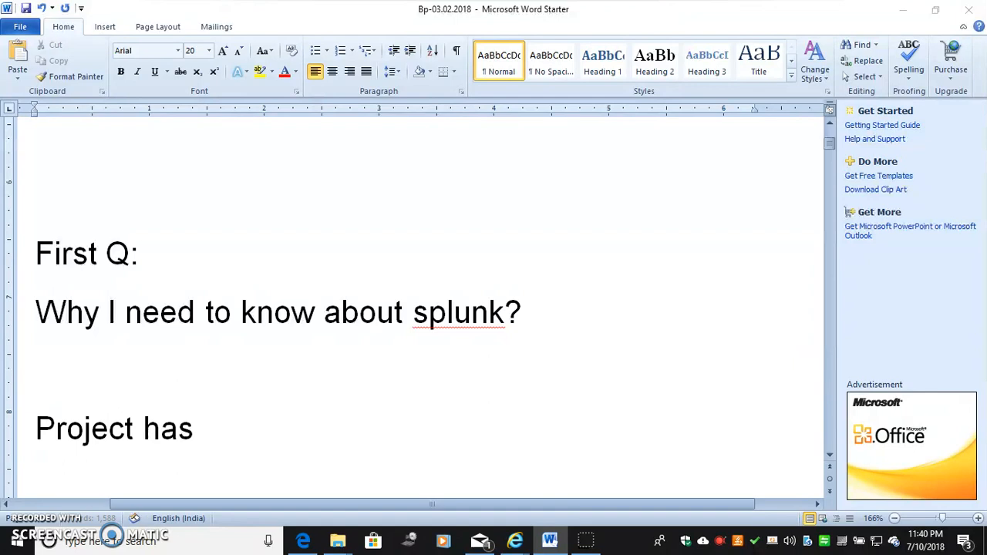
pyautogui.write('5 process .')
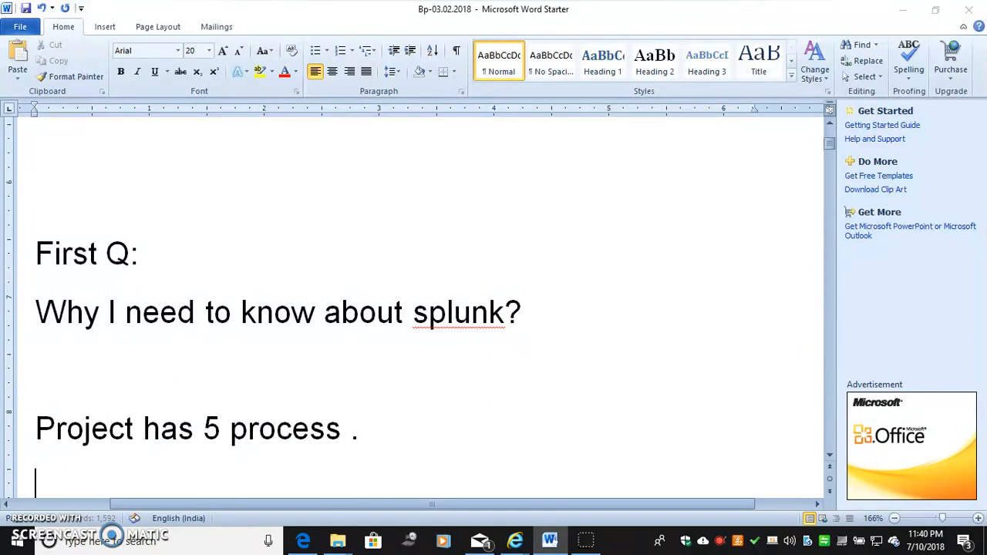
pyautogui.write('1')
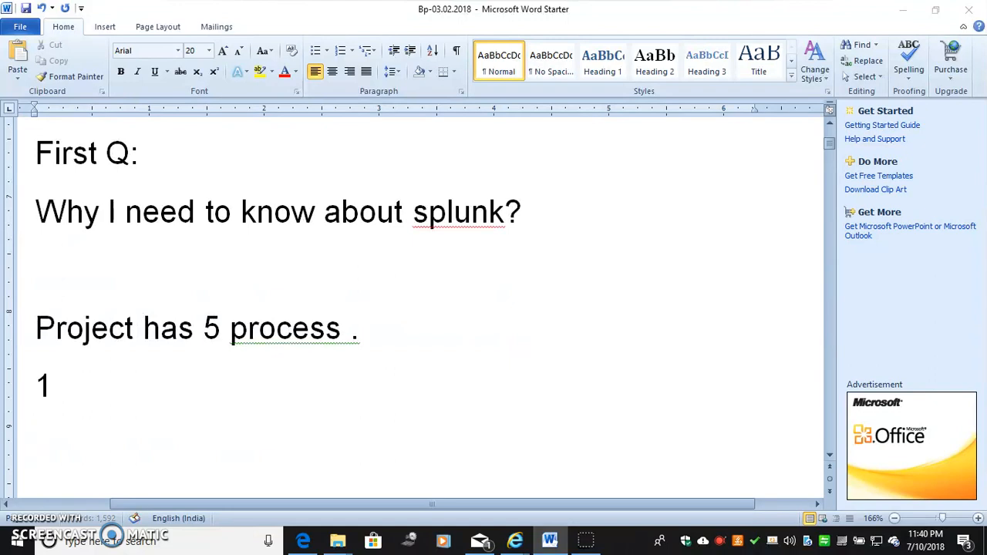
pyautogui.click(339, 49)
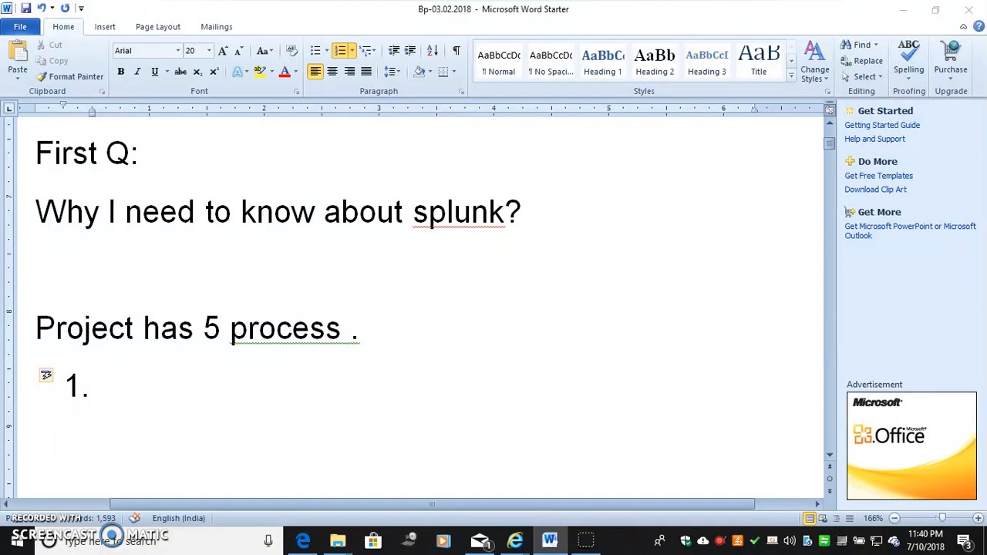
# - List 'Banking cheque book creation Automation process' and 'Data Analysis for user' as items 1 and 2
pyautogui.write('banking cheque')
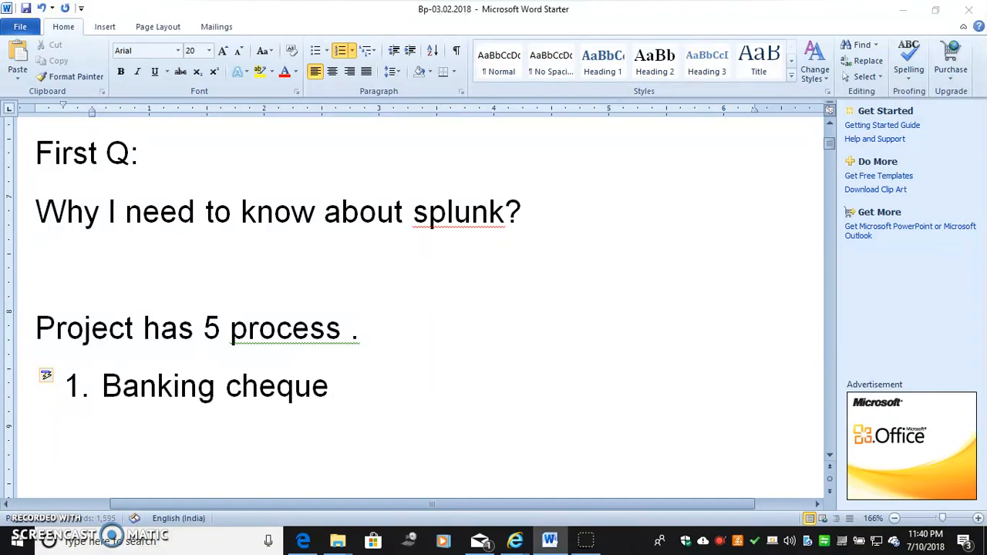
pyautogui.write('book')
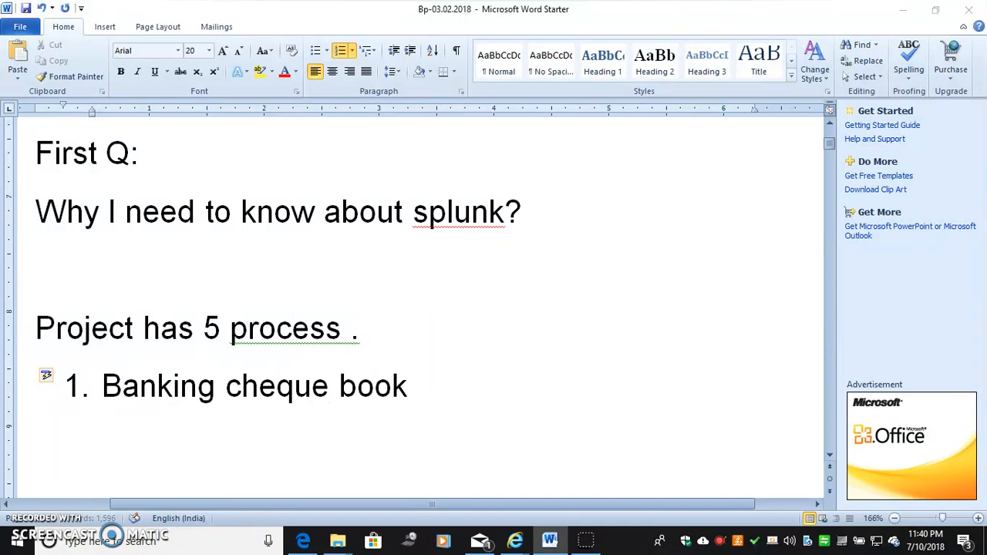
pyautogui.write('c')
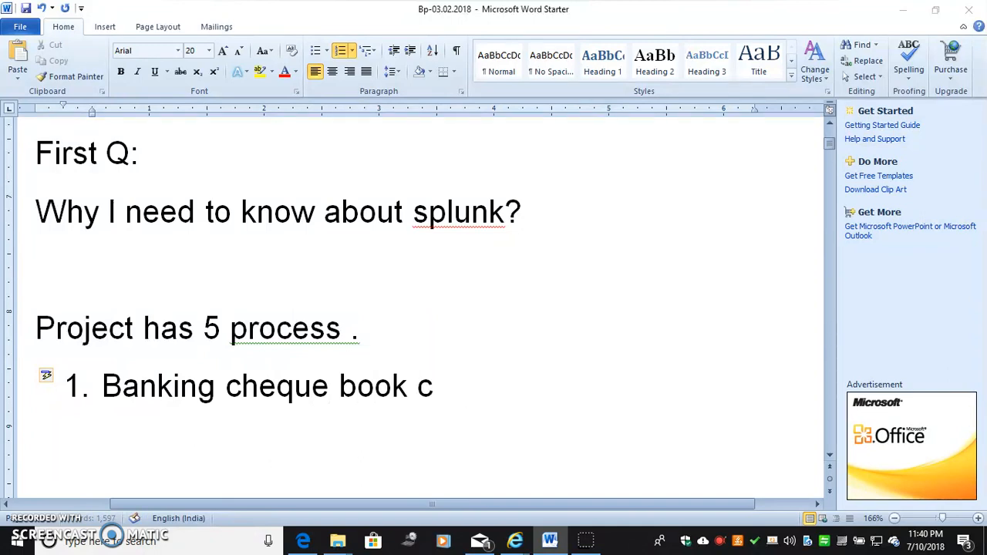
pyautogui.write('reation')
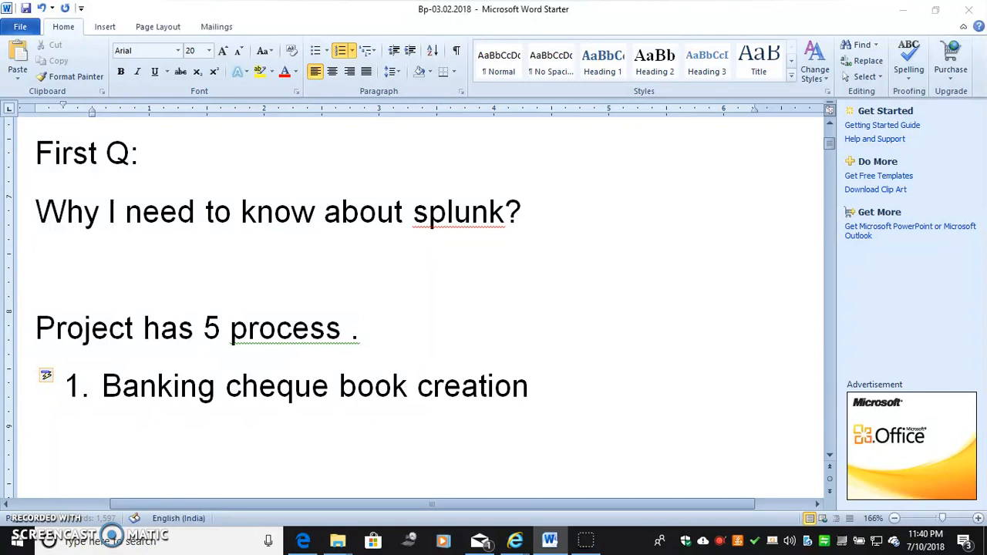
pyautogui.write('Automation')
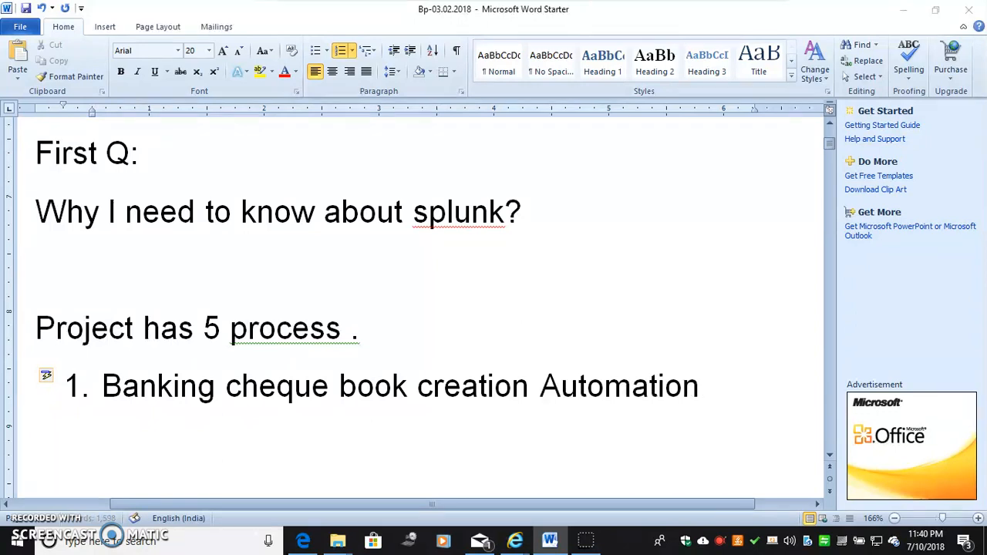
pyautogui.write('proc')
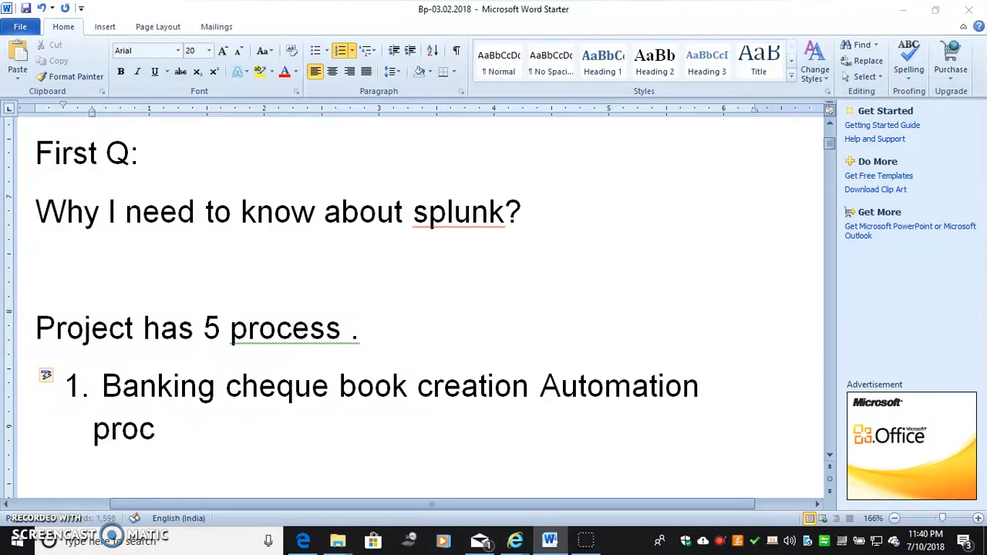
pyautogui.write('ess')
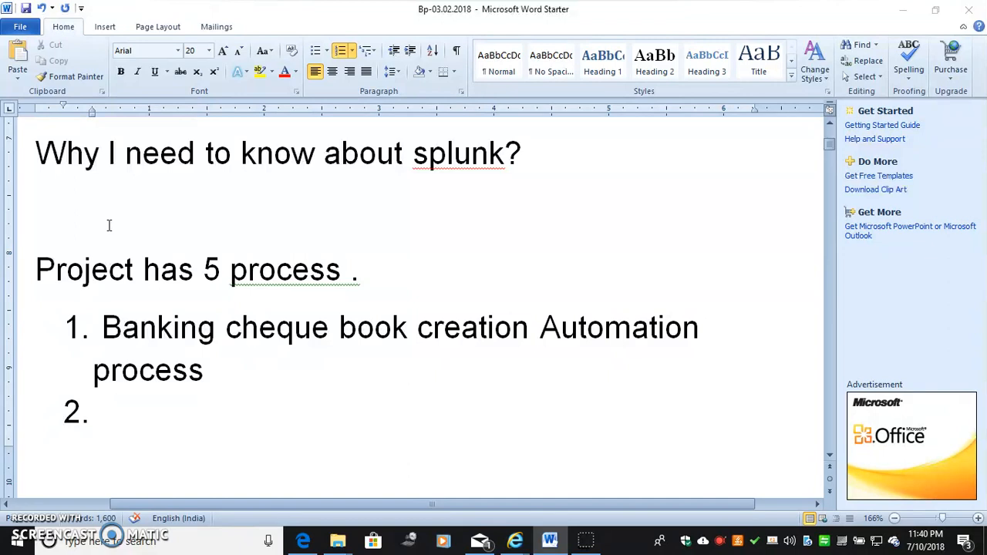
pyautogui.write('D')
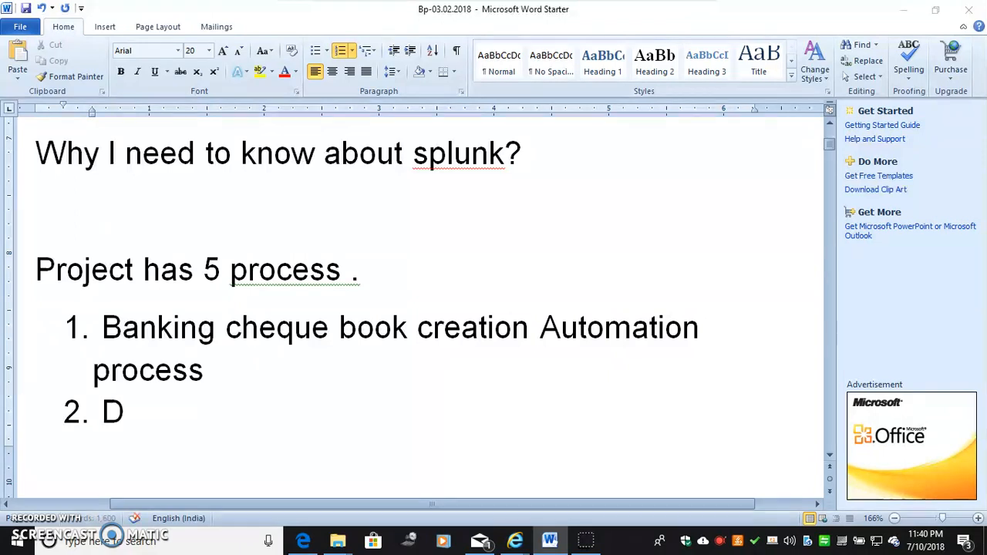
pyautogui.write('ata')
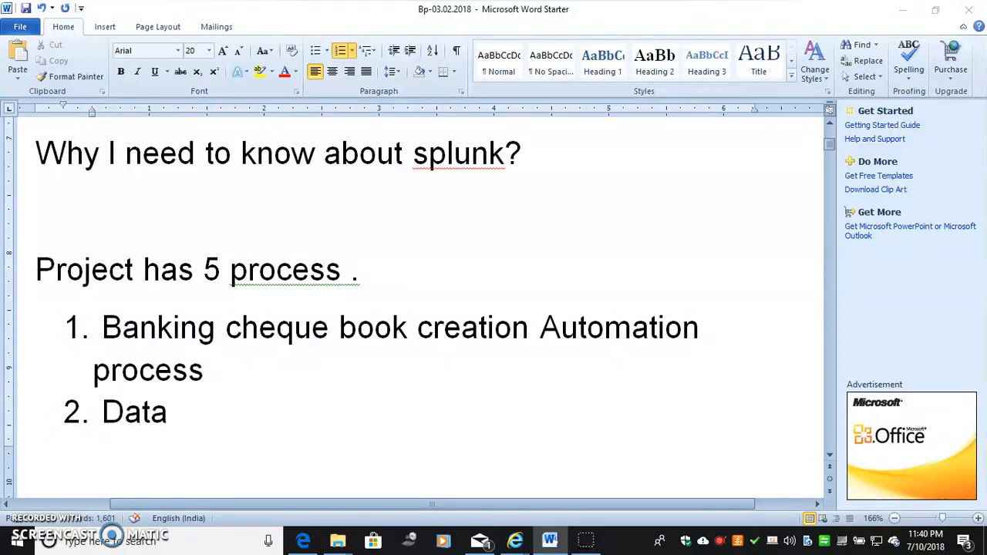
pyautogui.write('Analy')
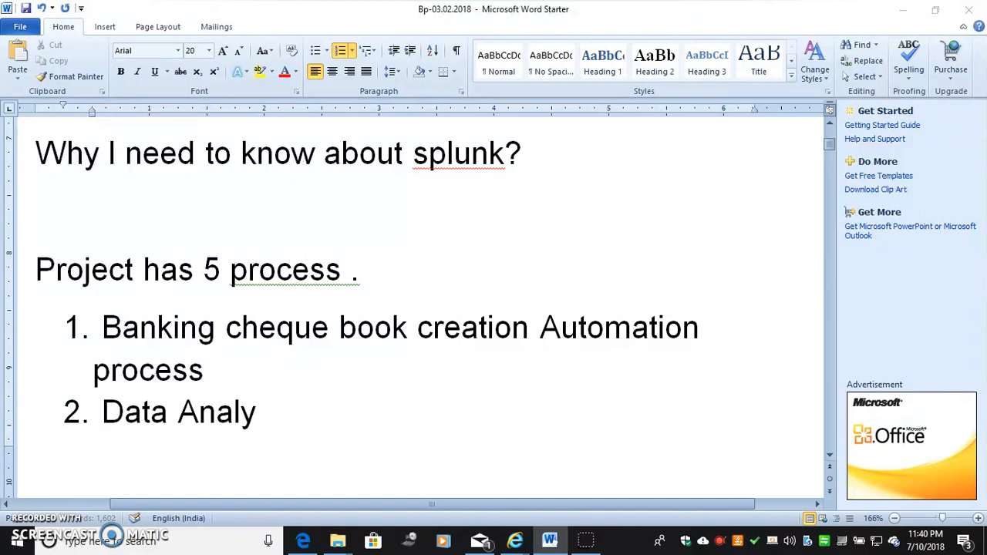
pyautogui.write('sis fo')
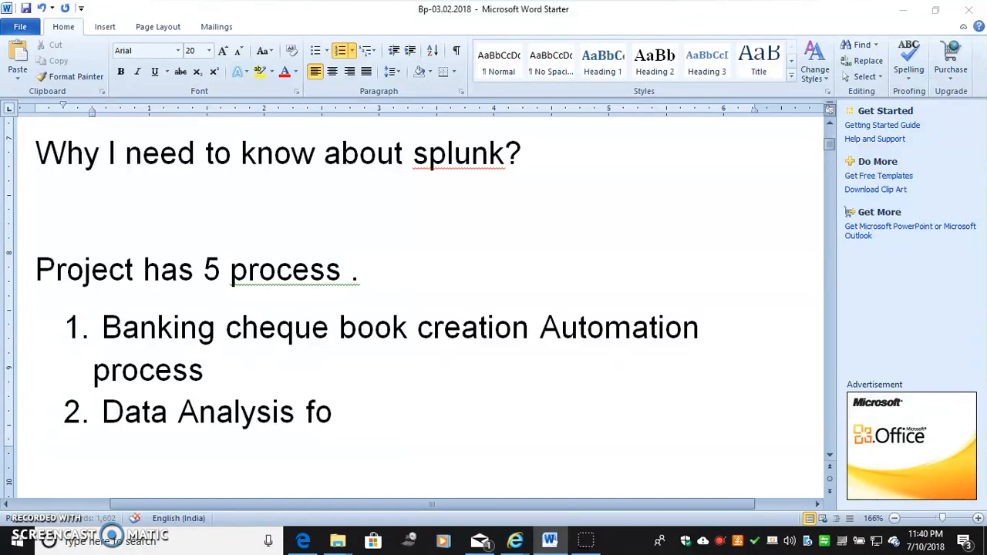
pyautogui.write('r user .')
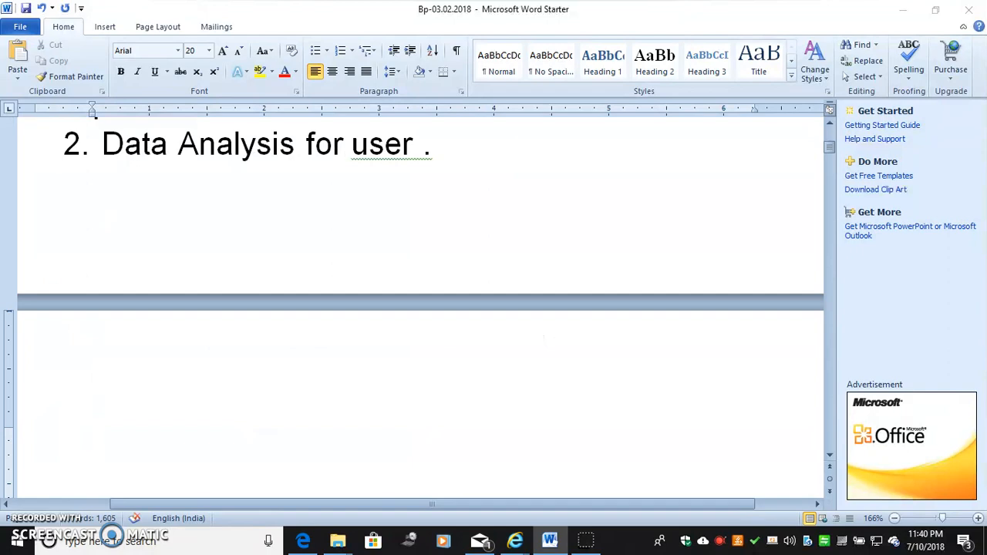
# - Write the Deployment note 'your part is completed' and the 30 or 40 days of warranty line
pyautogui.write('5 process .')
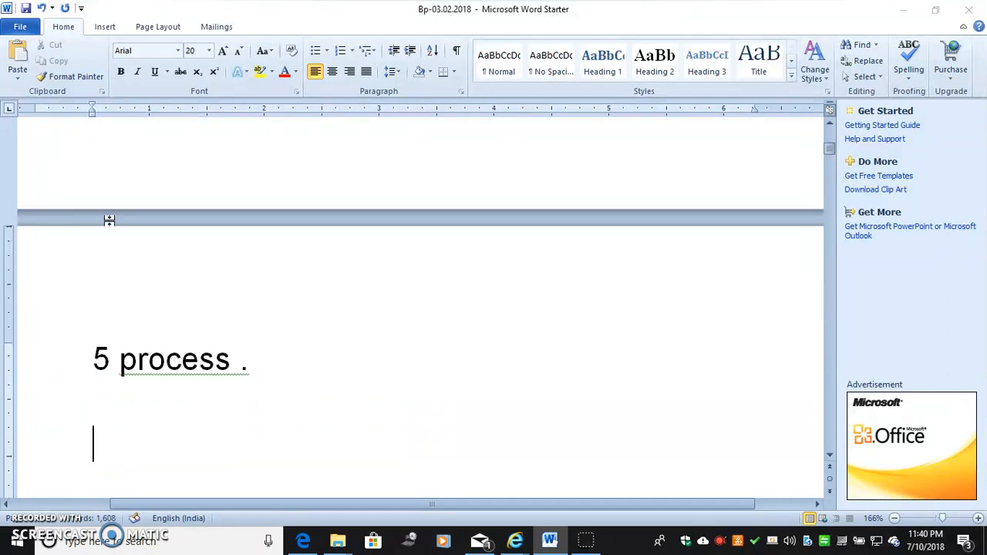
pyautogui.moveTo(109, 220)
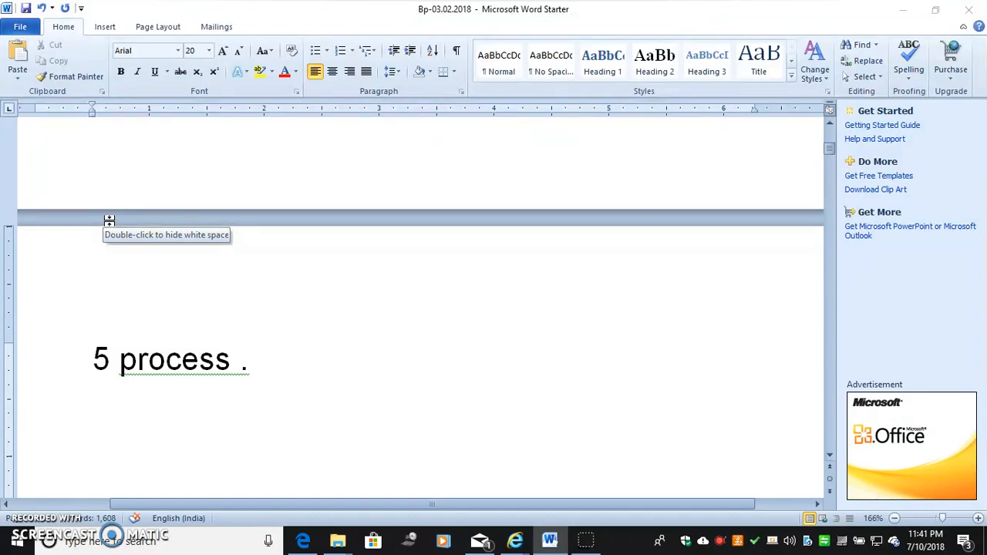
pyautogui.write('d')
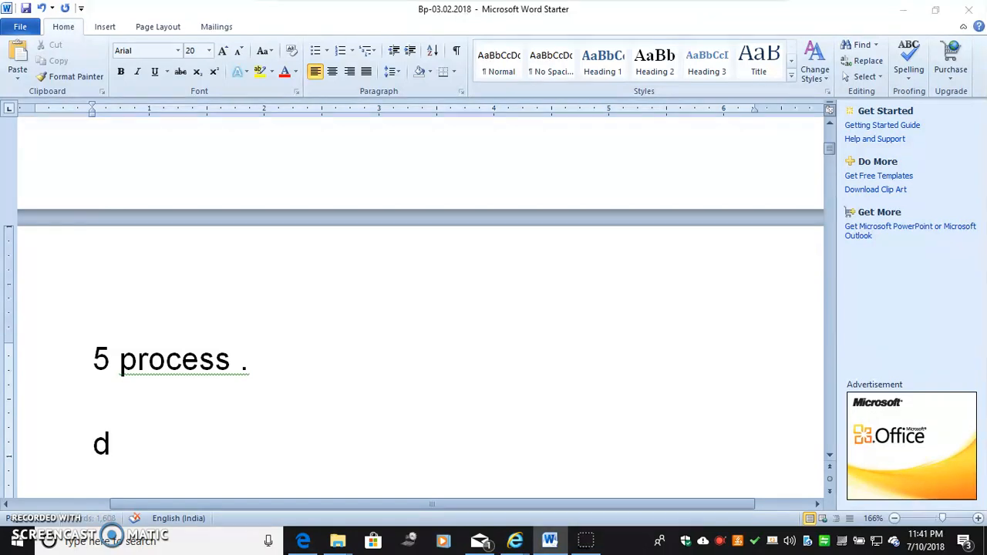
pyautogui.write('eployment')
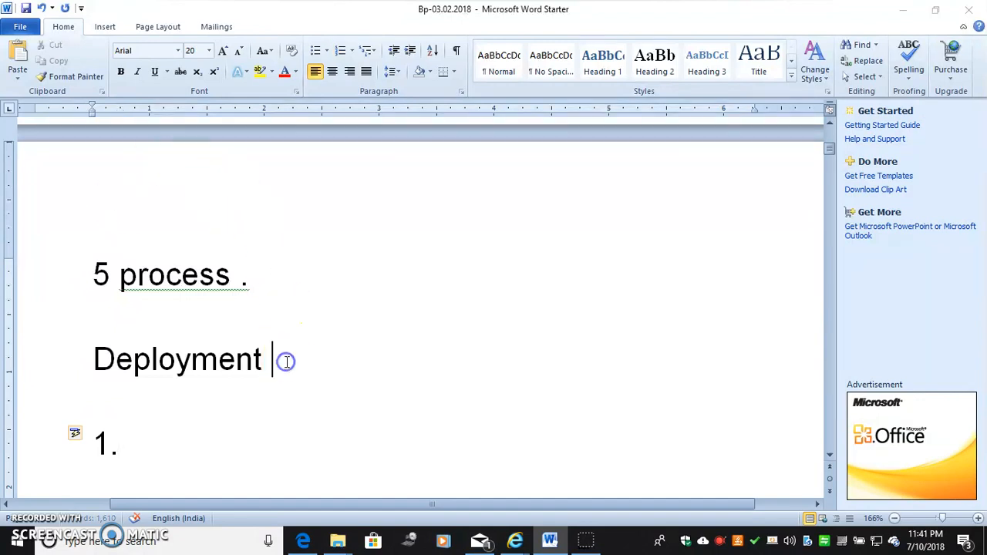
pyautogui.write('-')
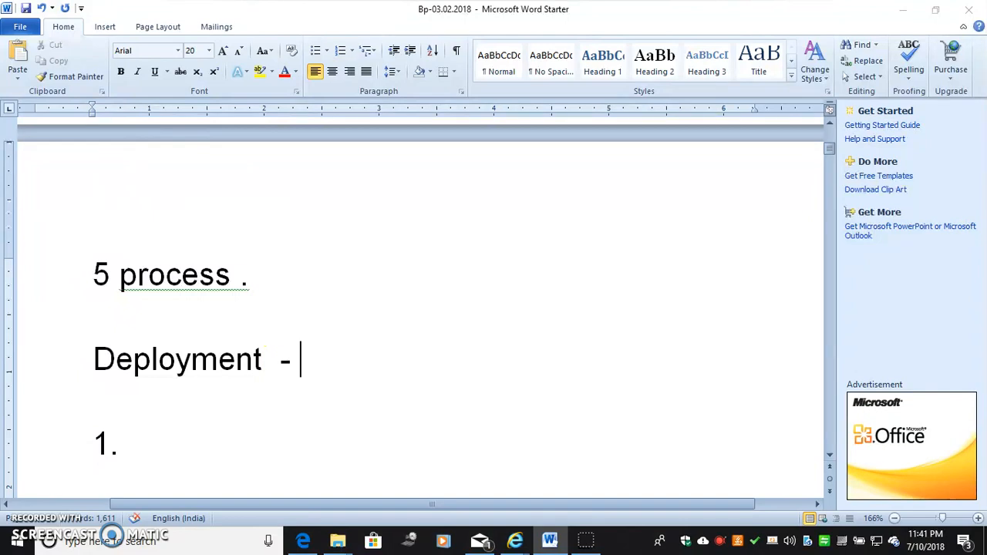
pyautogui.write('your par')
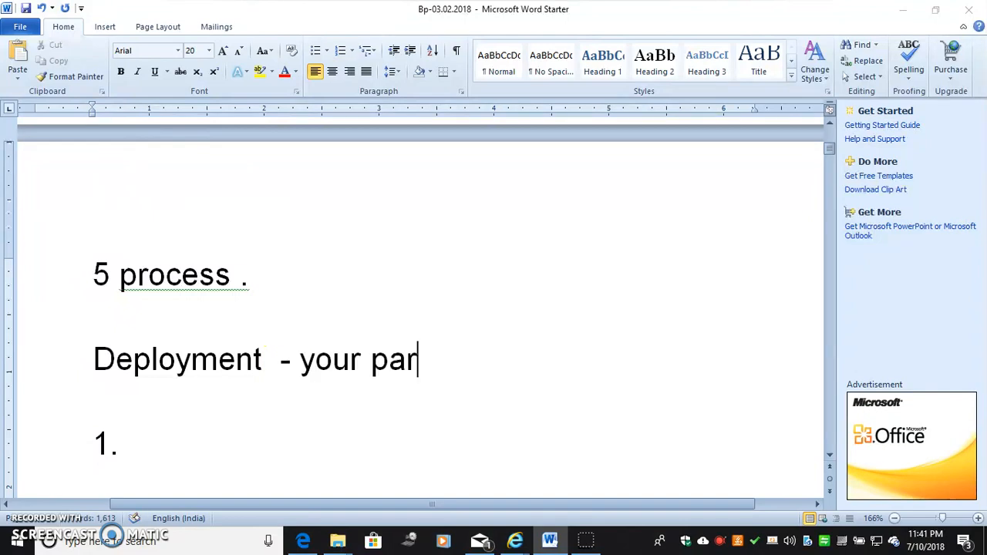
pyautogui.write('t is comple')
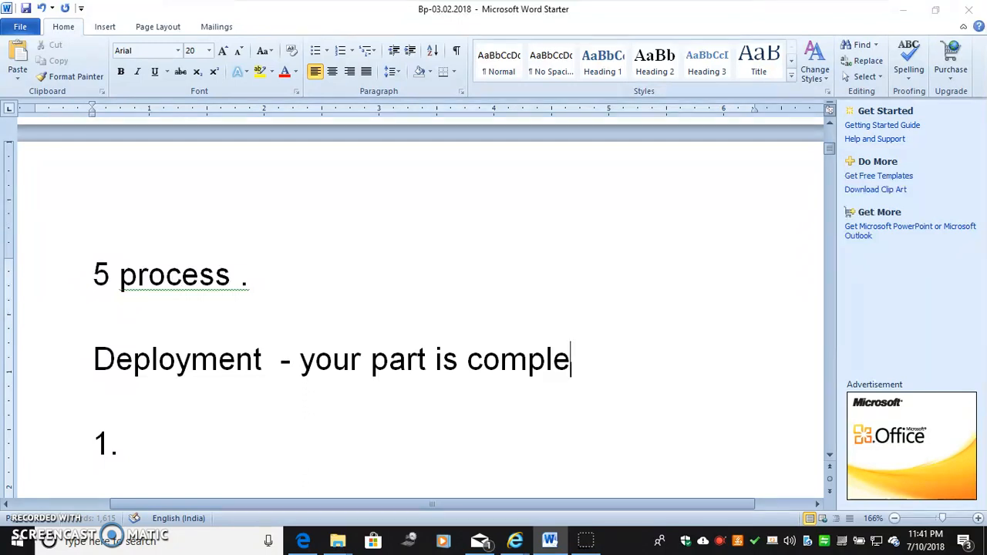
pyautogui.write('ted .')
pyautogui.write('1')
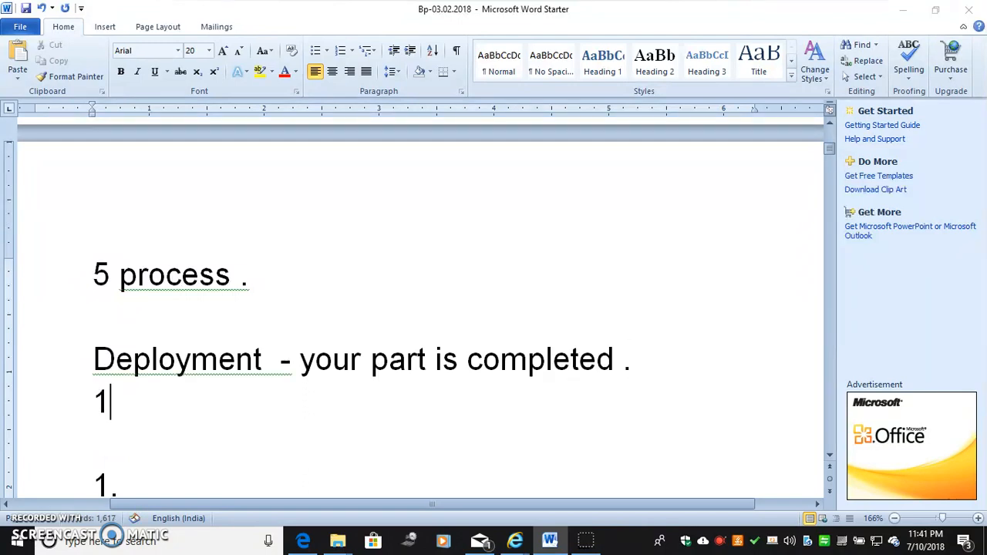
pyautogui.press('backspace')
pyautogui.write('30 or 40 days')
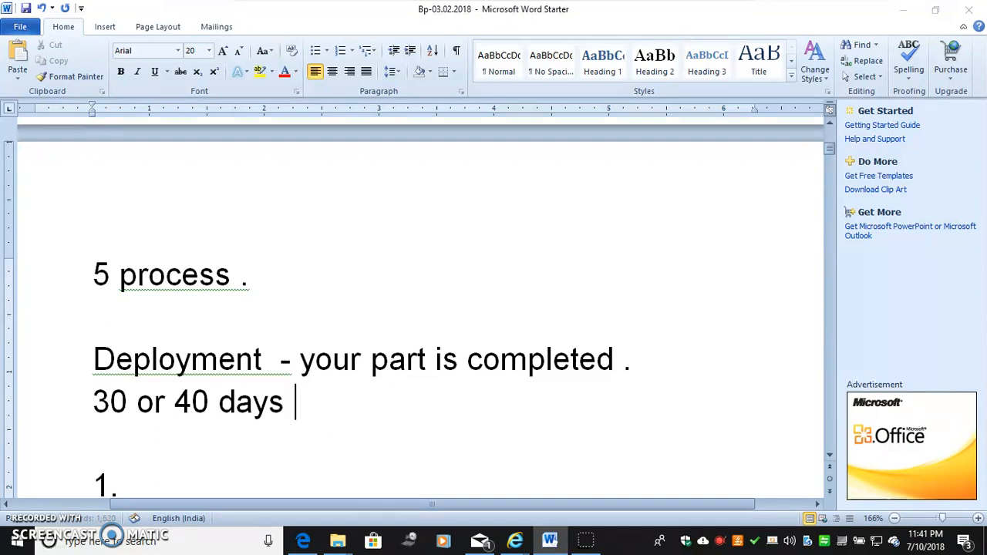
pyautogui.write('of warran')
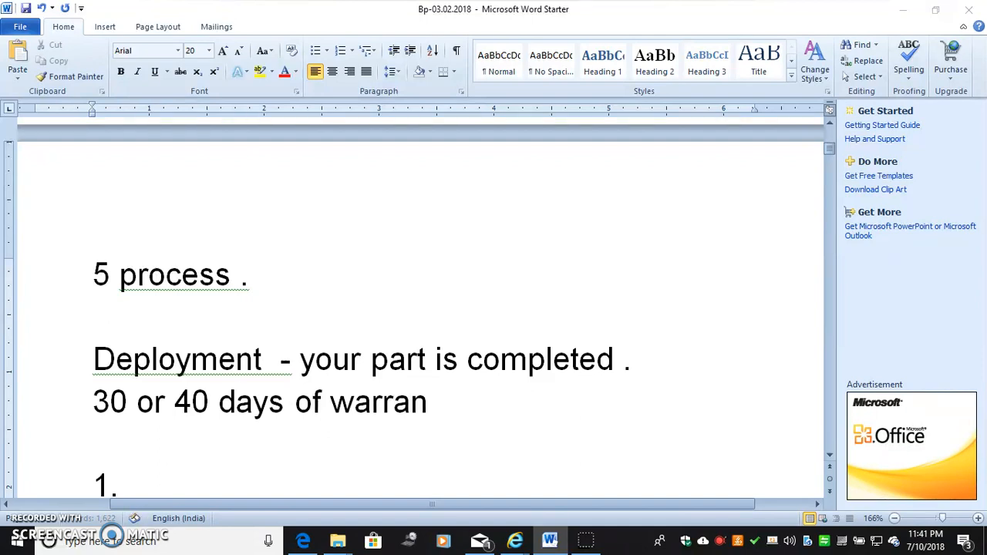
pyautogui.write('ty')
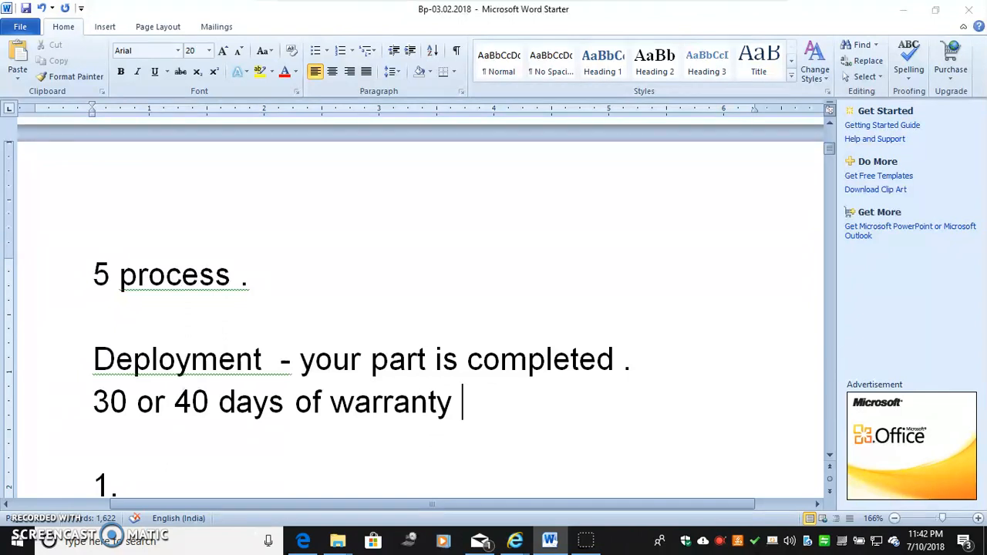
# - Add 'How client will take over the bot?' and point '1 first bot – it's having'
pyautogui.write('How')
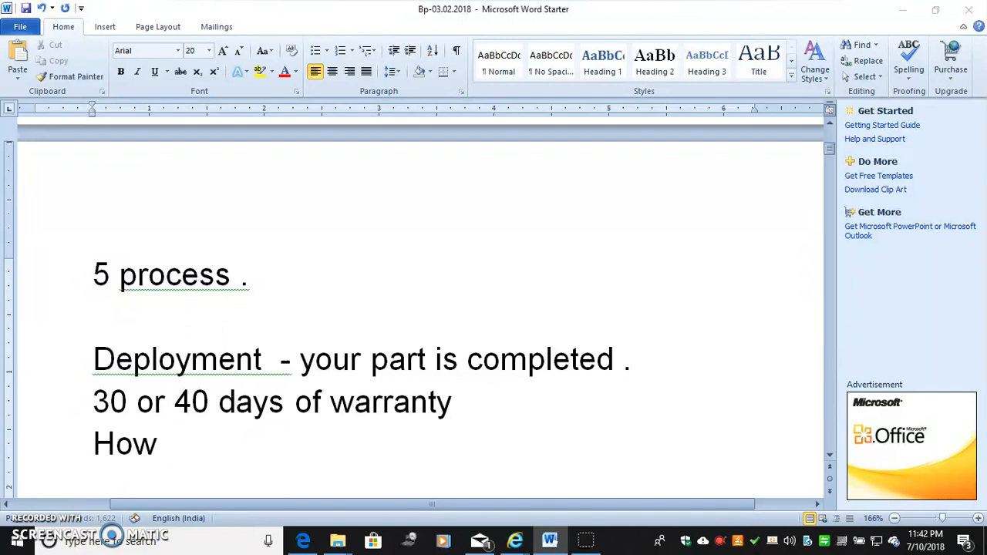
pyautogui.write('client will')
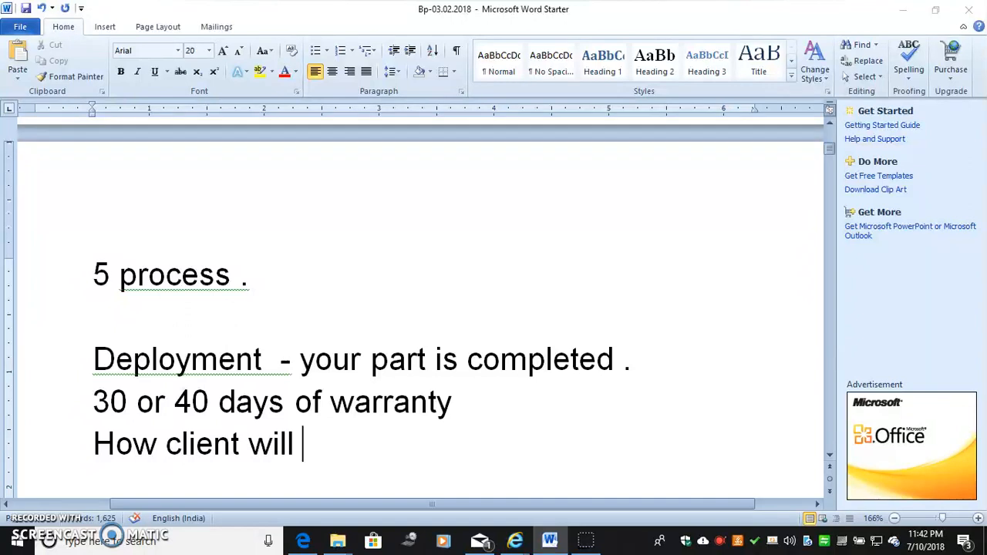
pyautogui.write('take ove')
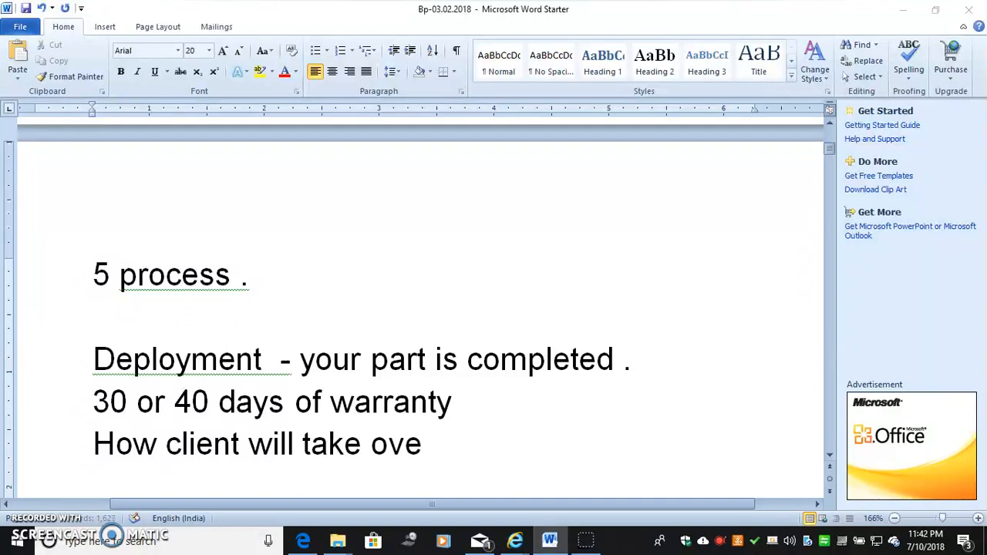
pyautogui.write('r')
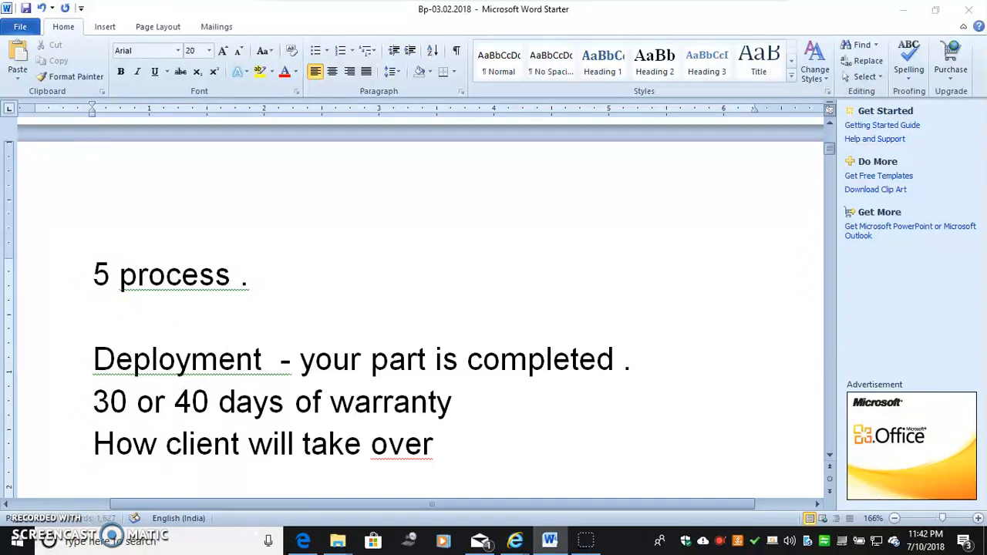
pyautogui.write('the bot')
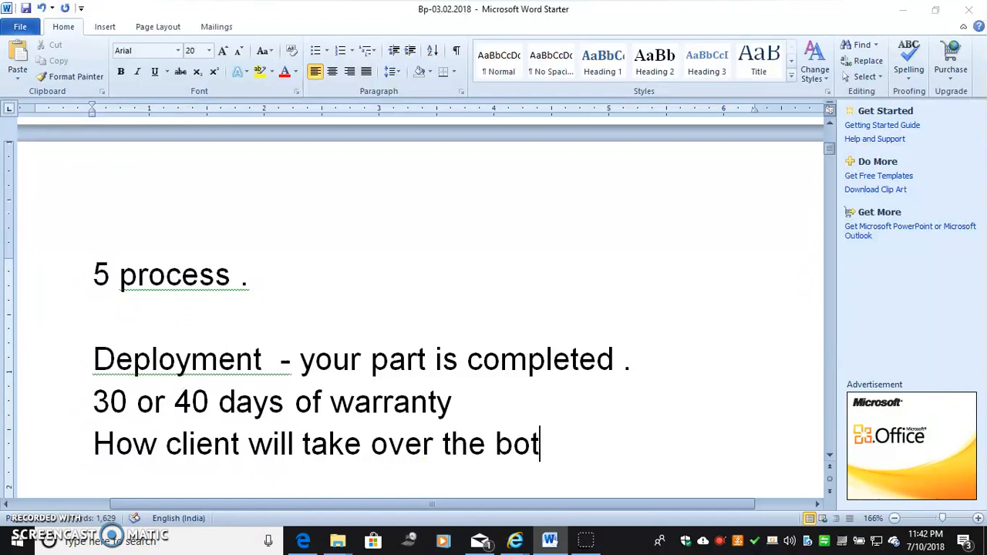
pyautogui.write('?')
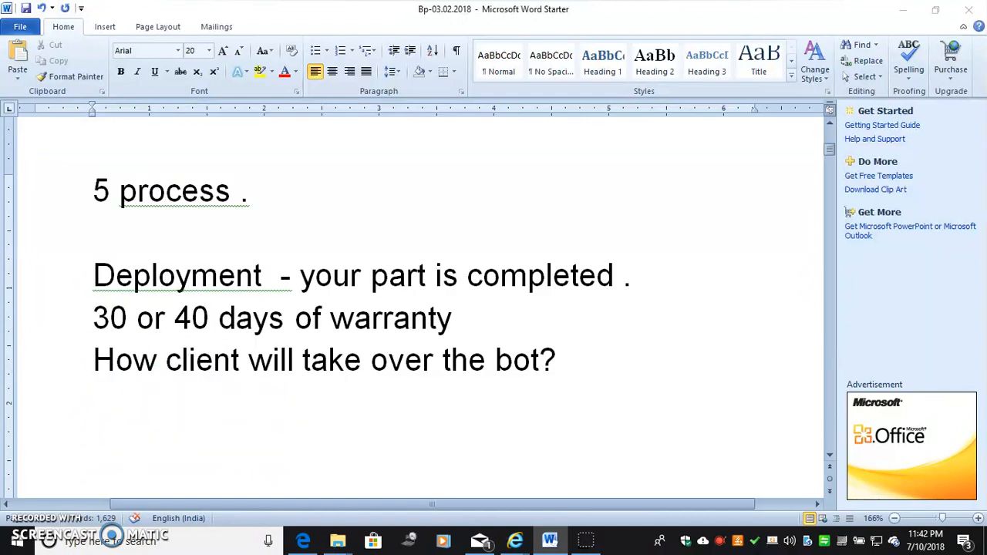
pyautogui.write('1')
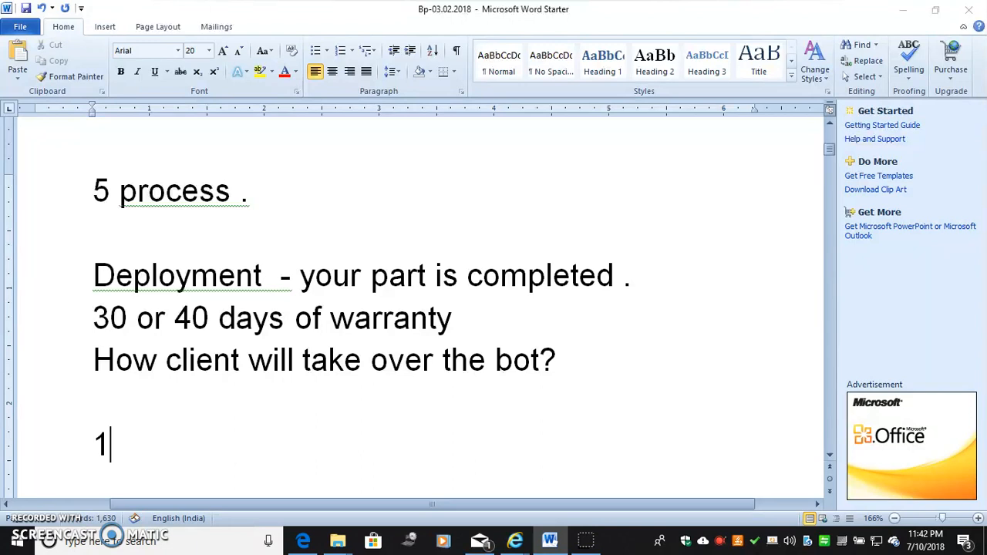
pyautogui.write('first')
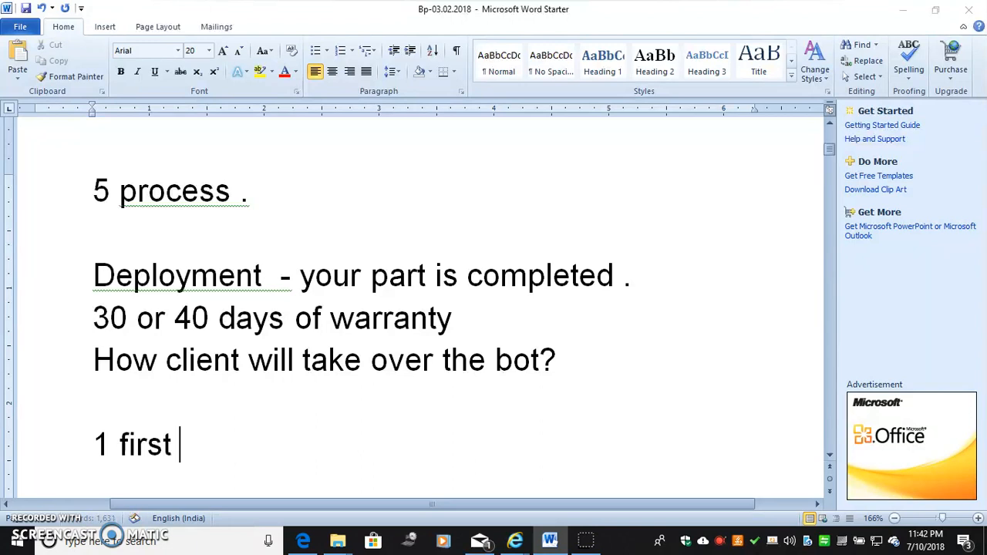
pyautogui.write('bot -')
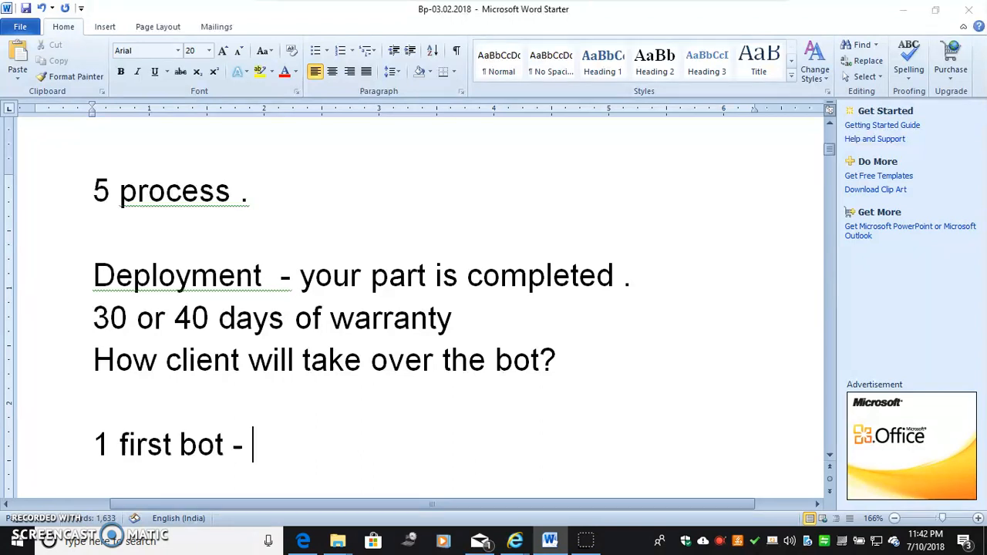
pyautogui.write("it's")
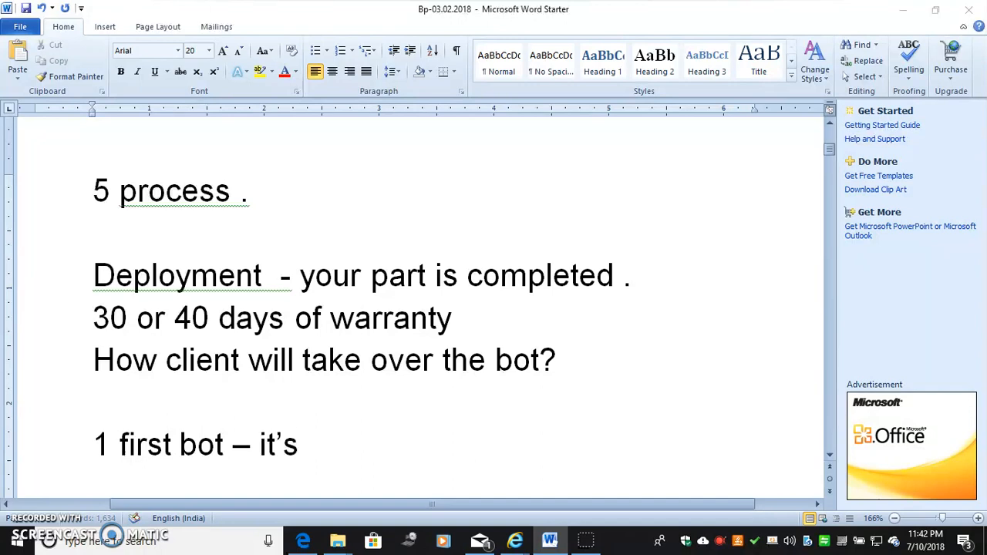
pyautogui.write('having')
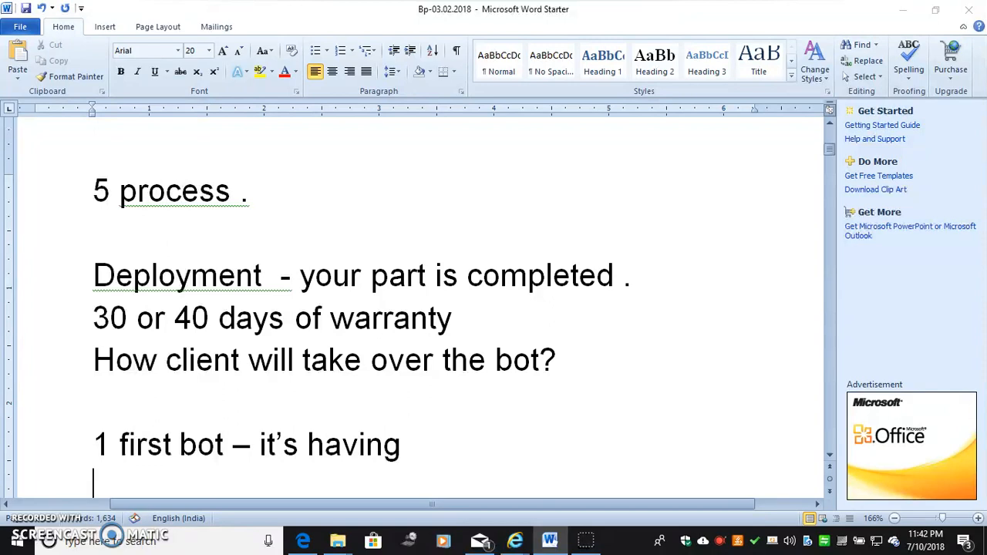
# - Write '2 bot is running –it -70 mor150 –bot sent' and begin item 3 with 'It'
pyautogui.write('2')
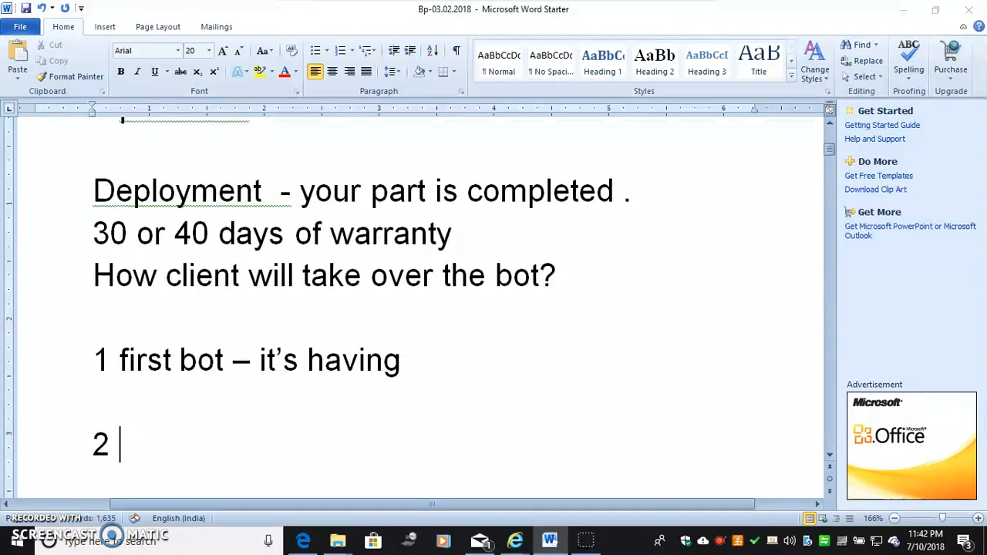
pyautogui.write('bot is r')
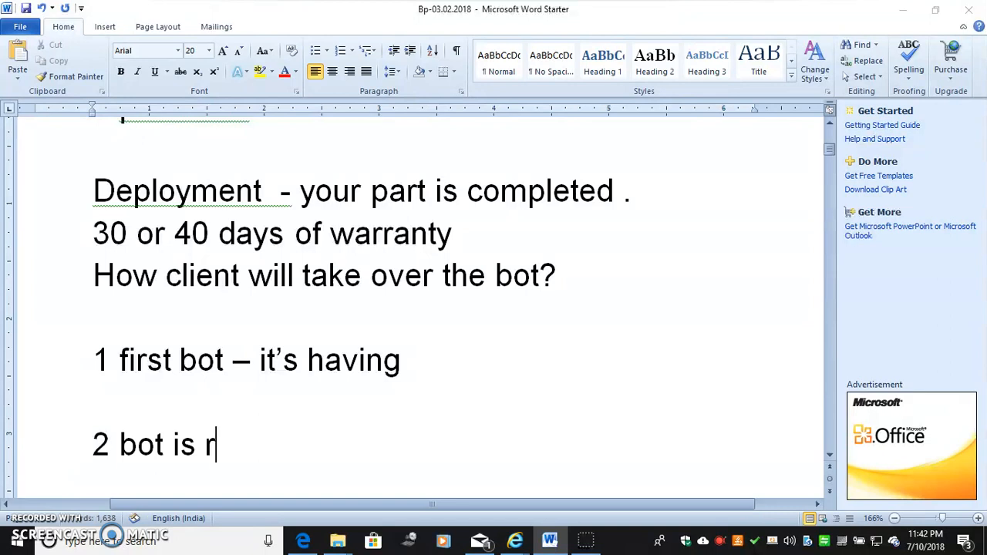
pyautogui.write('unni')
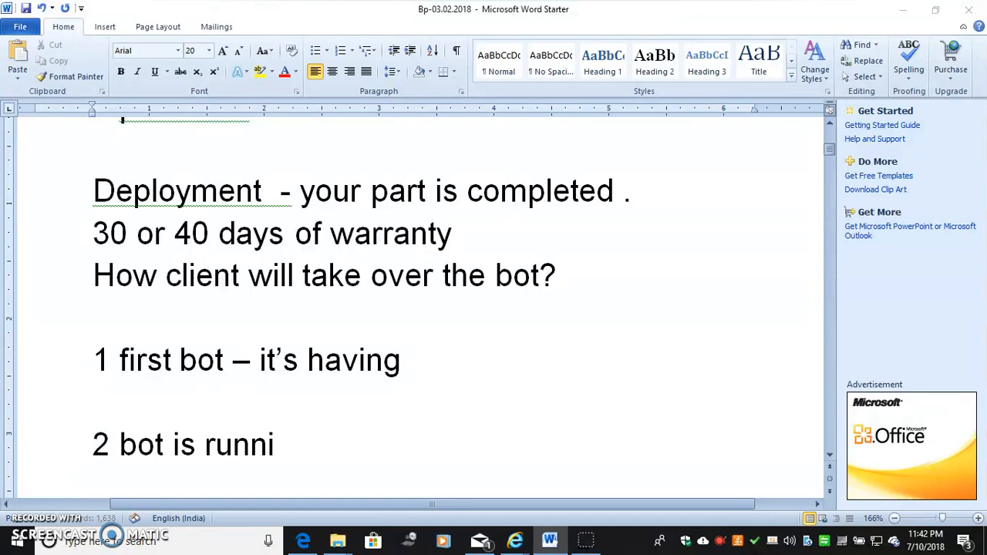
pyautogui.write('ng –it')
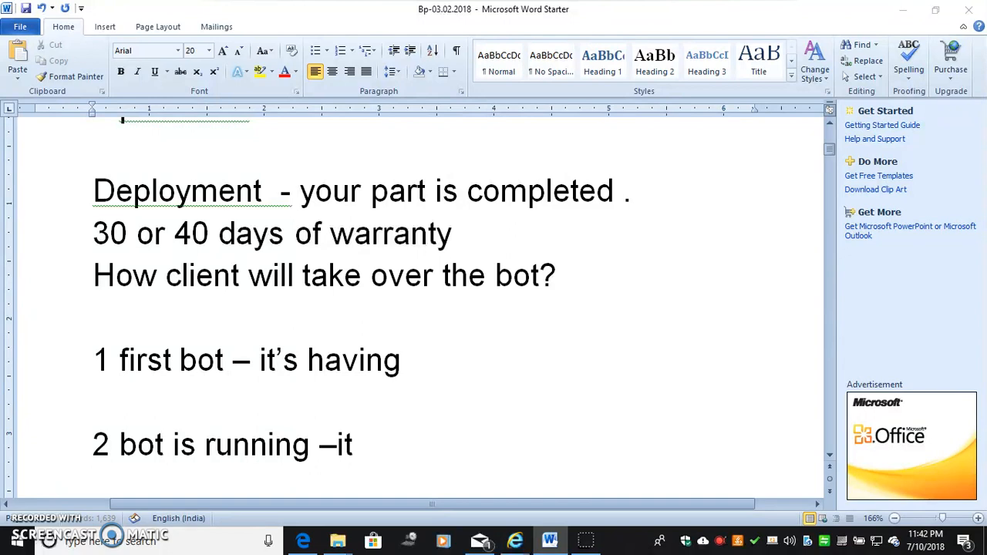
pyautogui.write('-')
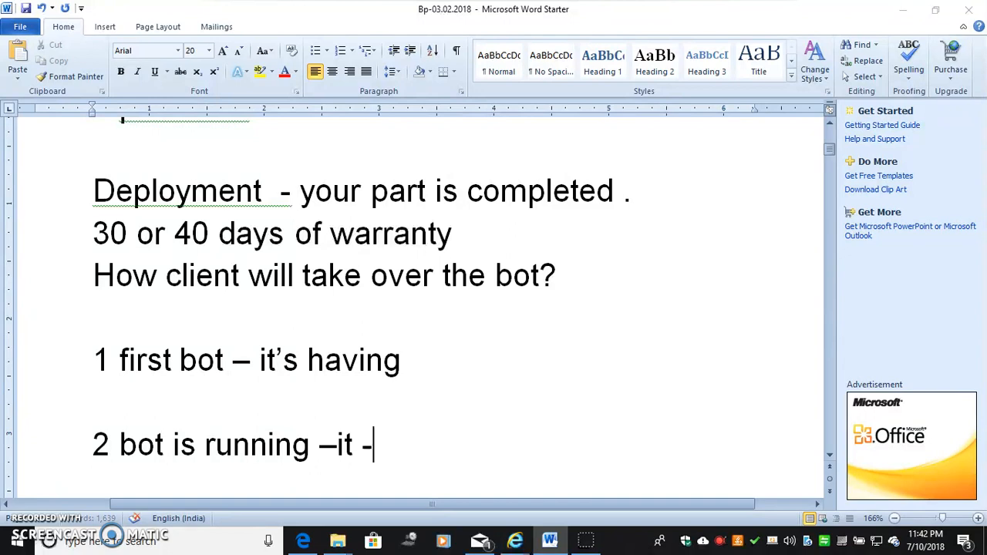
pyautogui.write('70')
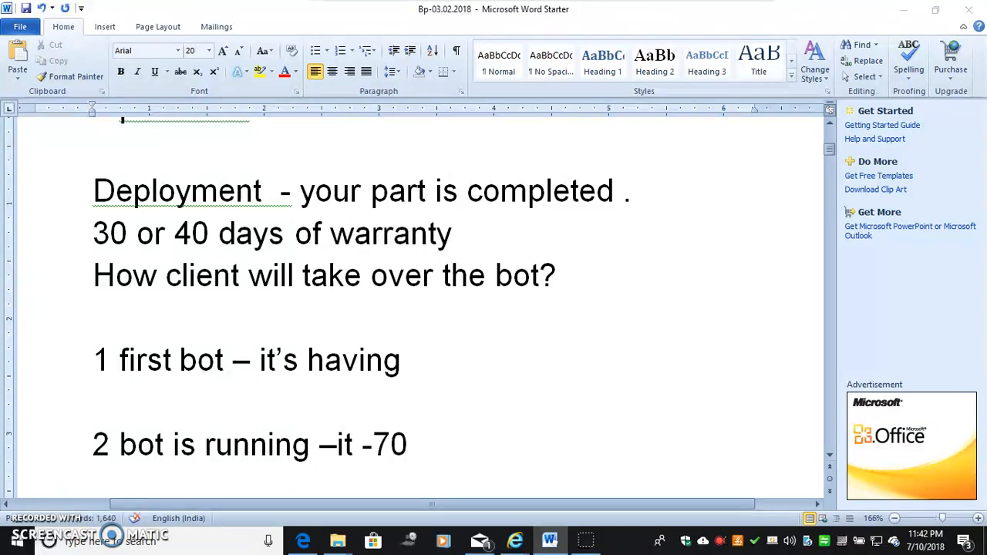
pyautogui.write('mor')
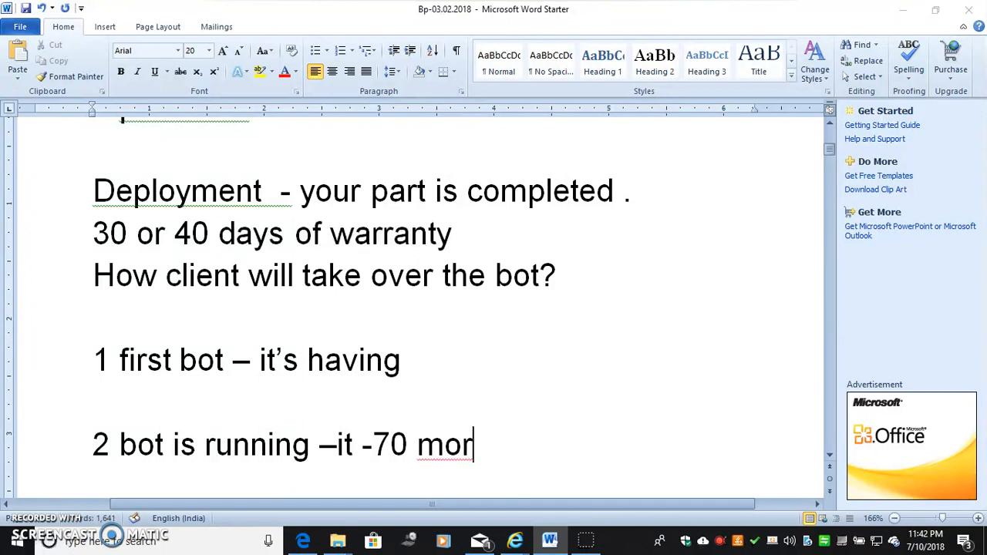
pyautogui.write('150')
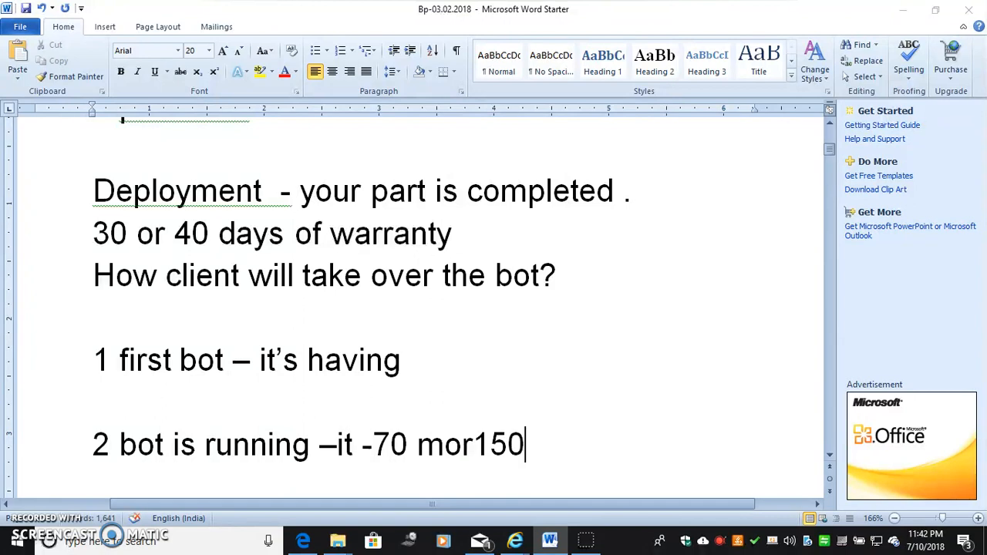
pyautogui.write('-b')
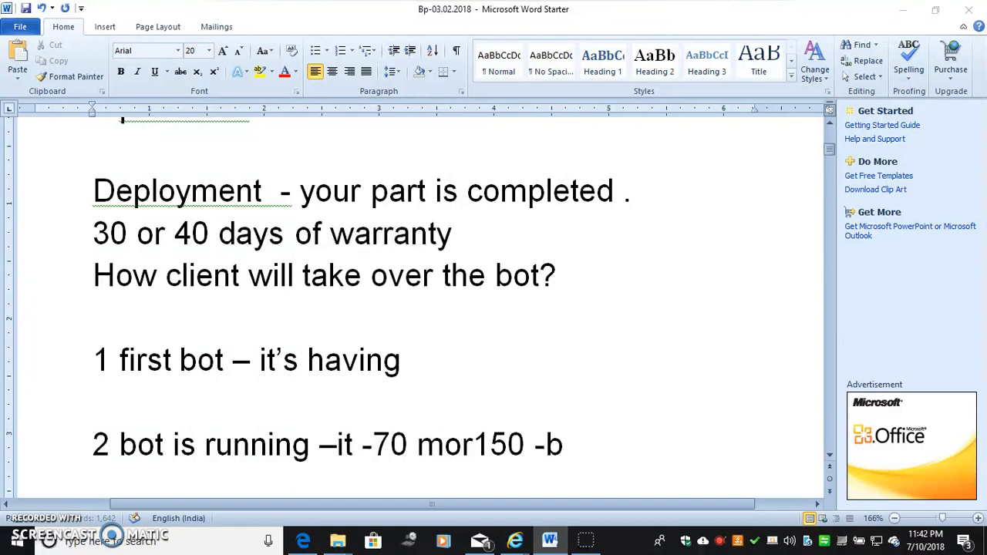
pyautogui.write('bot sen')
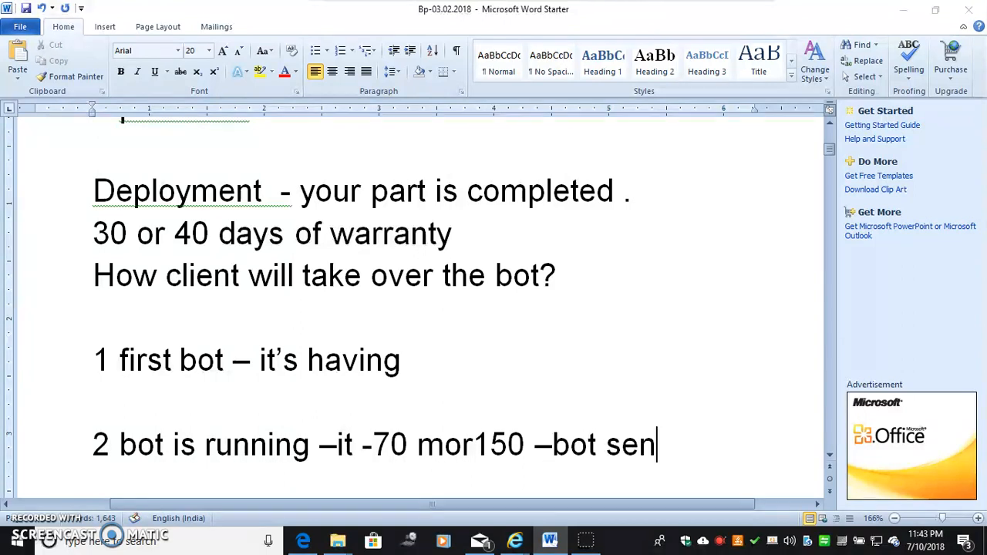
pyautogui.write('t')
pyautogui.write('3.')
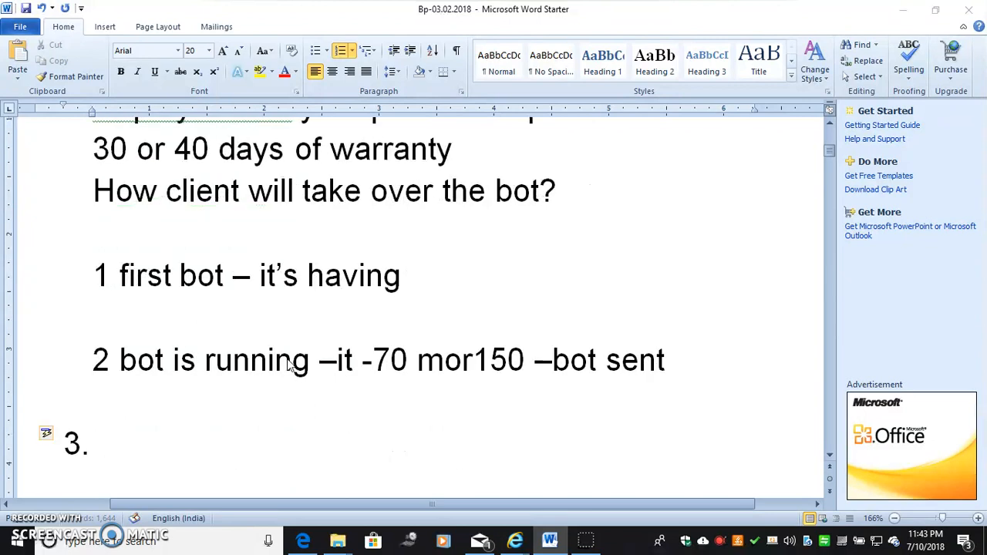
pyautogui.write('it')
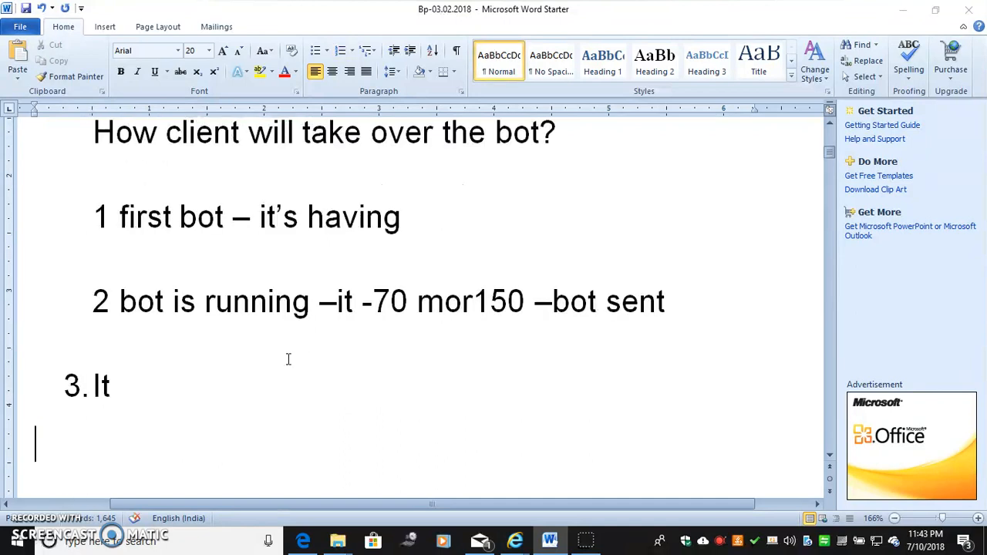
# - Write 'How your bot admin can manage the bots?' and '100 bots –he has to manage all the 100.'
pyautogui.write('How your bot adm')
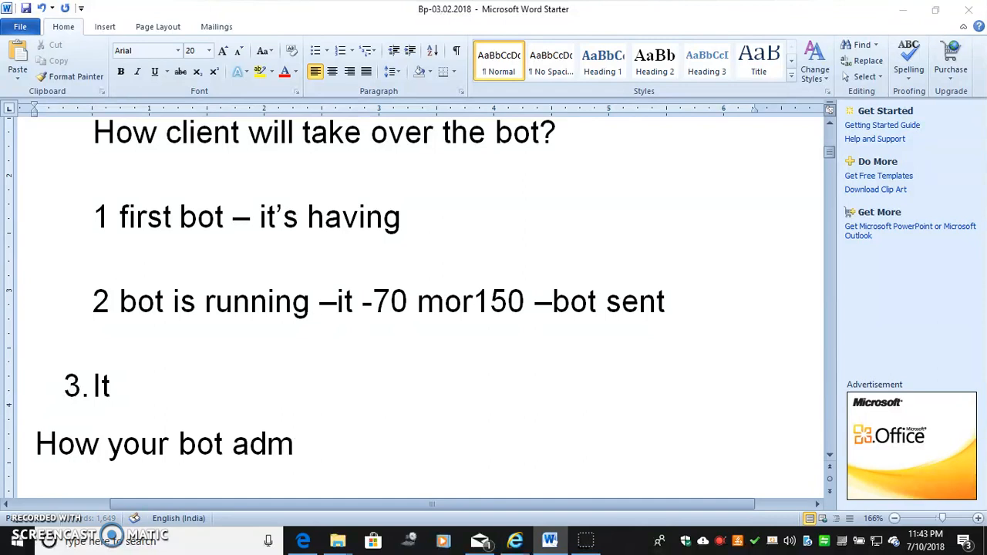
pyautogui.write('in can m')
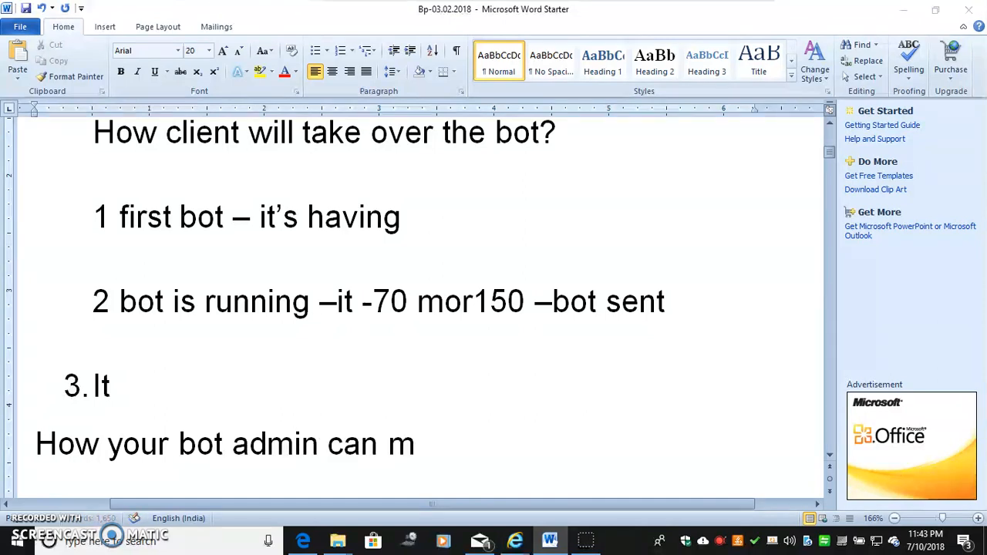
pyautogui.write('anage y')
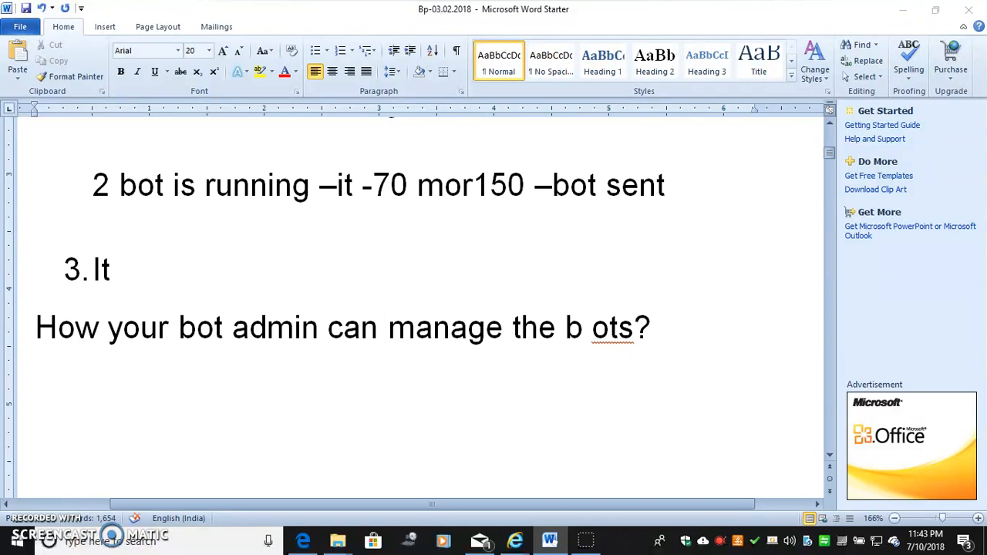
pyautogui.write('100 b')
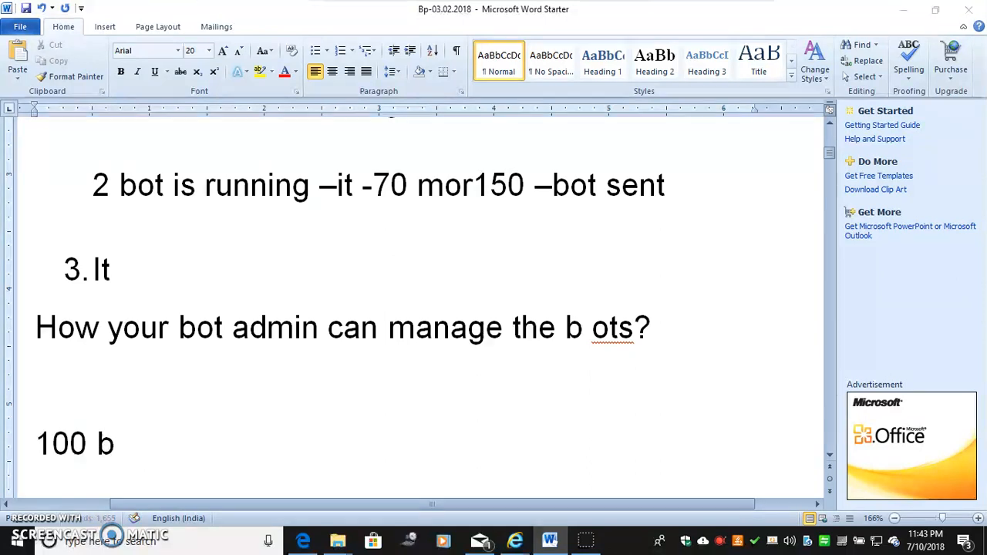
pyautogui.write('ots –he')
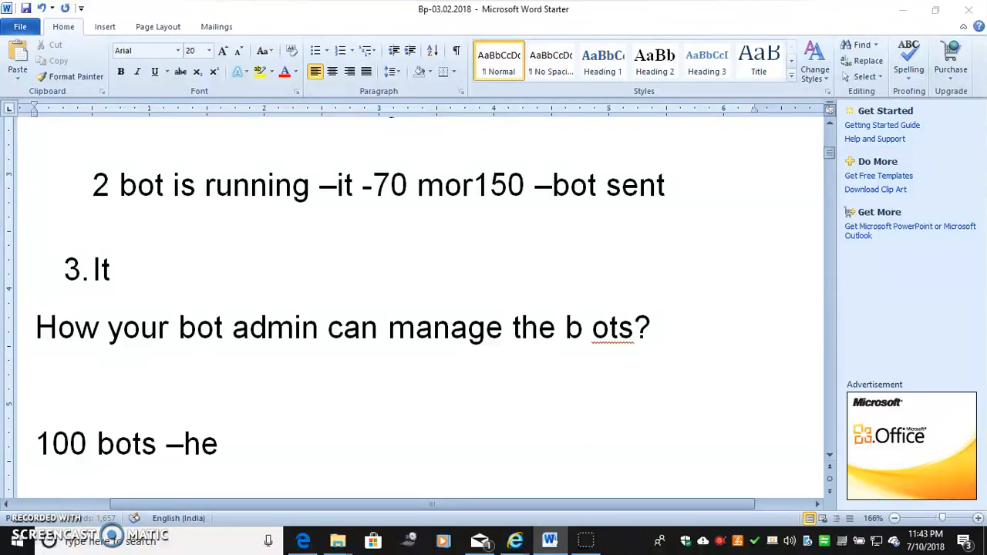
pyautogui.write('has to')
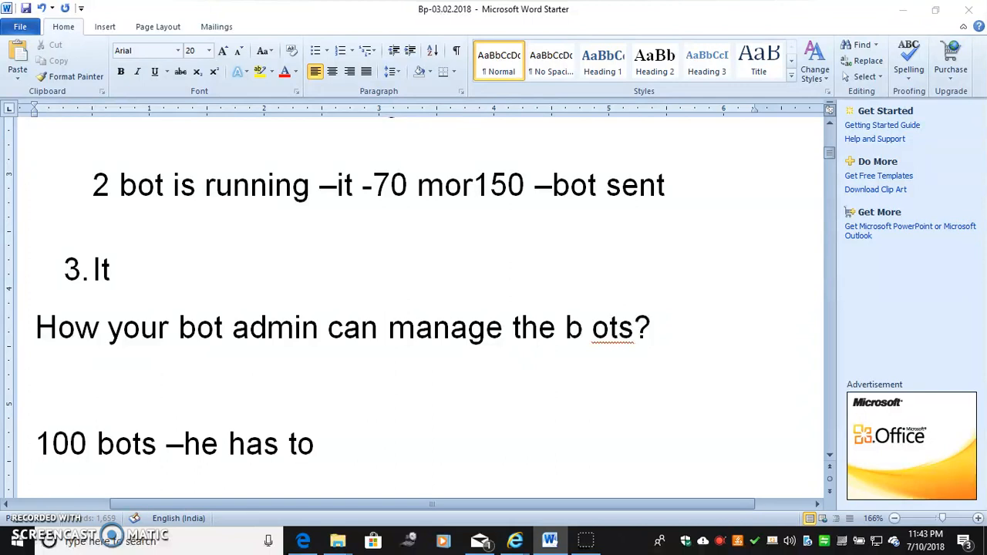
pyautogui.write('manage all')
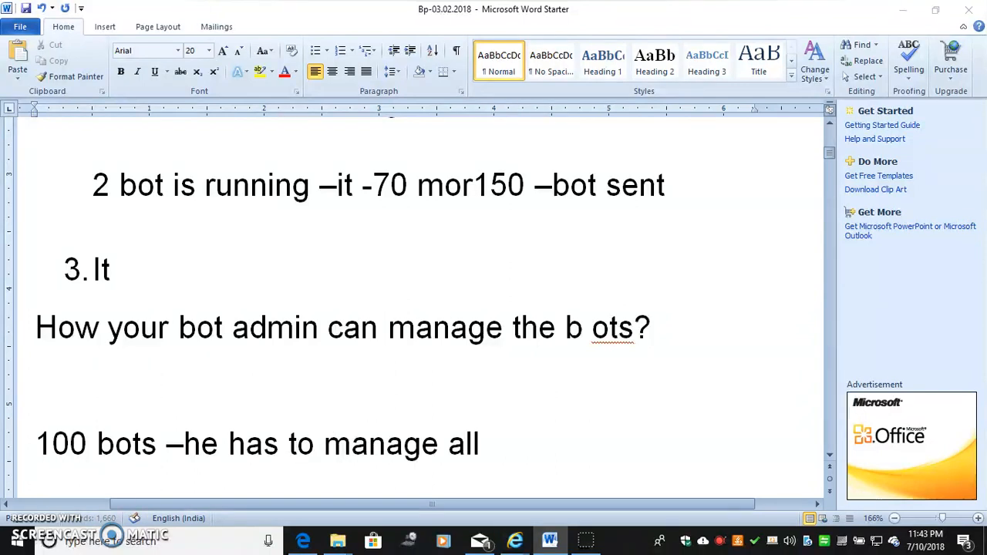
pyautogui.write('the 100 .')
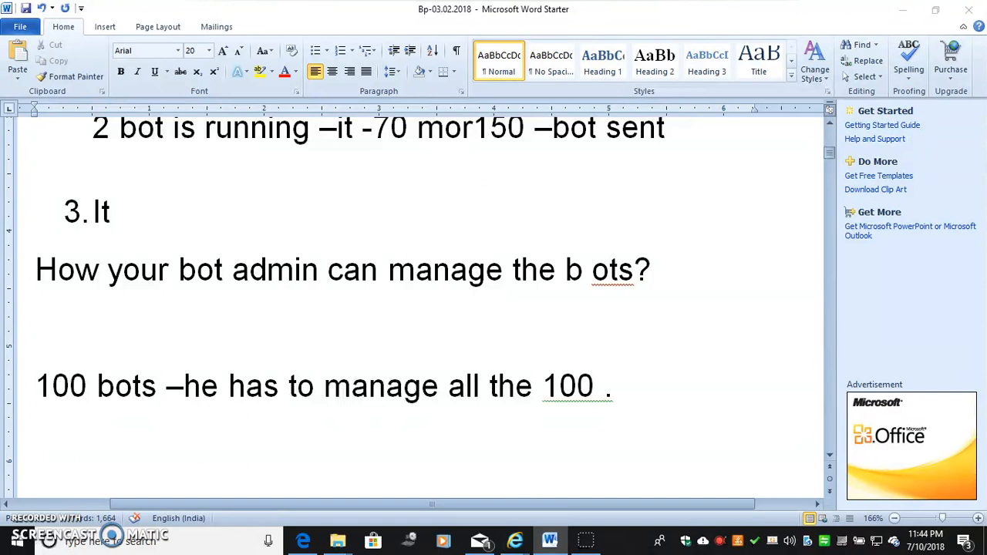
pyautogui.scroll(-3)
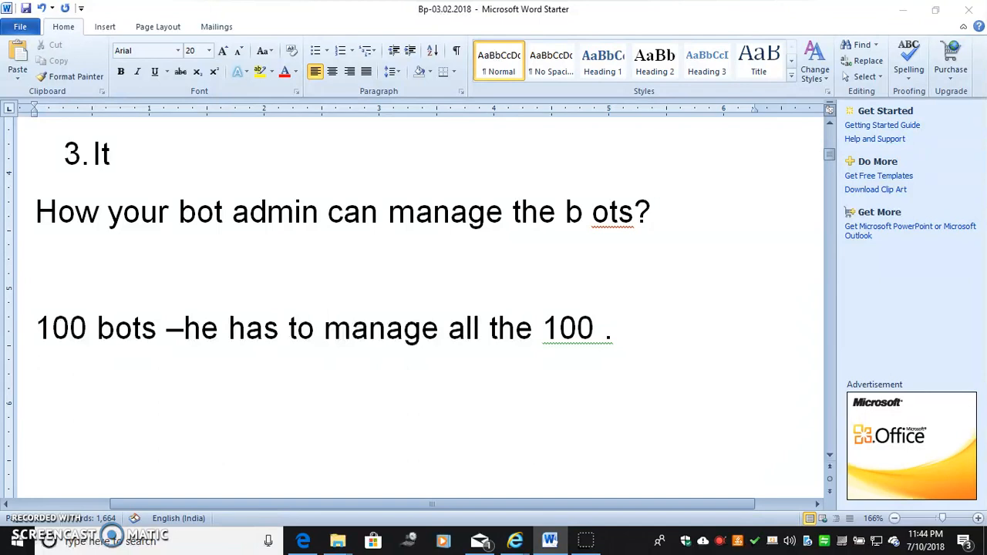
pyautogui.scroll(-3)
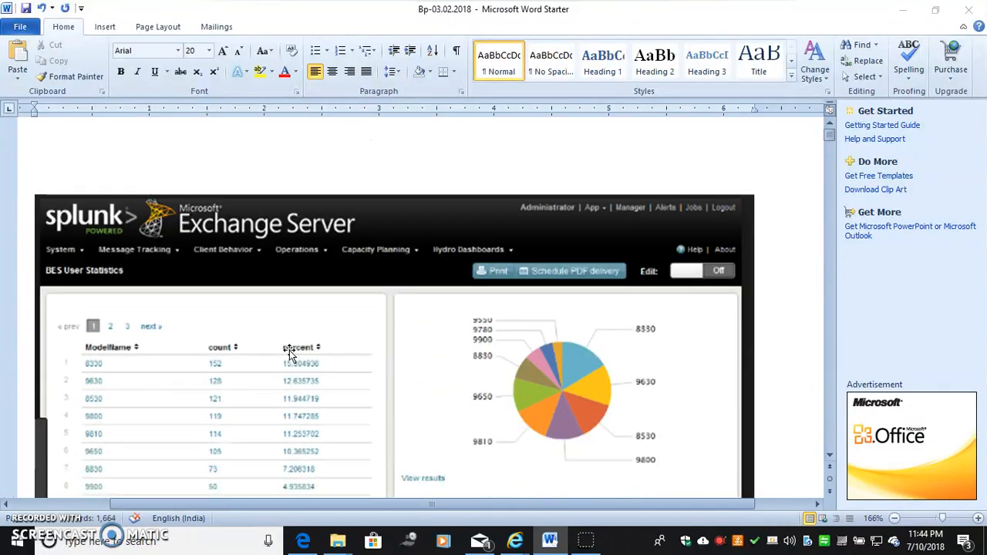
pyautogui.scroll(-3)
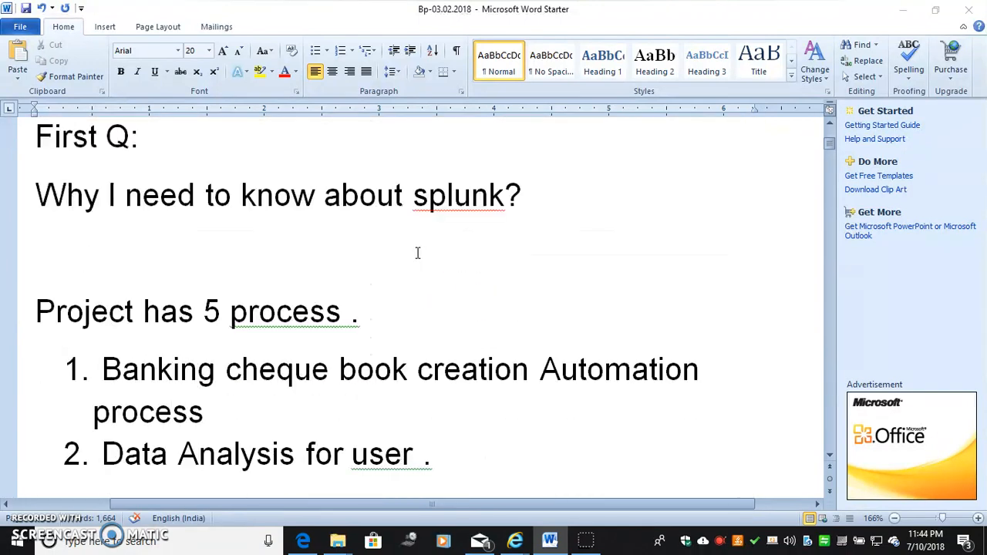
pyautogui.scroll(-3)
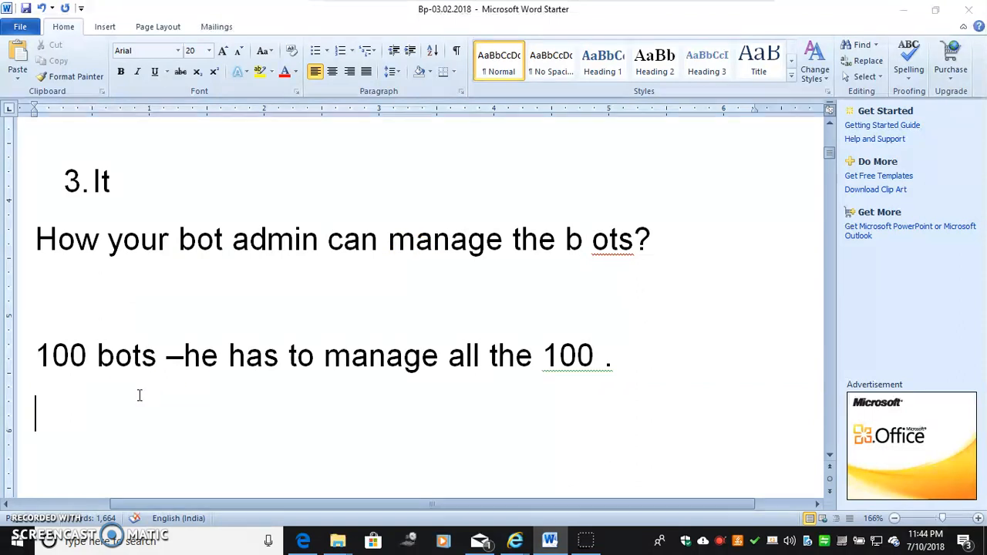
# - Note 'You had already table. this Audit log – bot start time /End time/transaction details –Exception'
pyautogui.write('you')
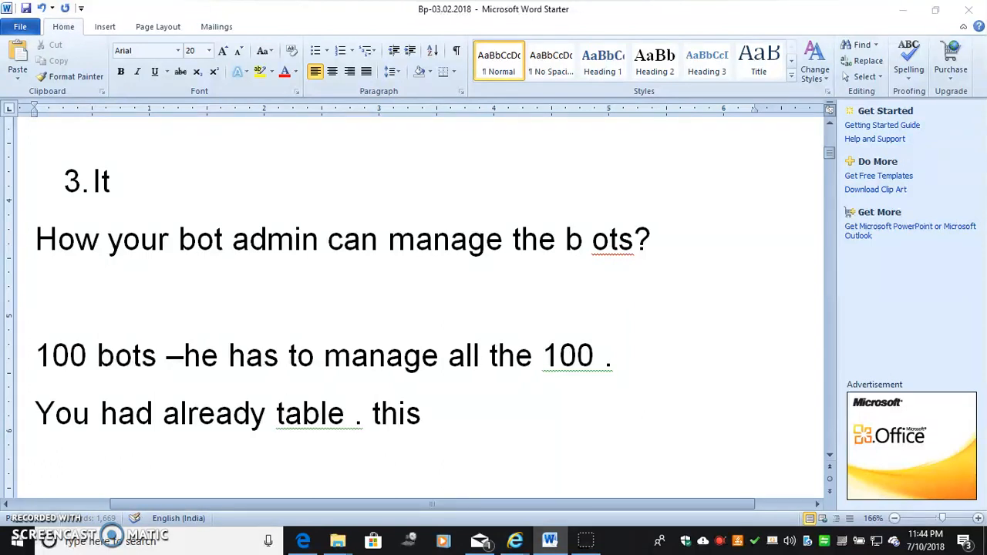
pyautogui.write('Audit I')
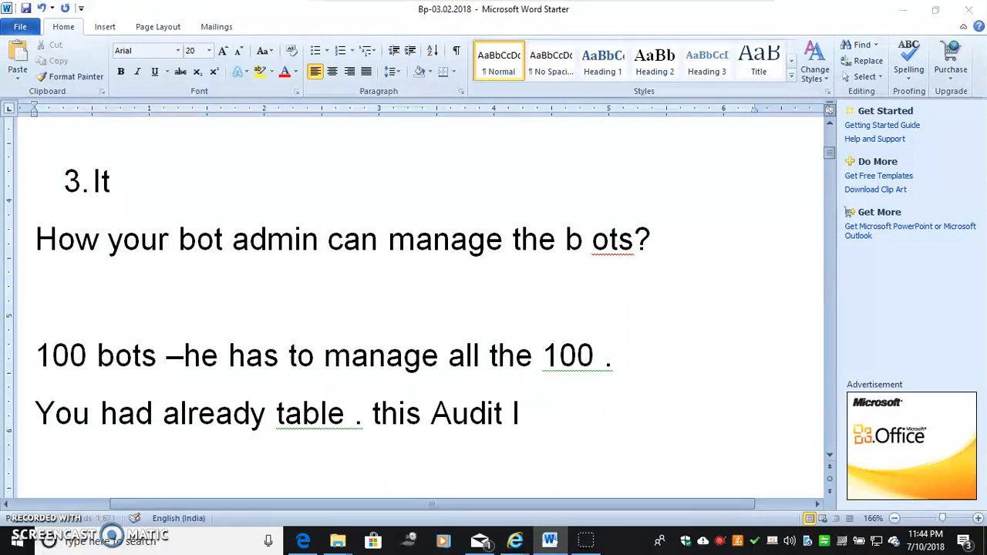
pyautogui.write('og -')
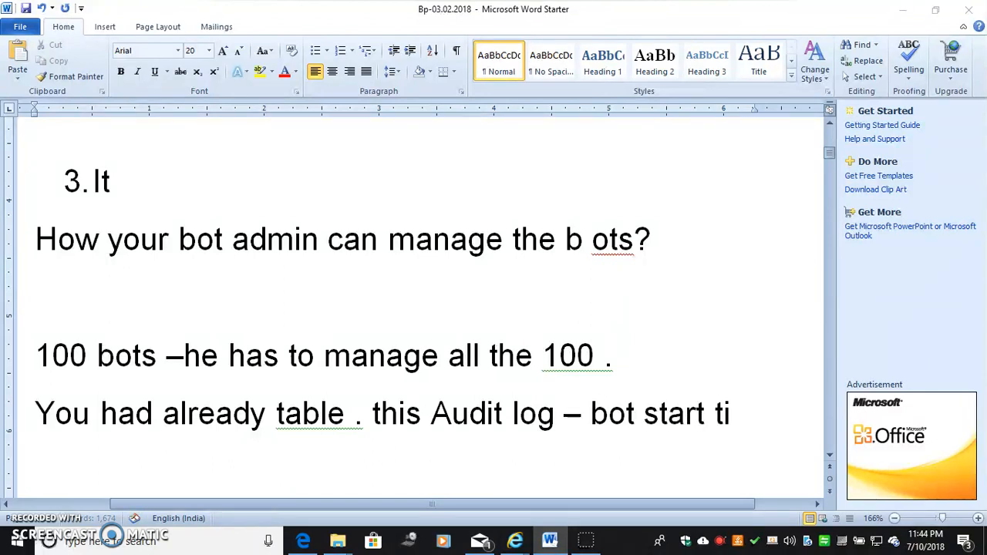
pyautogui.write('me /')
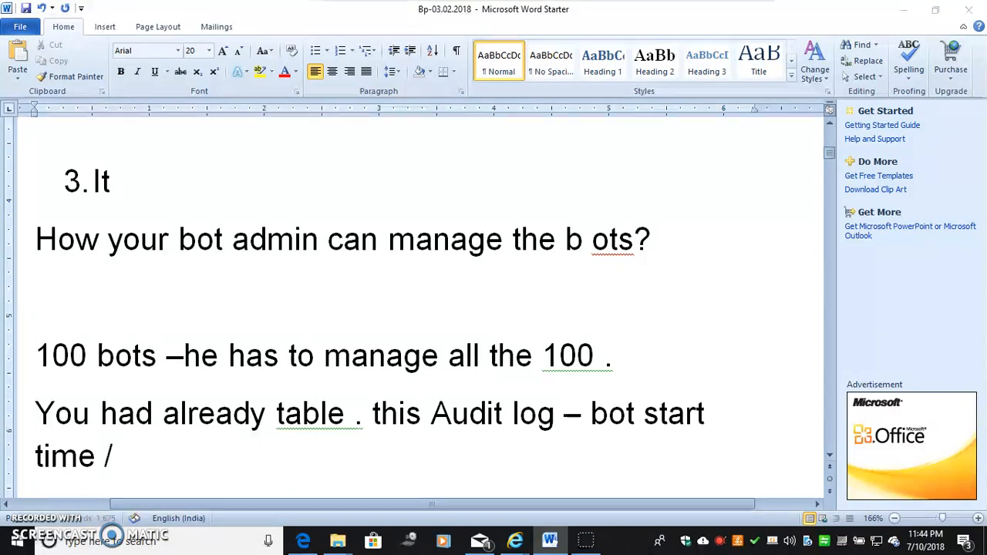
pyautogui.write('End time')
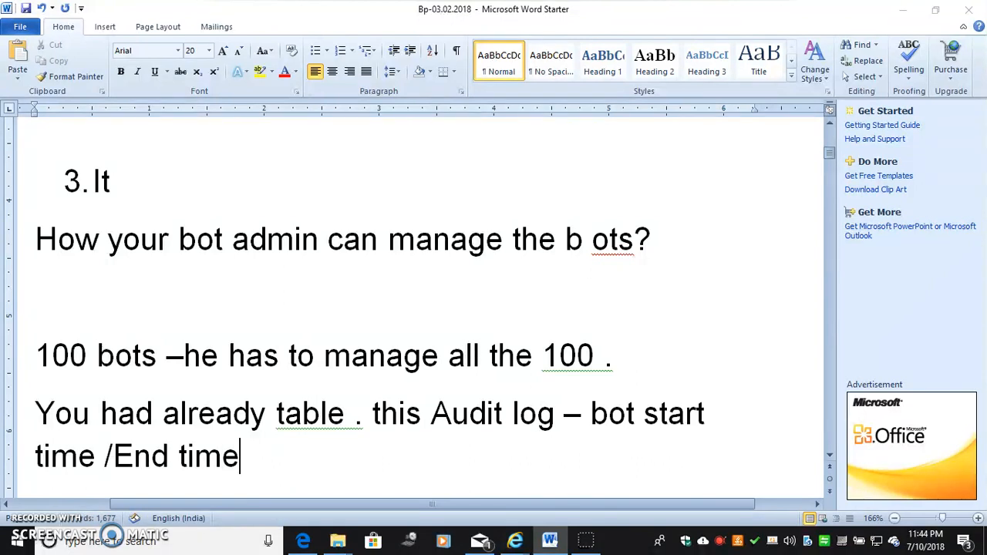
pyautogui.write('/tran')
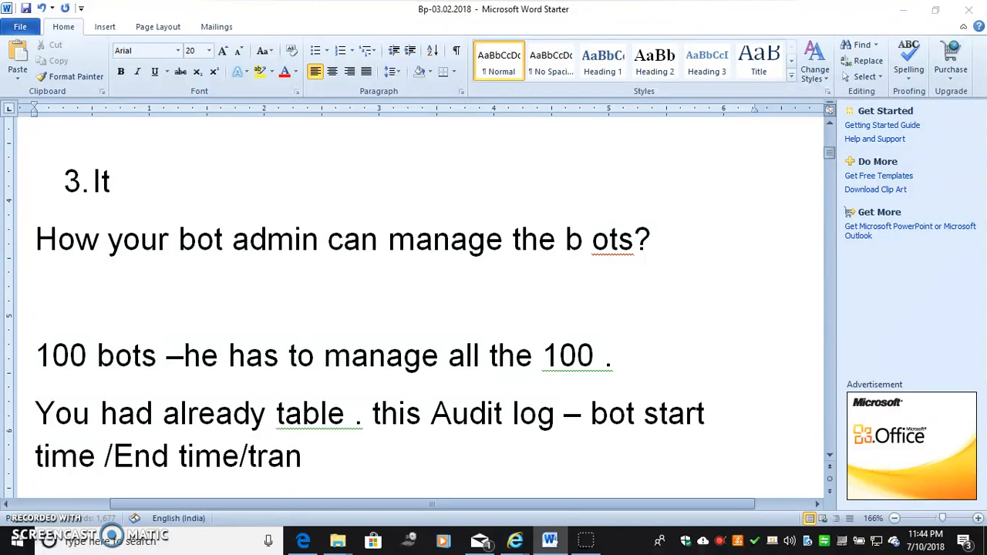
pyautogui.write('saction d')
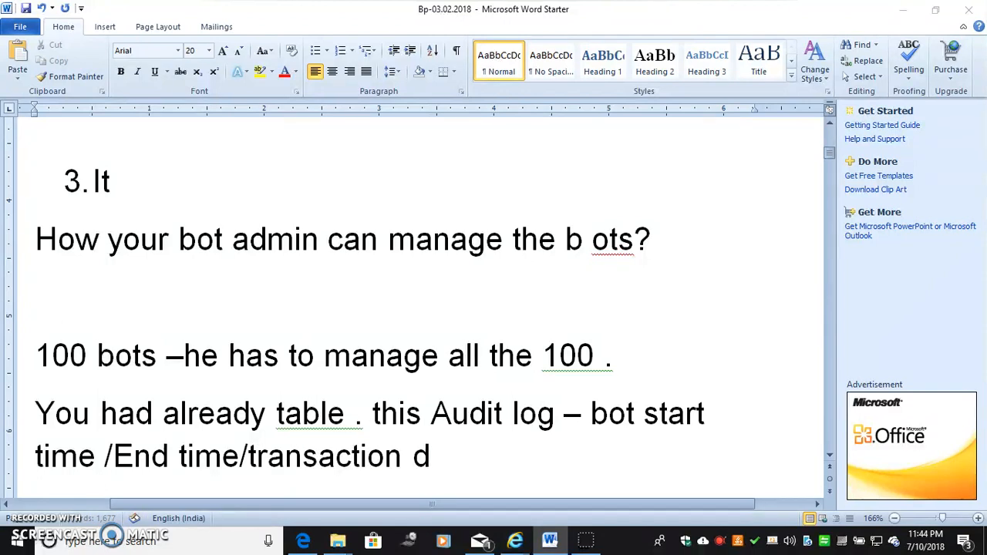
pyautogui.write('etails .')
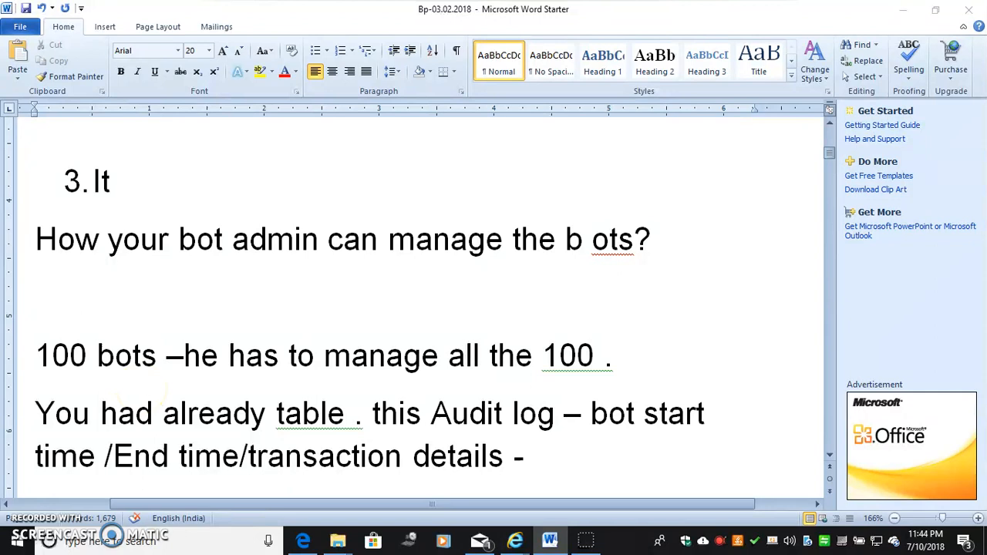
pyautogui.write('Exception')
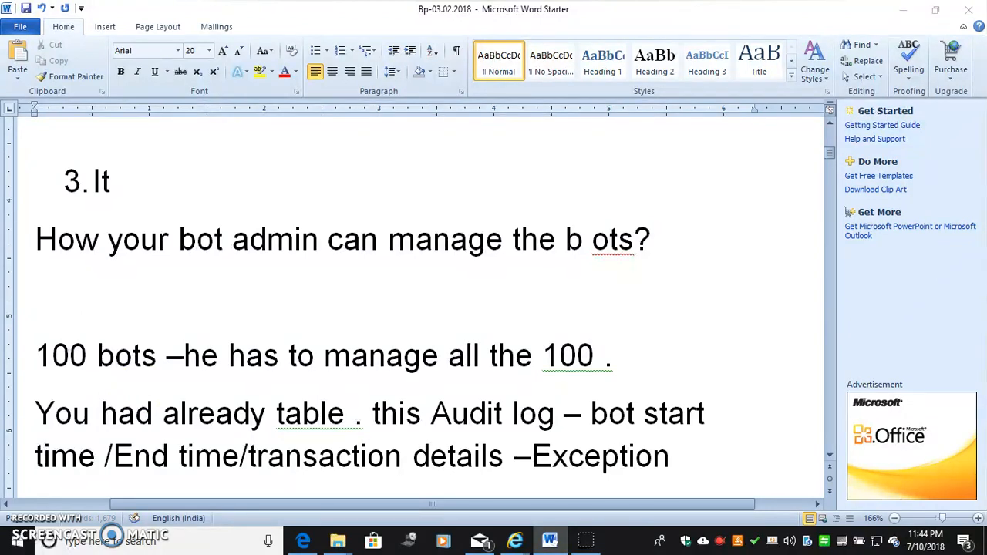
pyautogui.scroll(-3)
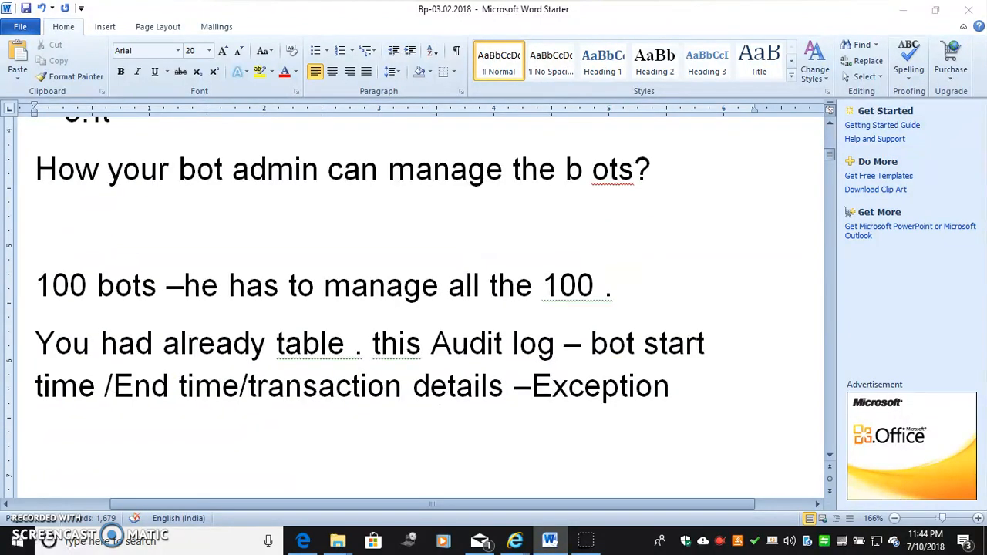
pyautogui.click(34, 444)
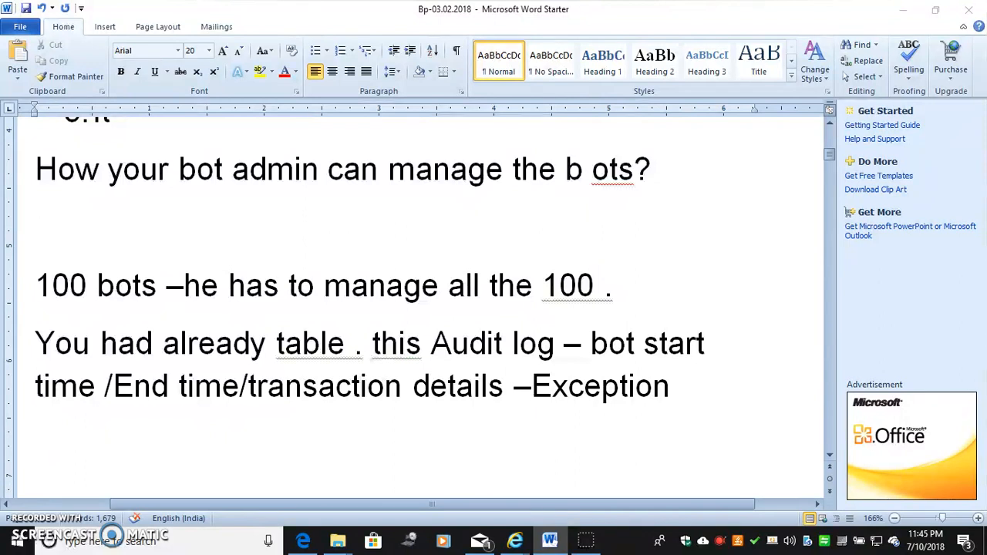
# - Write 'In this case 10 bots –' and move the cursor to the line below
pyautogui.write('In this ca')
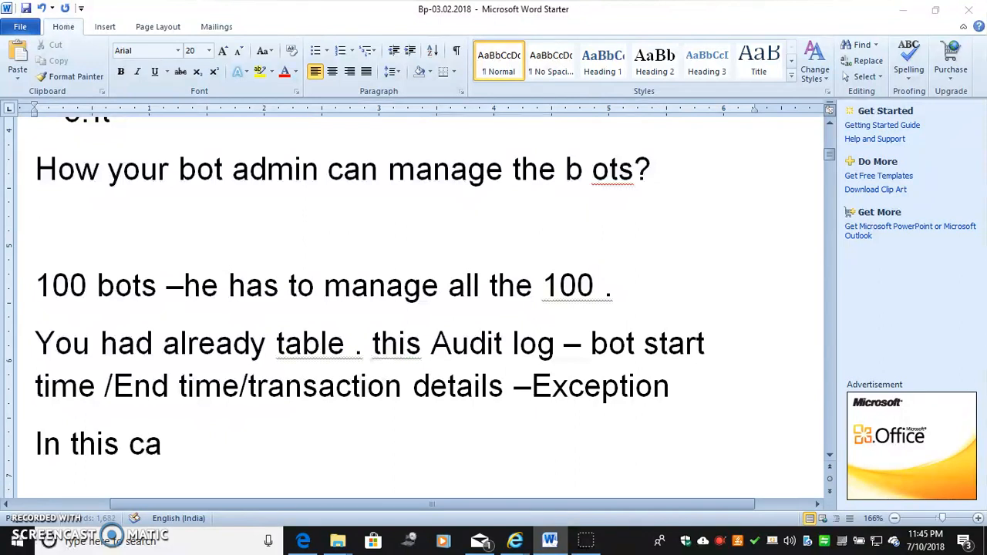
pyautogui.write('se 10')
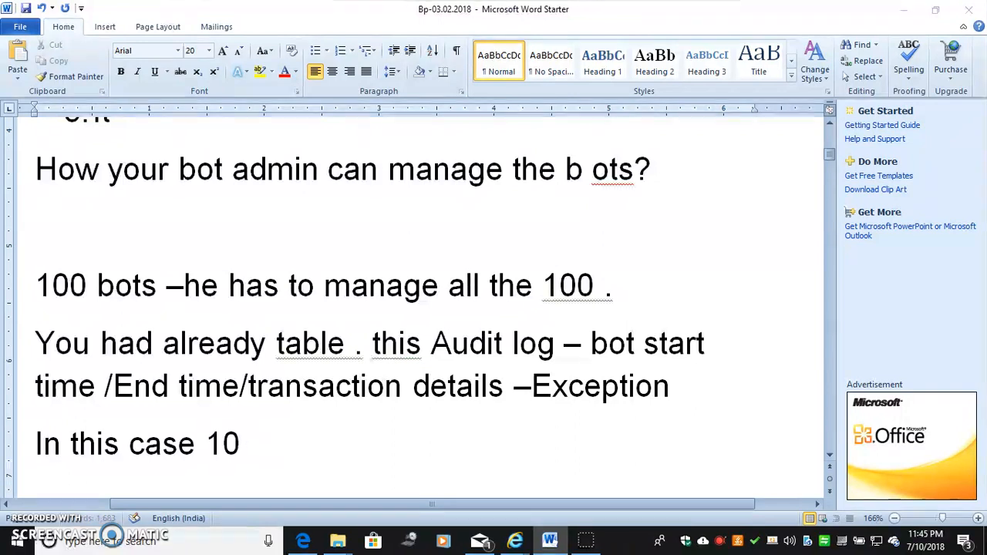
pyautogui.write('bots')
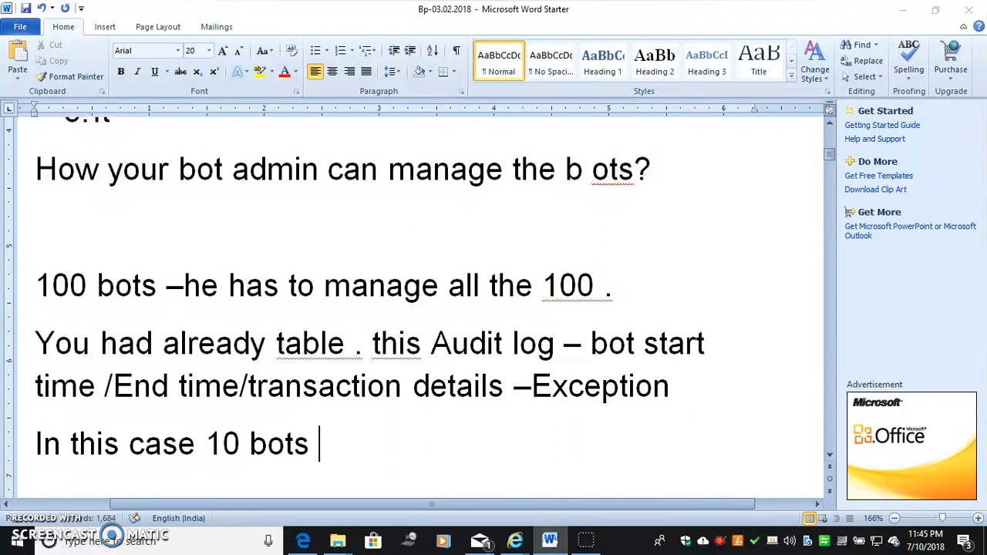
pyautogui.write('-')
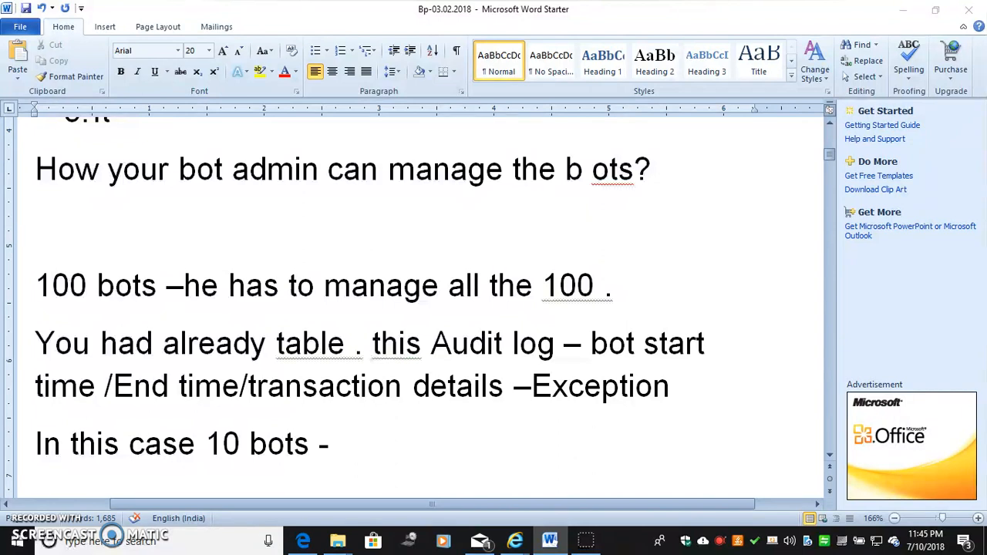
pyautogui.click(338, 444)
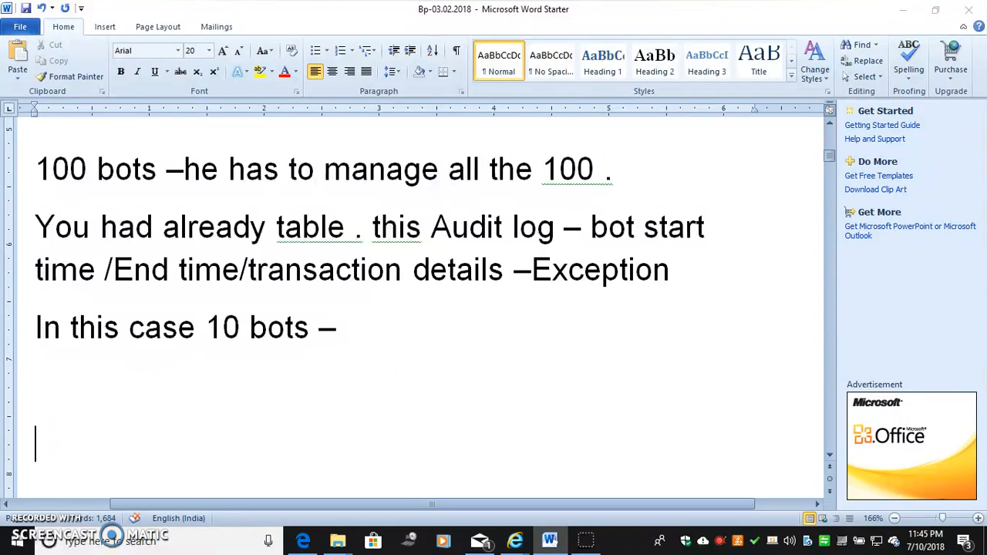
pyautogui.moveTo(145, 382)
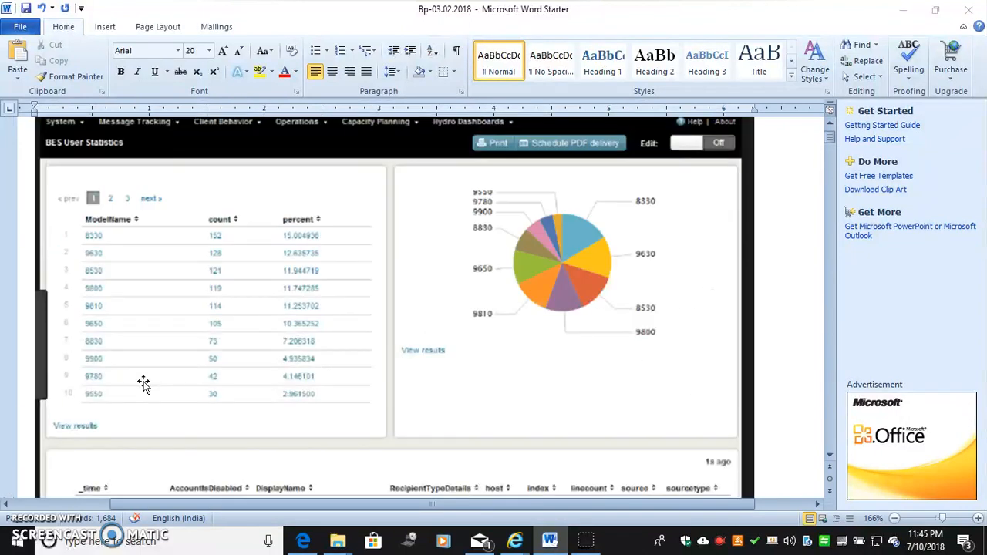
pyautogui.moveTo(293, 404)
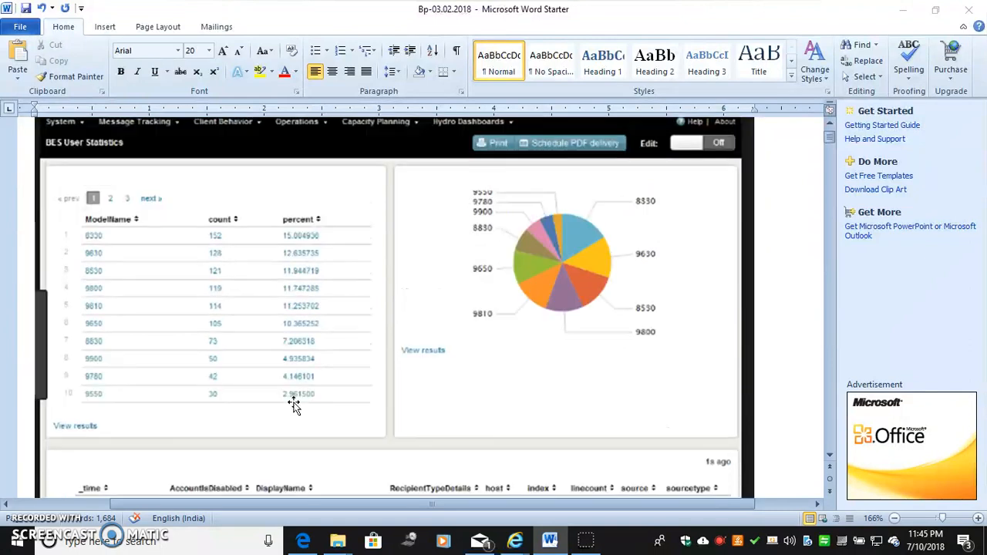
pyautogui.moveTo(142, 454)
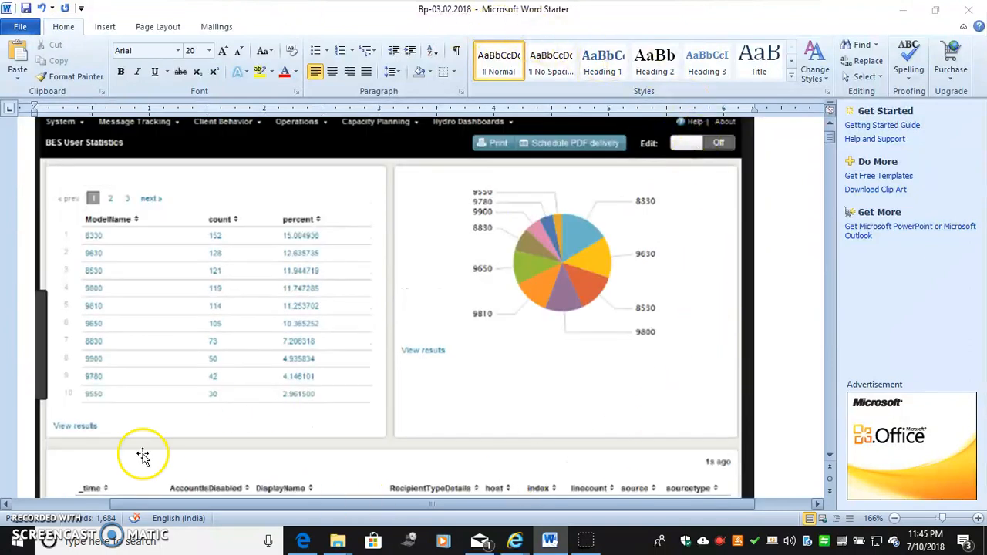
pyautogui.moveTo(351, 322)
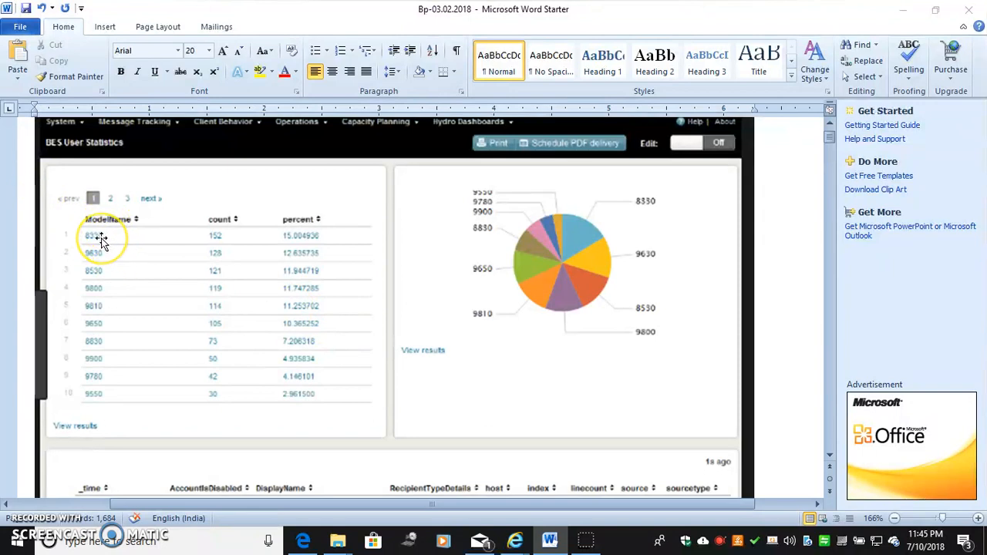
# - Draw a rectangle over the ModelName header of the screenshot and begin its label with 'R'
pyautogui.click(105, 26)
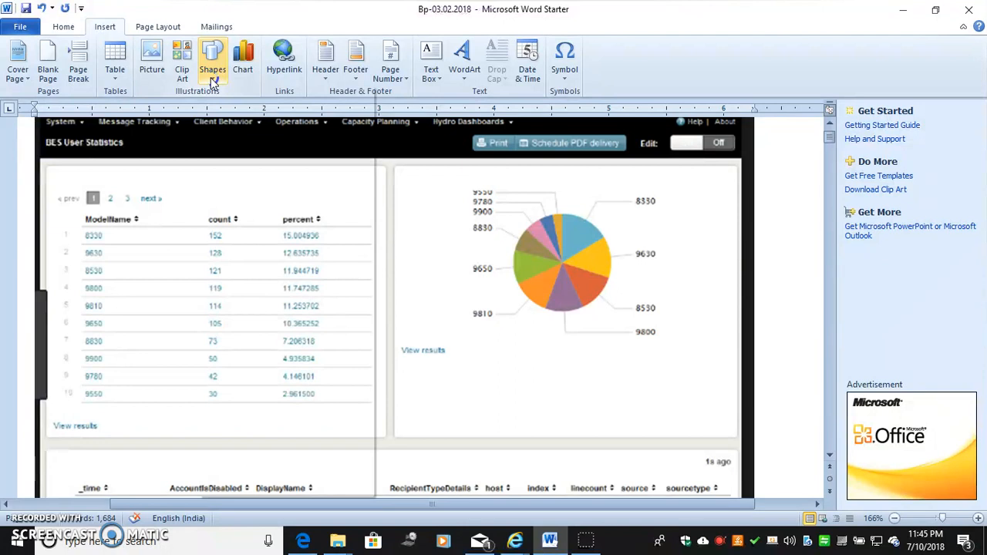
pyautogui.click(213, 59)
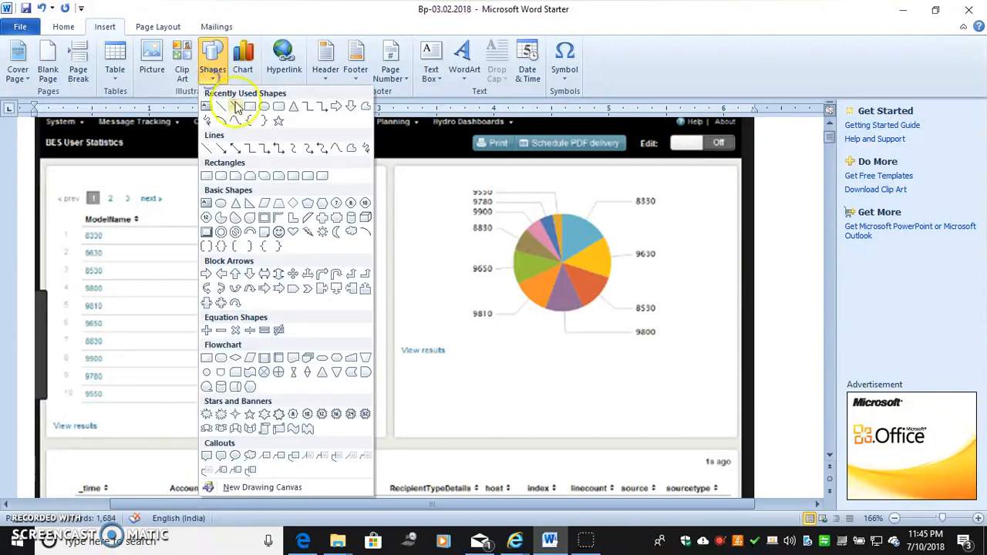
pyautogui.click(236, 105)
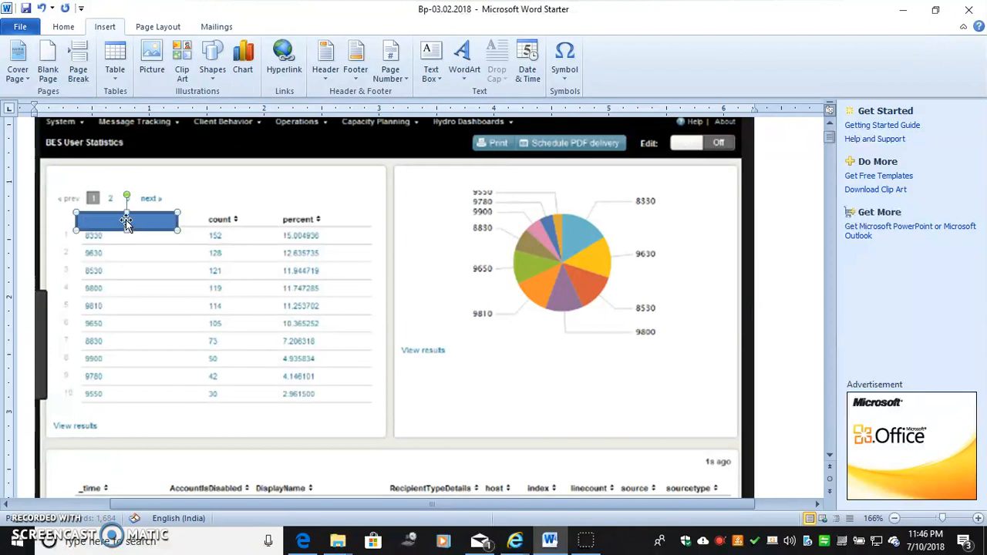
pyautogui.click(127, 222)
pyautogui.write('R')
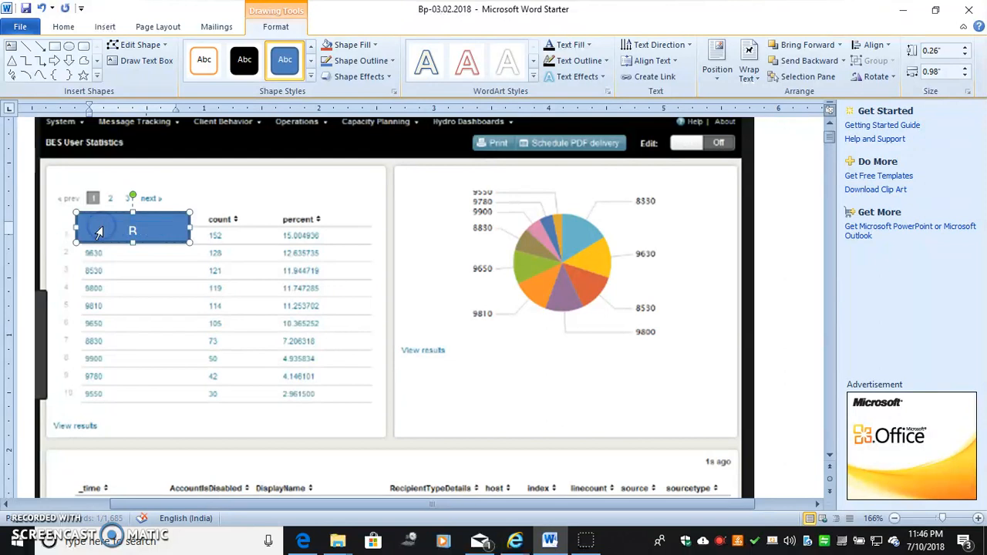
# - Finish the rectangle label 'Bot' and draw an oval 'Bot 1' over the row below
pyautogui.write('ot')
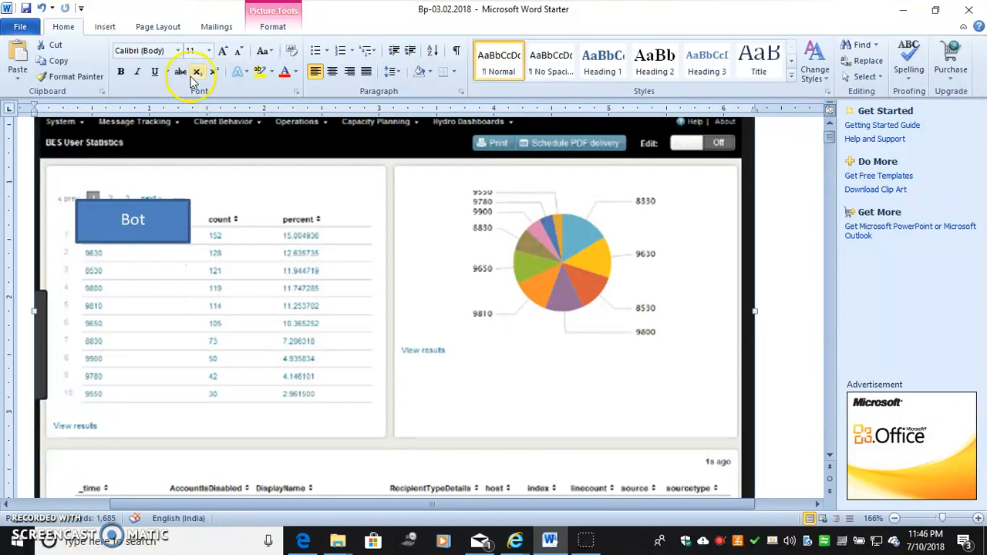
pyautogui.click(105, 26)
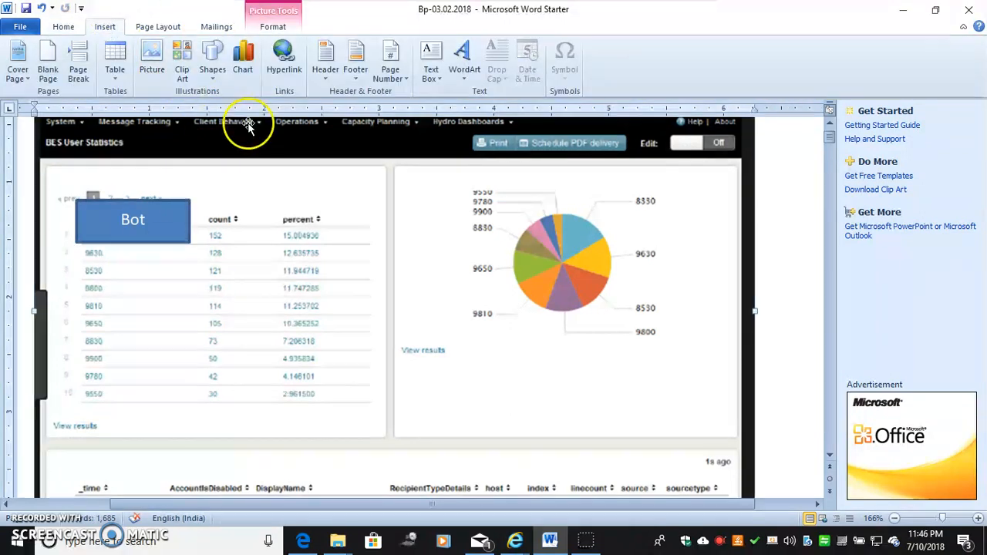
pyautogui.click(213, 59)
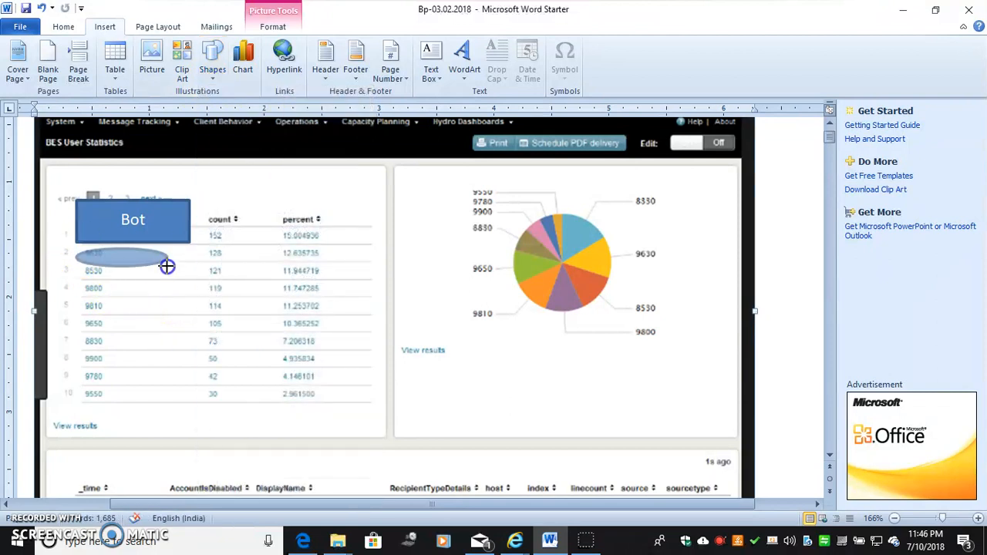
pyautogui.click(142, 262)
pyautogui.write('Bot 1')
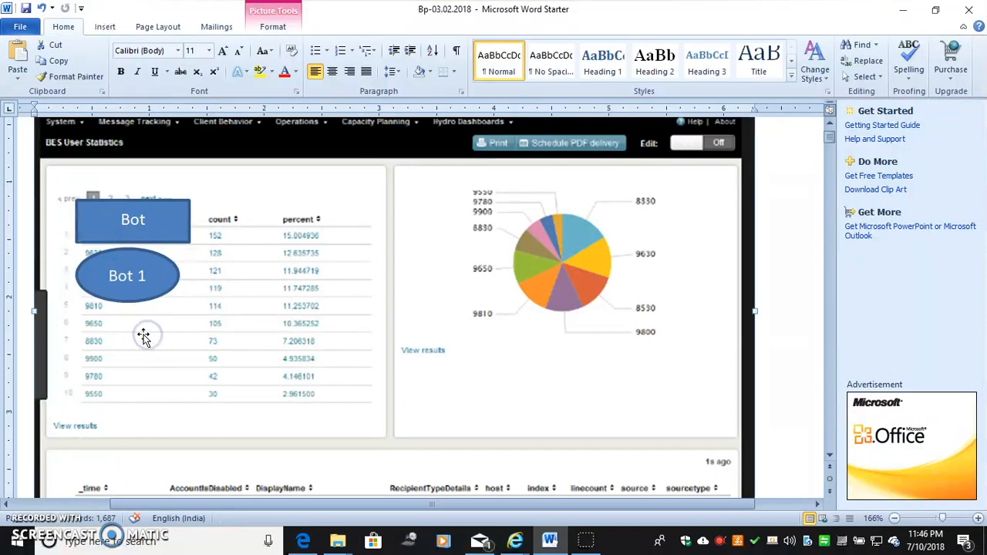
# - Duplicate the oval lower down and label the copy 'Bot 2'
pyautogui.rightClick(127, 274)
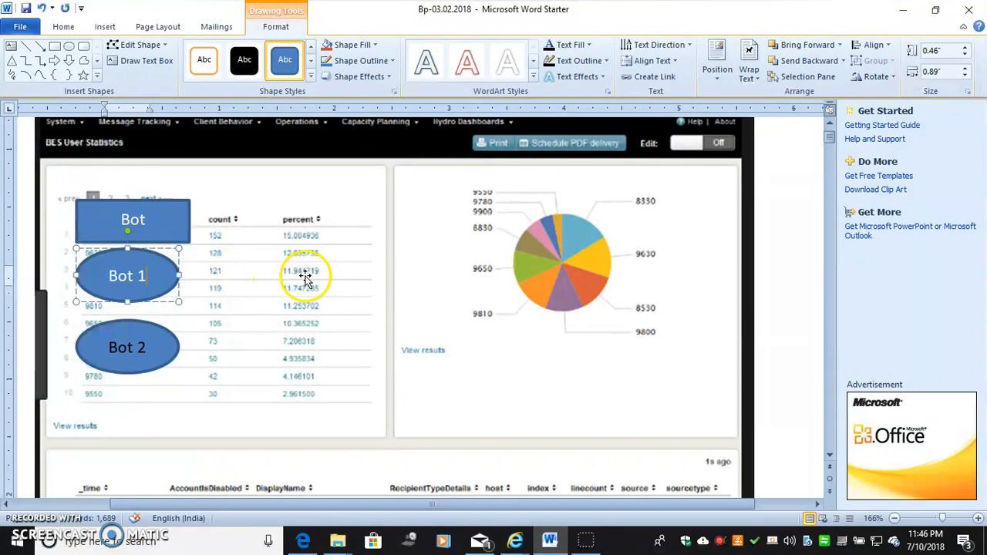
pyautogui.click(126, 347)
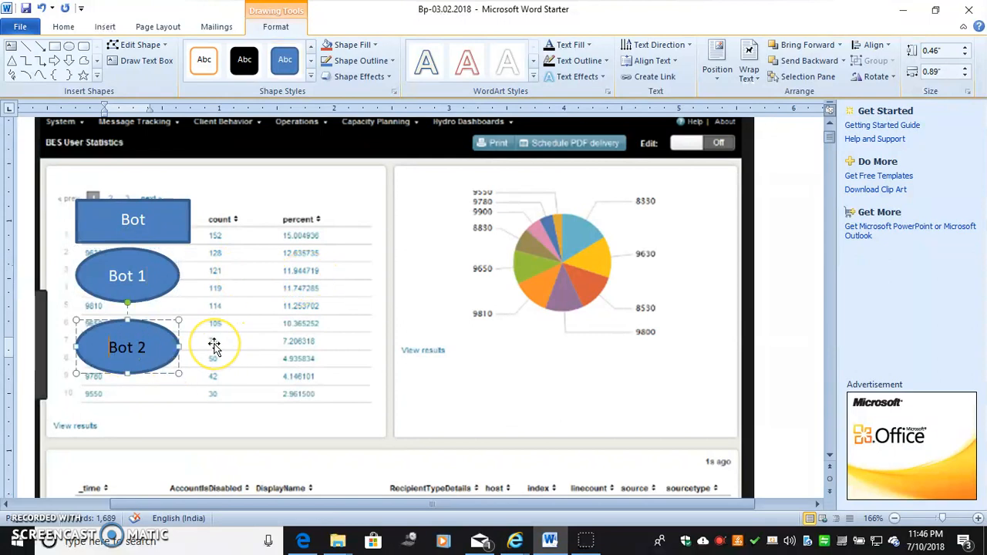
pyautogui.moveTo(296, 346)
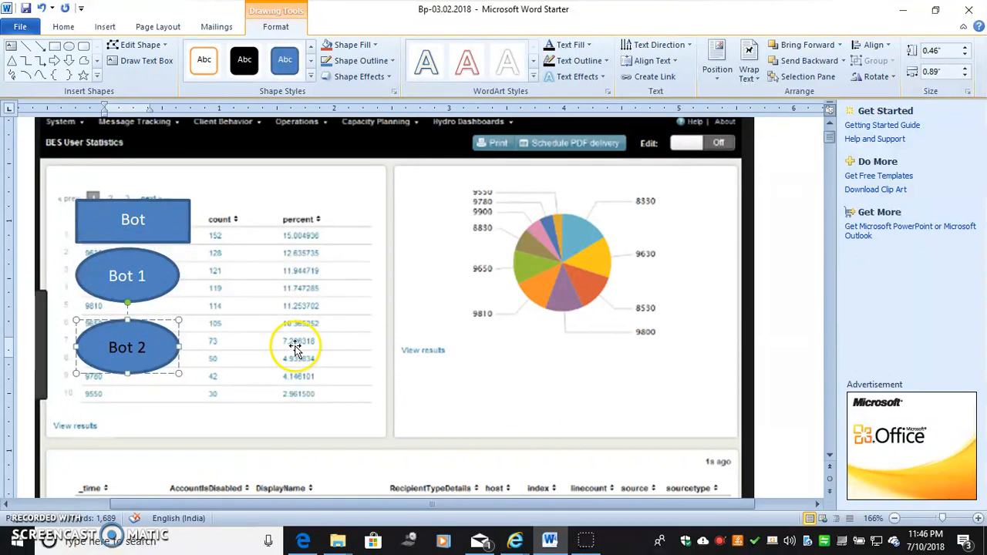
pyautogui.moveTo(425, 361)
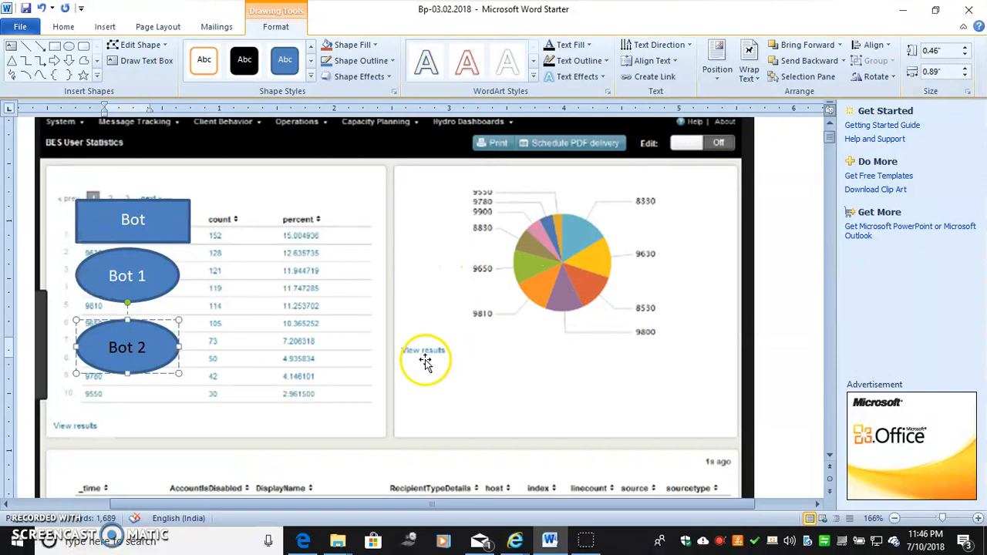
pyautogui.scroll(-3)
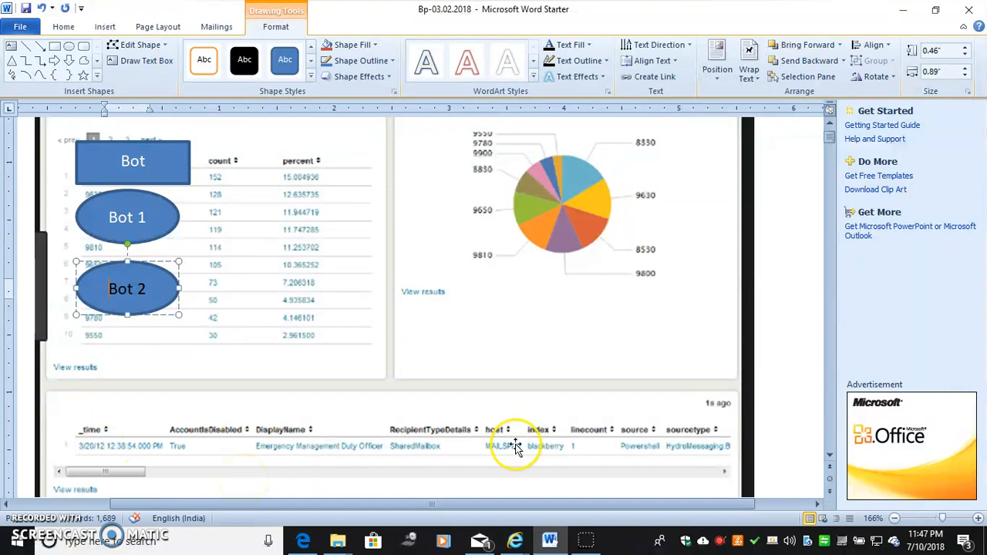
pyautogui.moveTo(444, 461)
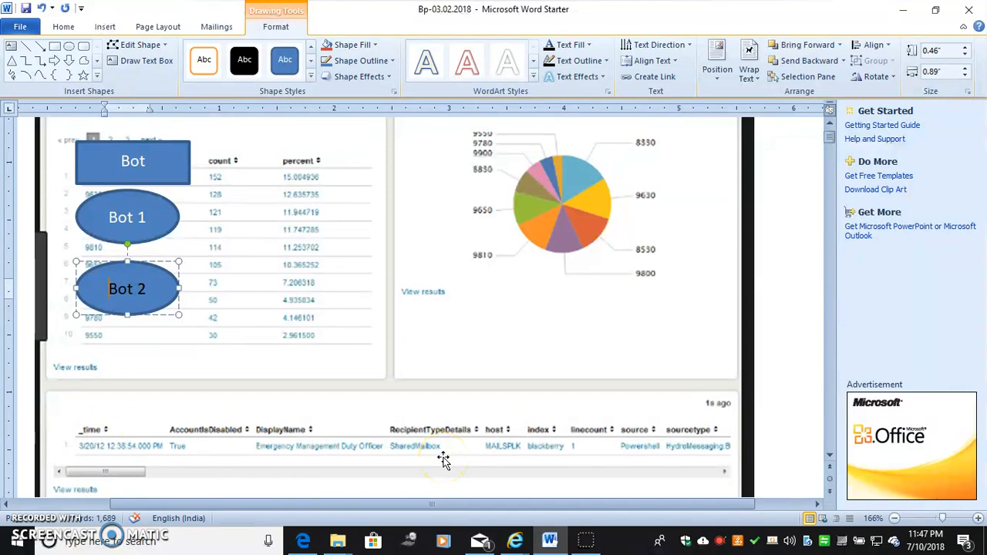
pyautogui.moveTo(410, 459)
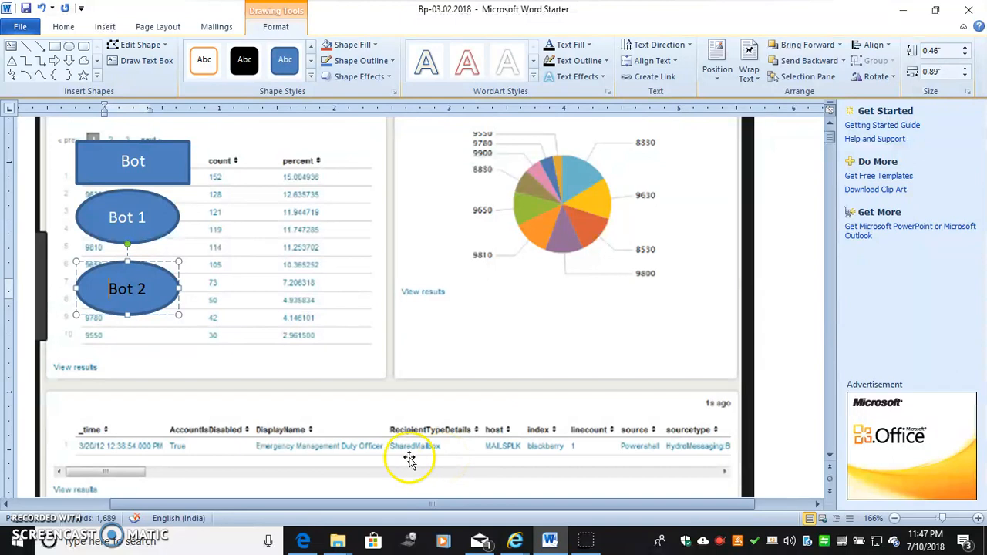
pyautogui.moveTo(270, 429)
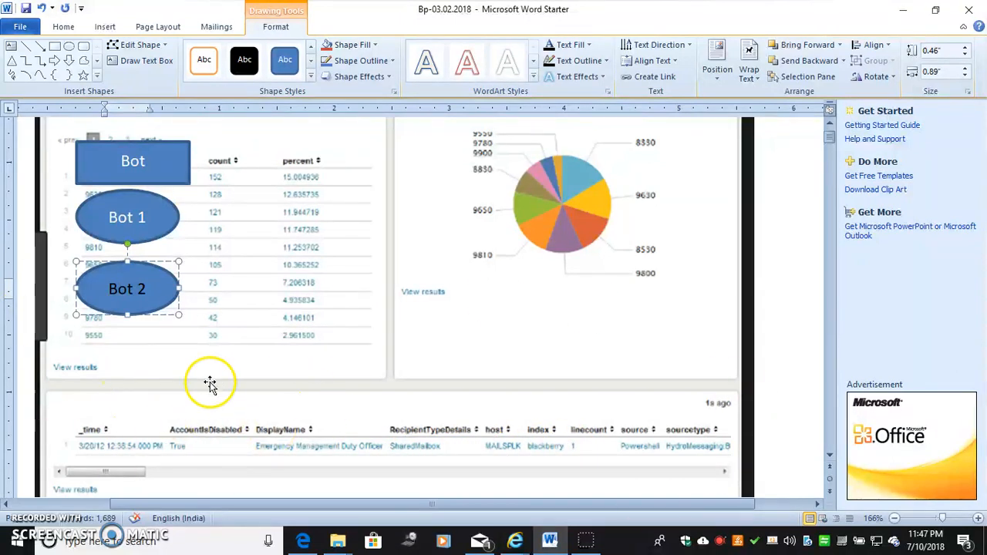
pyautogui.moveTo(235, 386)
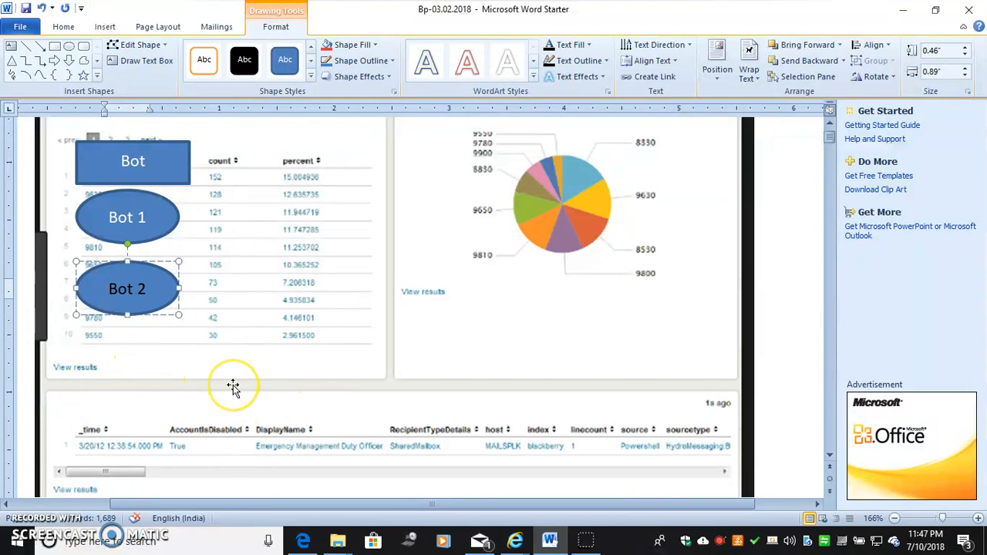
pyautogui.moveTo(234, 386)
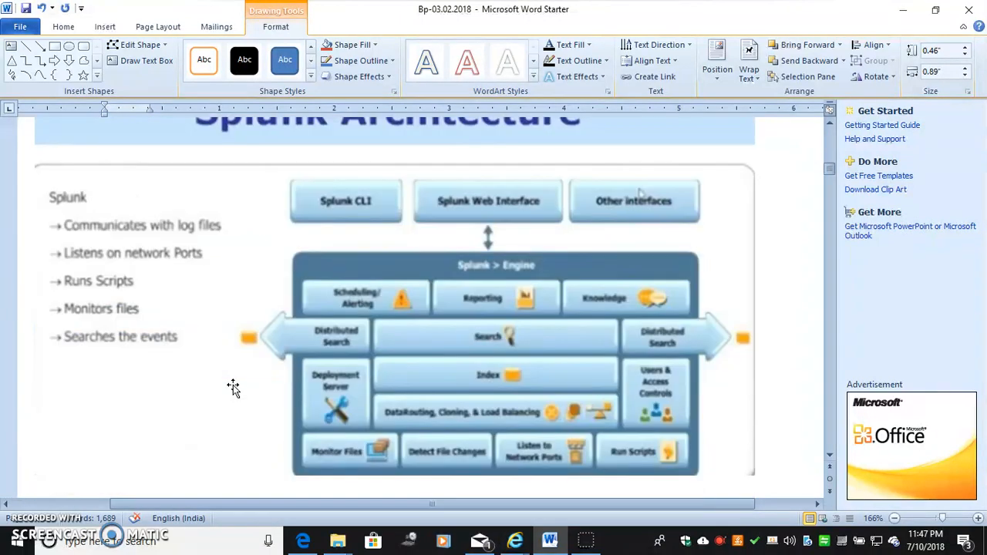
# - Add a hyphen after the 'Bot 1' label on the first oval of the dashboard screenshot
pyautogui.scroll(-3)
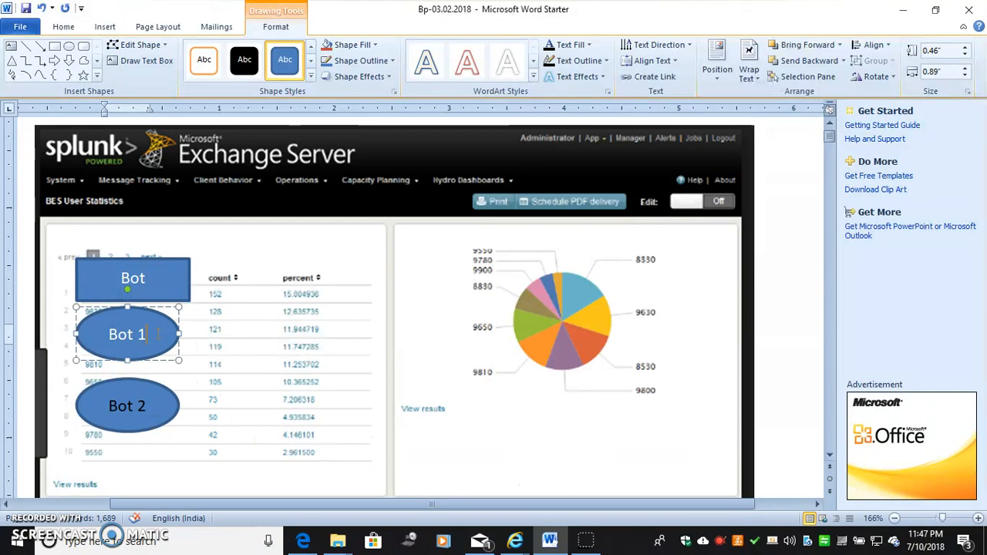
pyautogui.write('-')
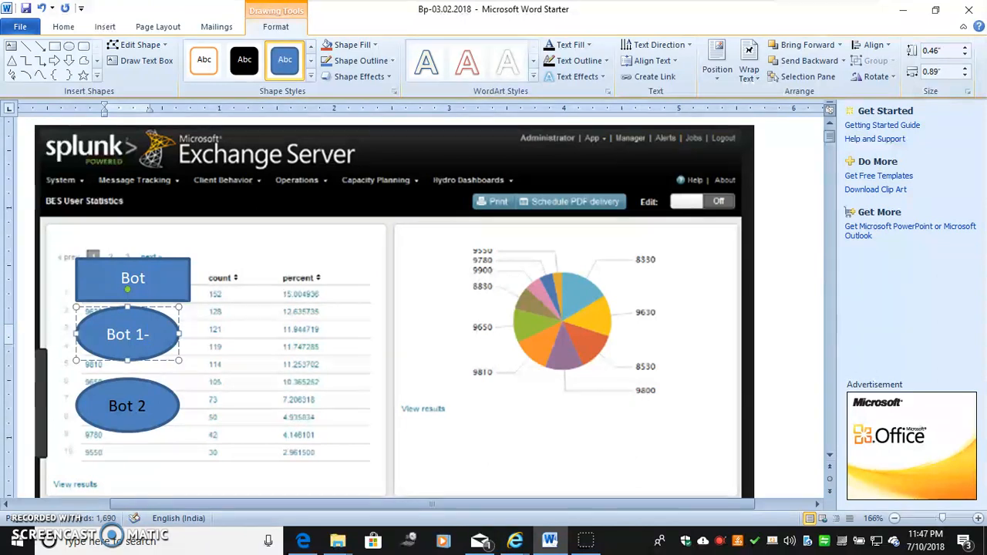
pyautogui.scroll(-3)
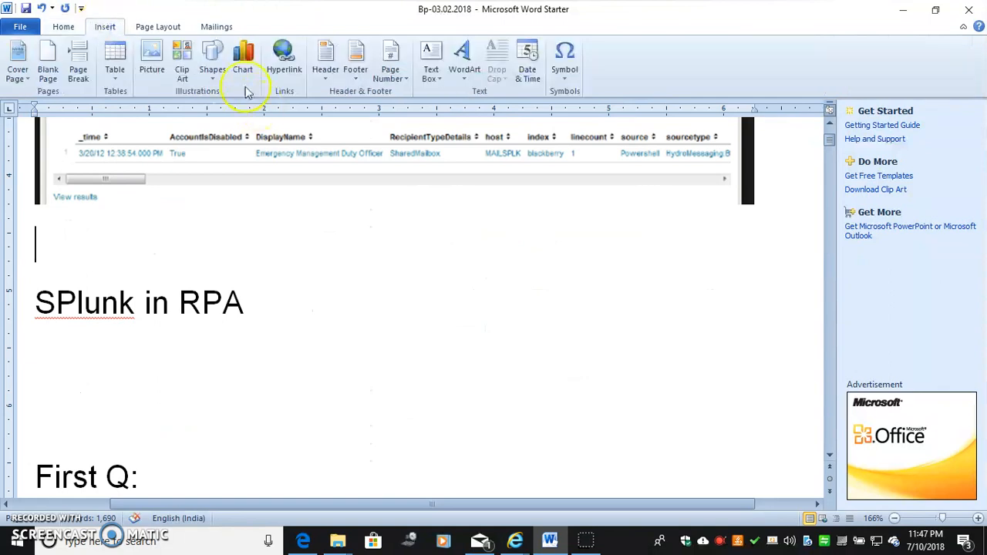
# - Choose a Rectangle from the Insert Shapes gallery for a banner above the 'SPlunk in RPA' heading
pyautogui.click(213, 59)
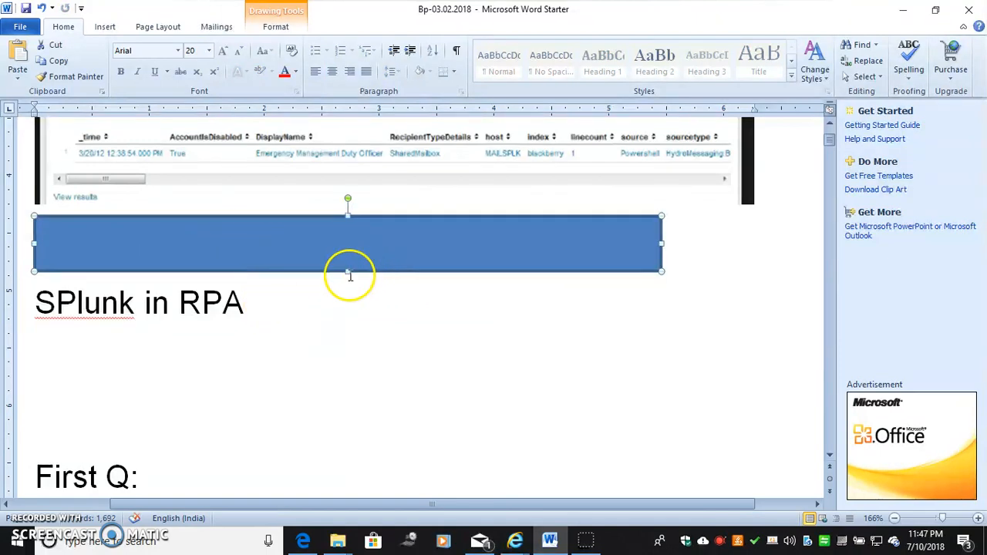
pyautogui.moveTo(246, 234)
pyautogui.write('5')
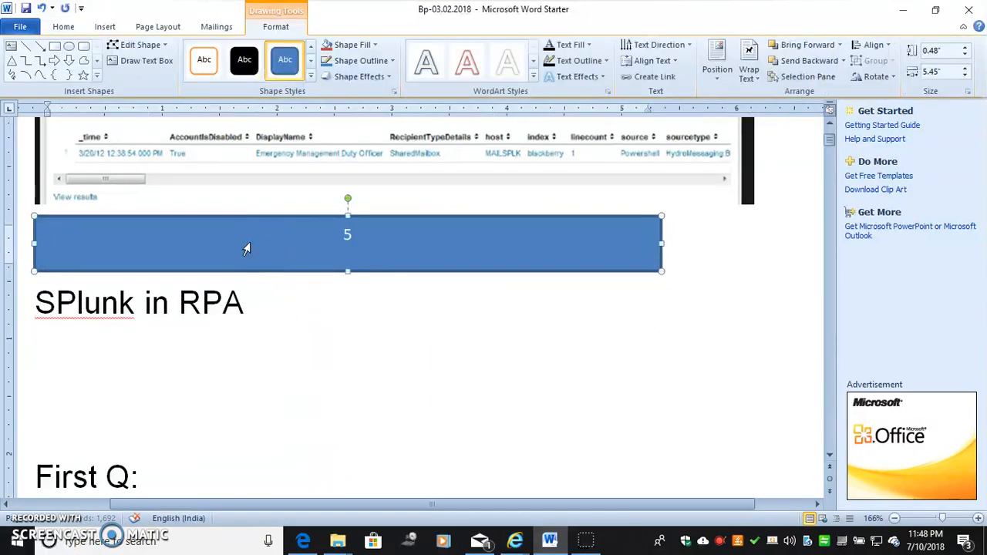
# - Write '5 mins – Per transaction -' and the 20-seconds timing into the blue banner label
pyautogui.write('mins -Per')
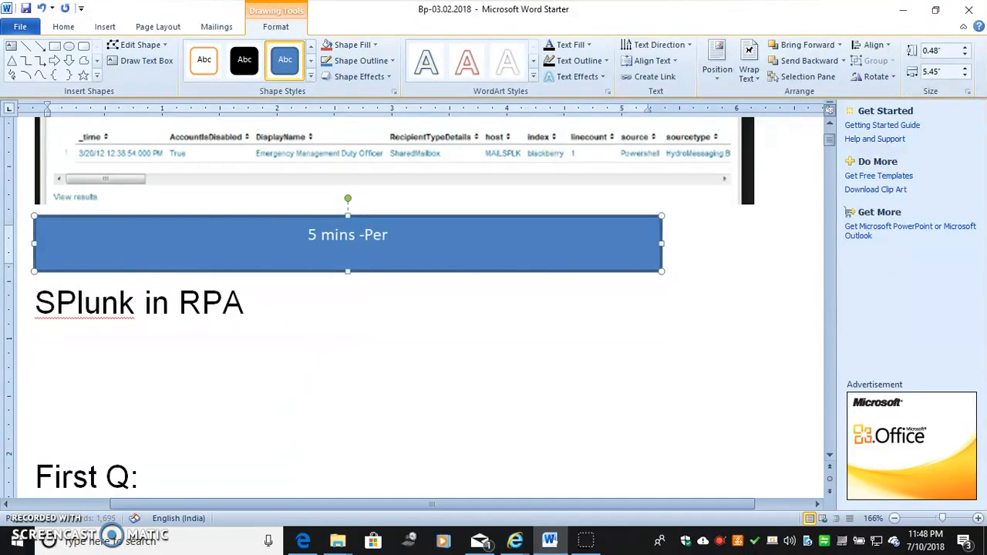
pyautogui.write('transaction')
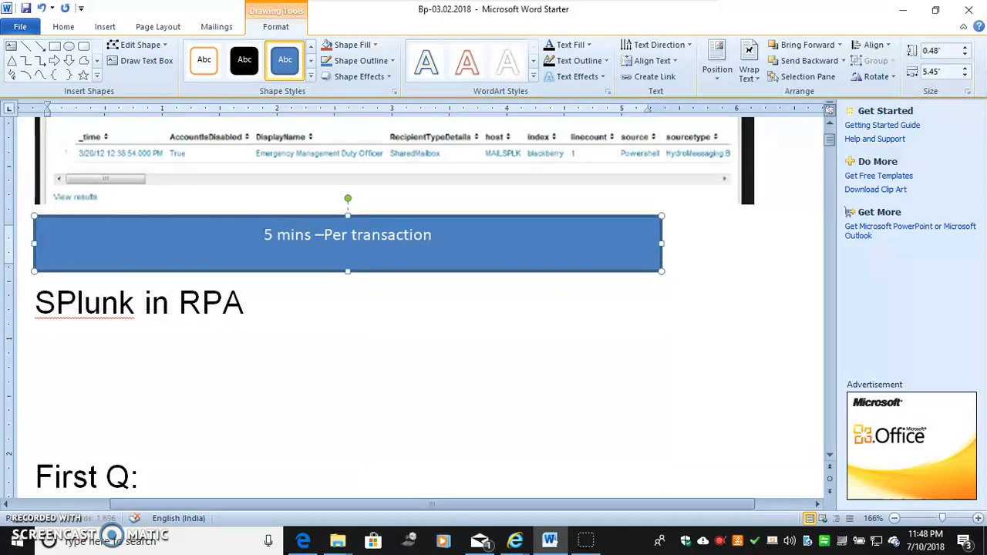
pyautogui.write('-')
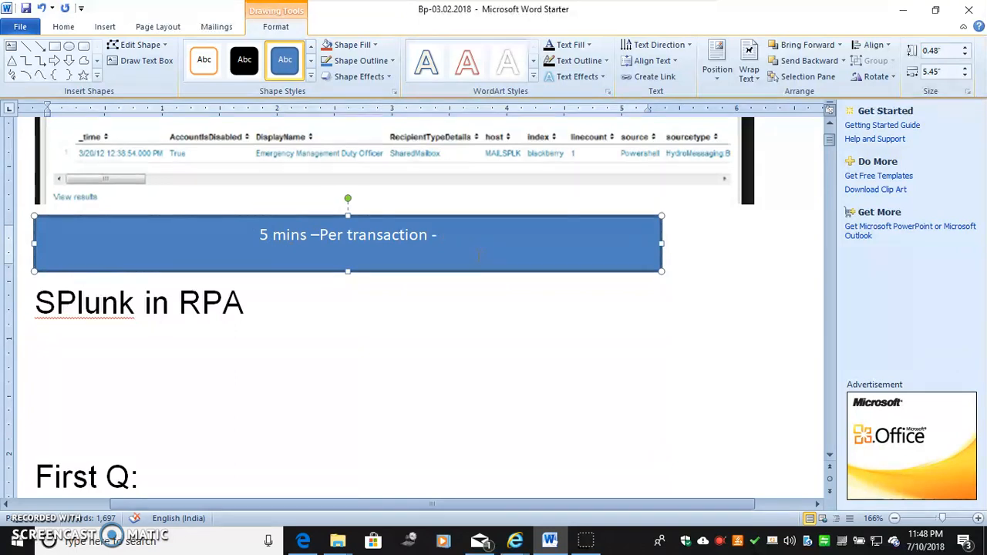
pyautogui.click(441, 234)
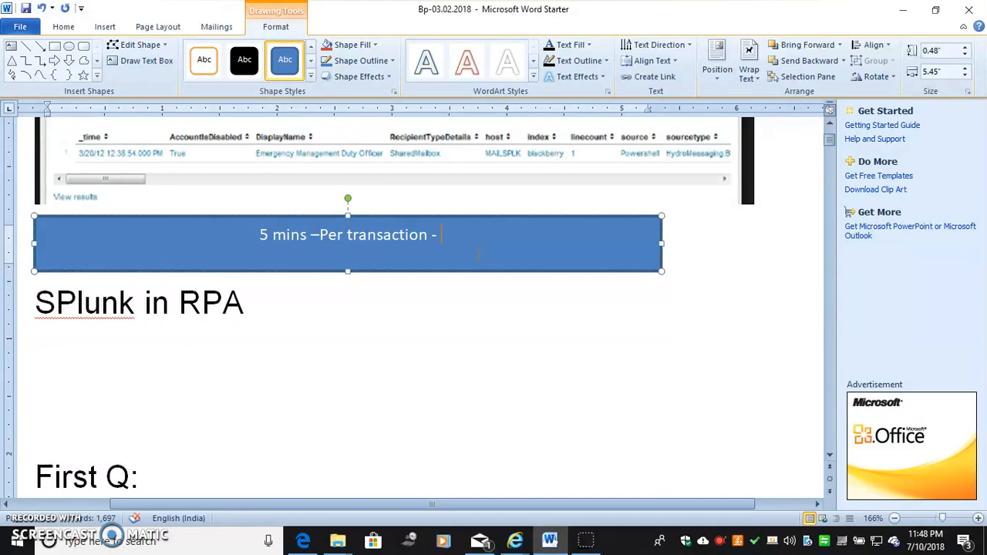
pyautogui.write('5 mins')
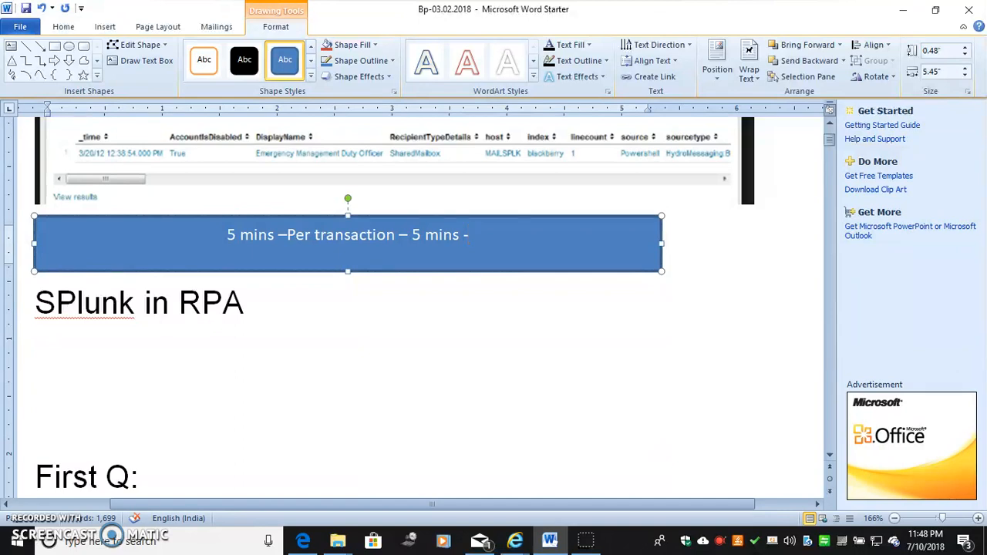
pyautogui.click(465, 234)
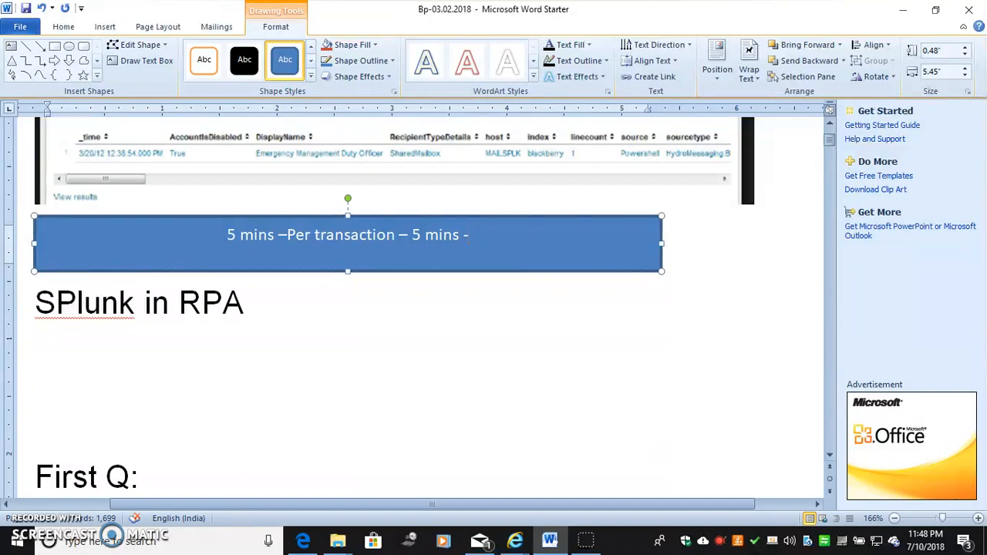
pyautogui.write('20 seconds')
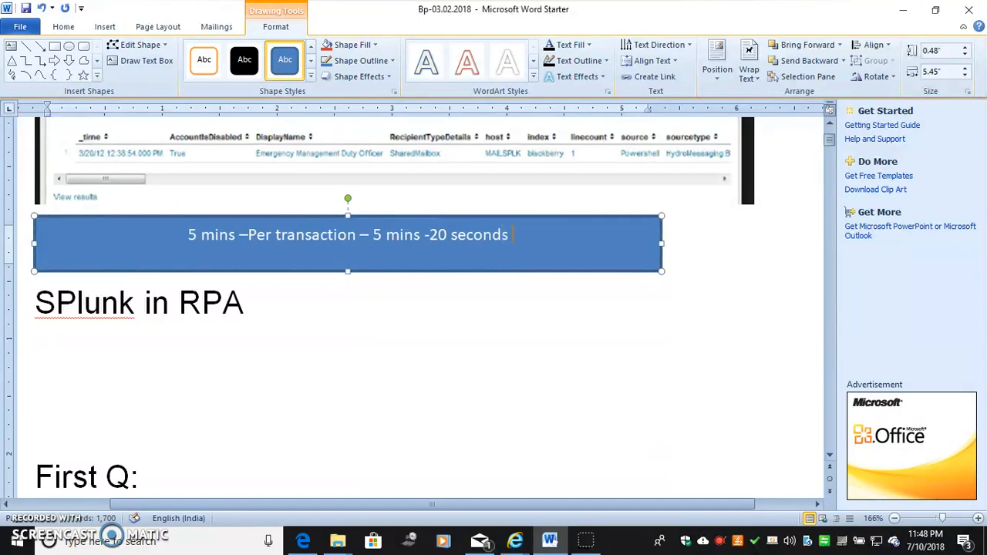
# - Extend the banner with '-5.20 – Now How 5.20 the business -' after the timing text
pyautogui.write('-5.2')
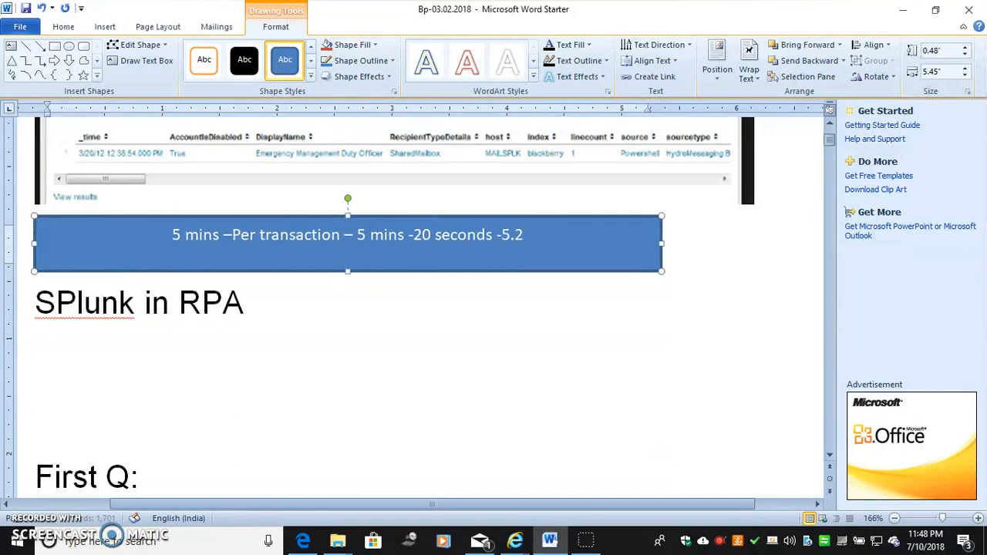
pyautogui.write('0')
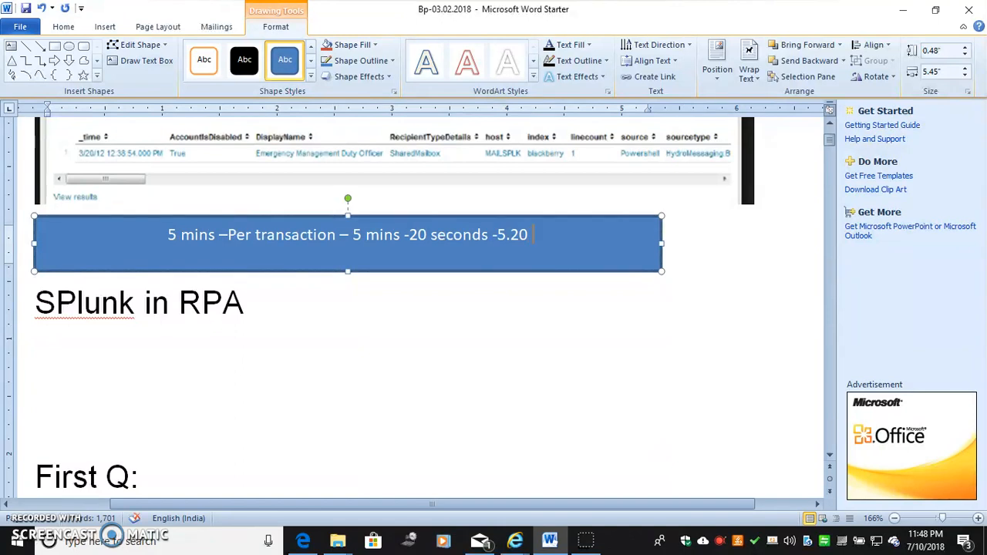
pyautogui.write('-')
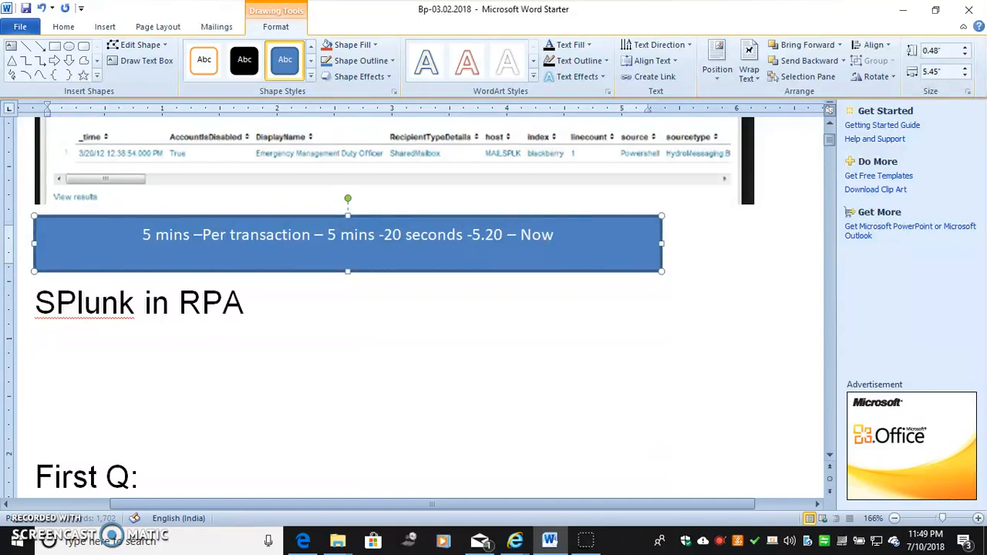
pyautogui.write('H')
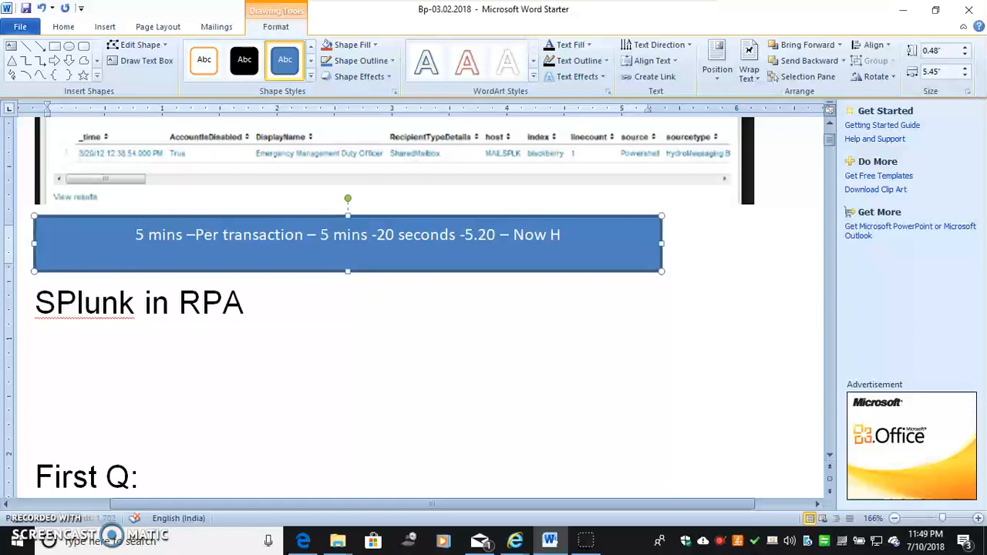
pyautogui.write('ow')
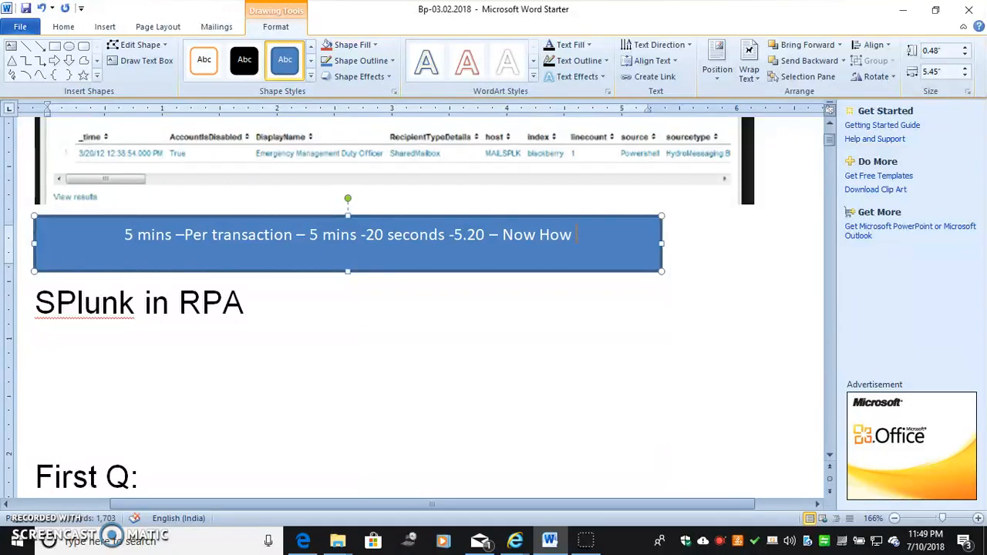
pyautogui.write('5.20')
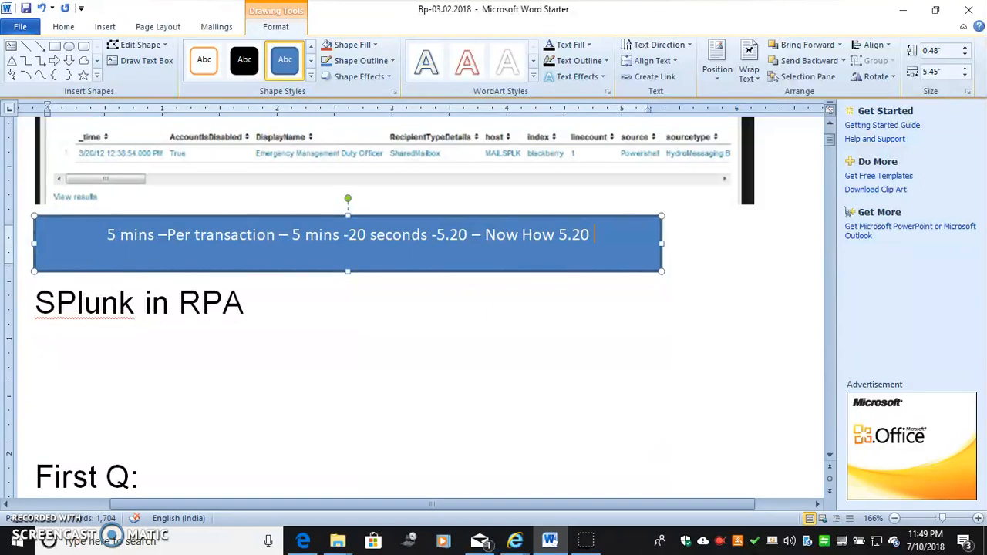
pyautogui.write('the p')
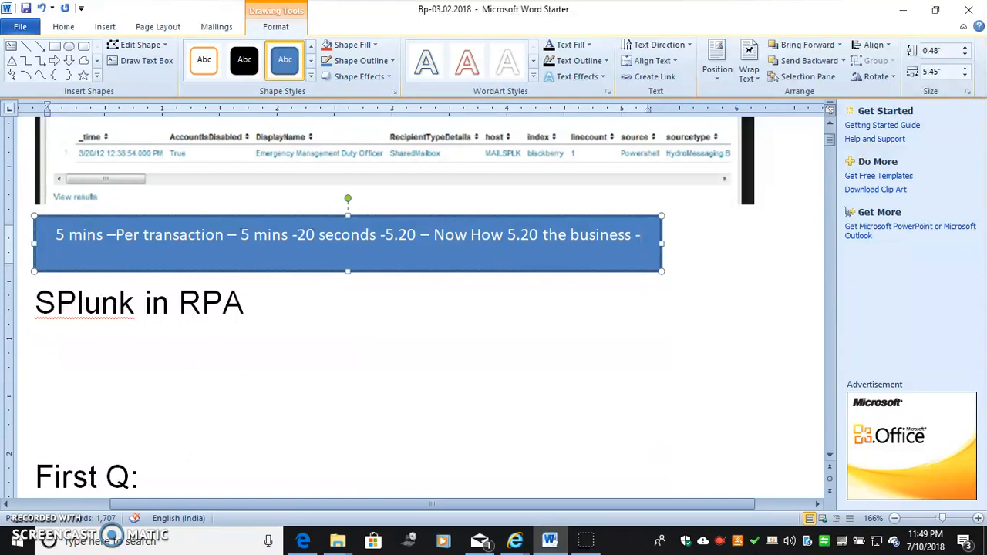
pyautogui.scroll(-3)
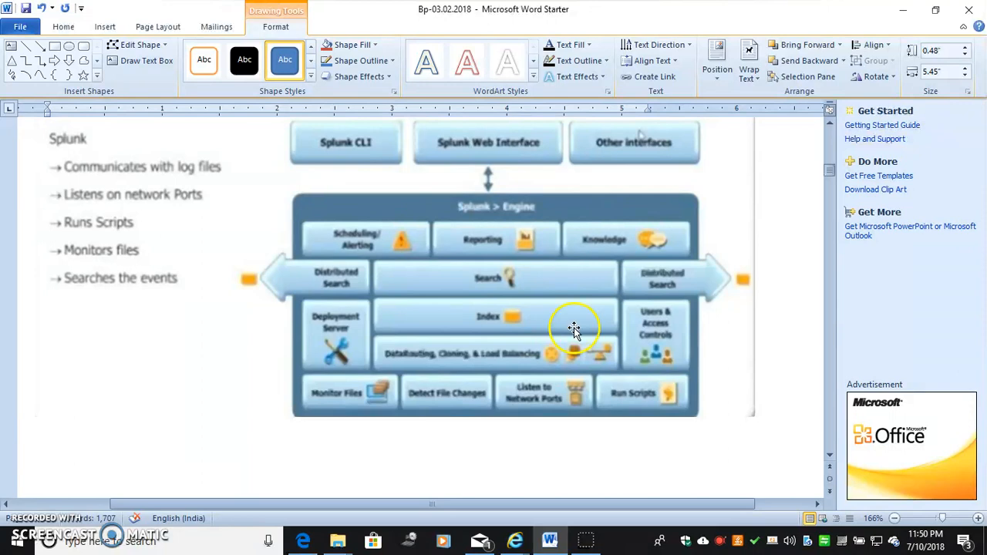
pyautogui.moveTo(521, 247)
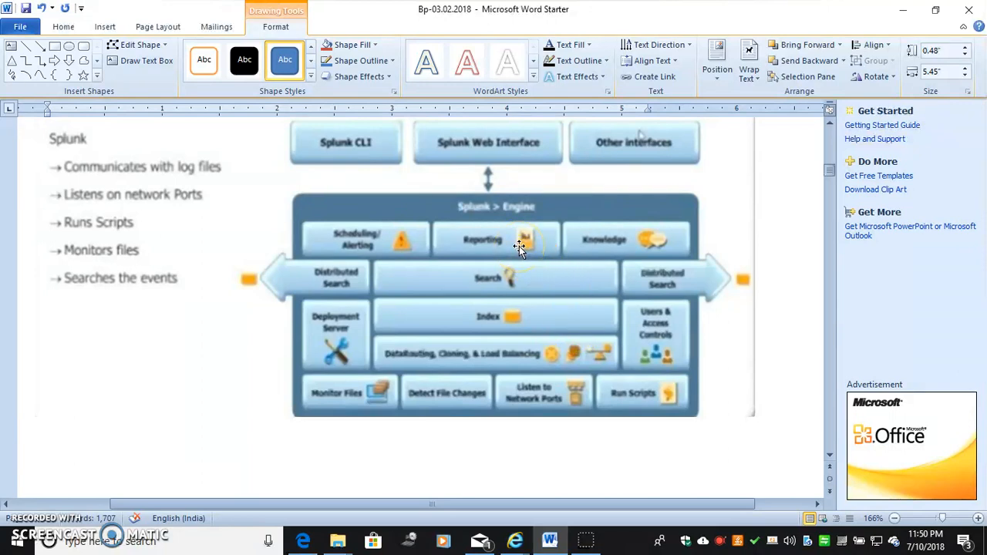
pyautogui.moveTo(370, 245)
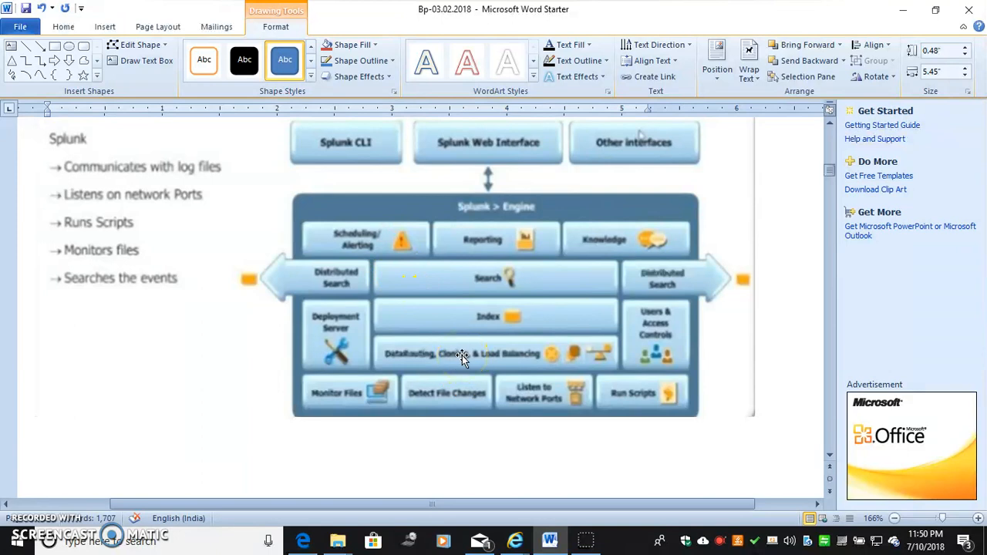
# - Select the Splunk Engine architecture diagram beside the capabilities bullet list
pyautogui.click(632, 388)
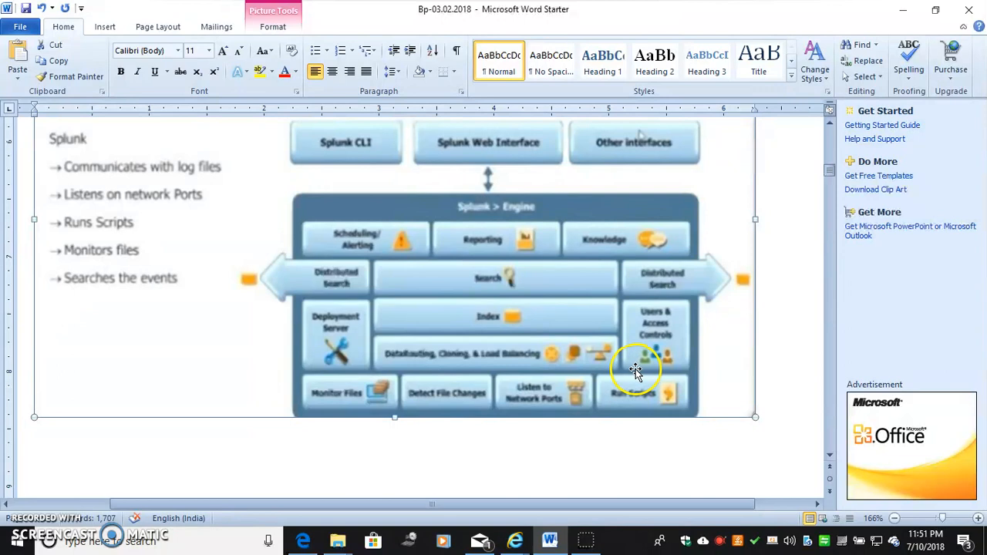
pyautogui.moveTo(336, 393)
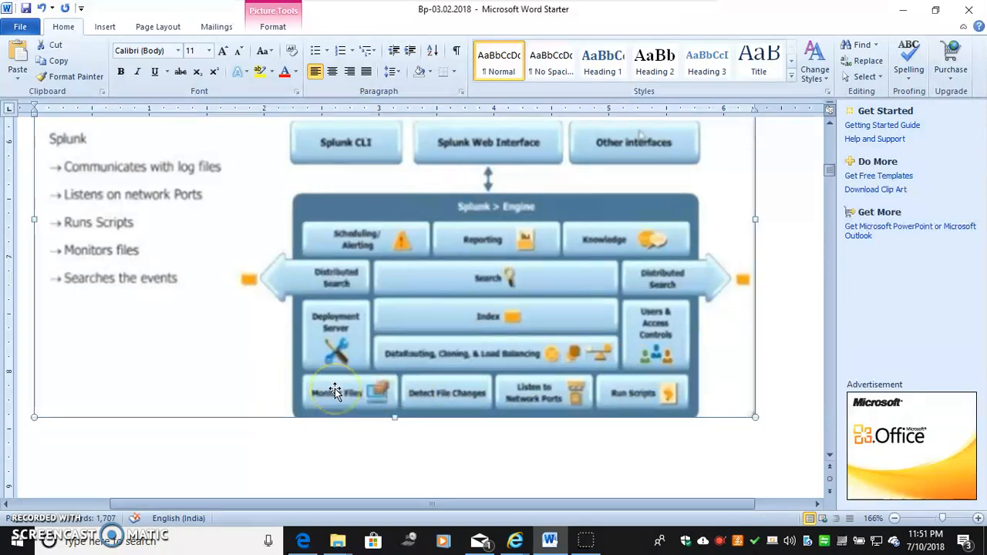
pyautogui.moveTo(413, 445)
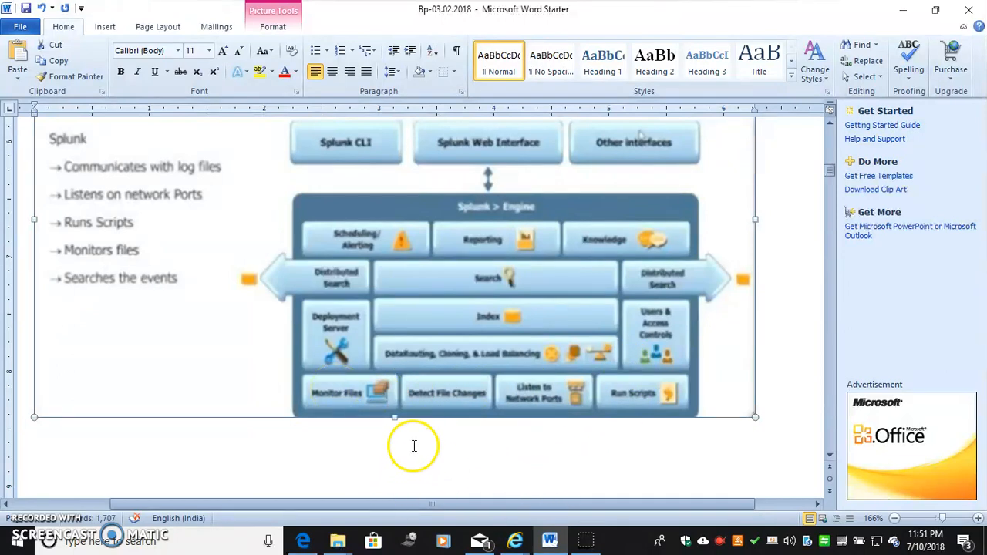
pyautogui.moveTo(244, 484)
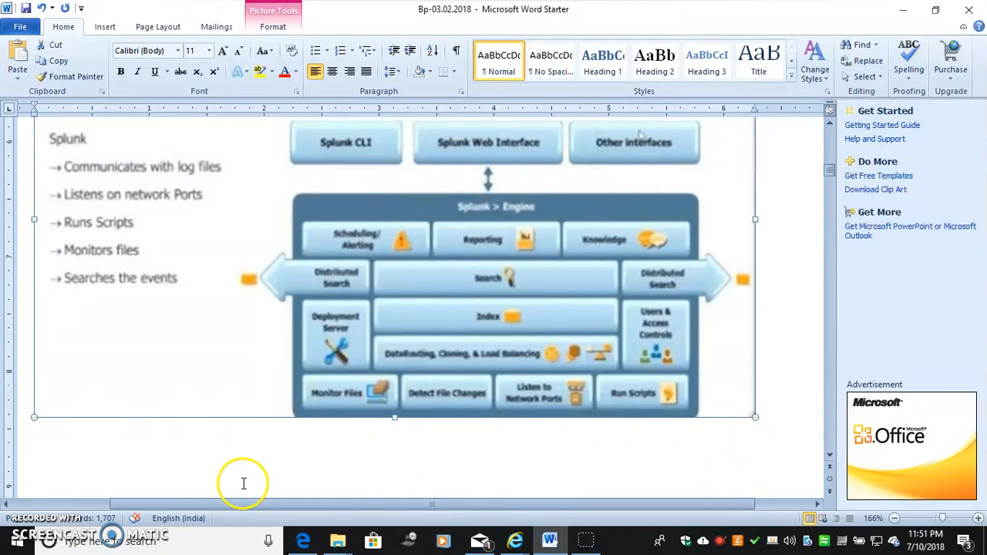
pyautogui.moveTo(450, 378)
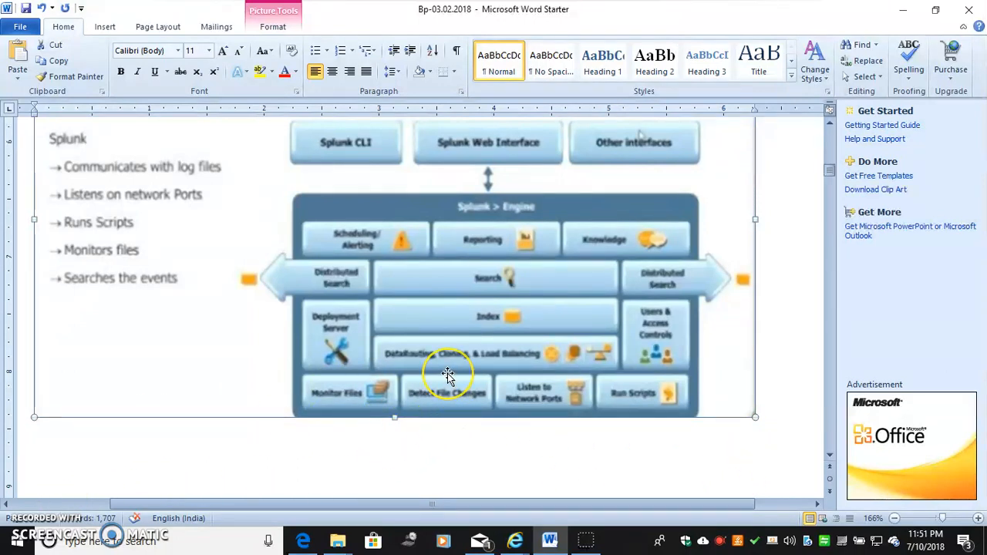
pyautogui.moveTo(473, 416)
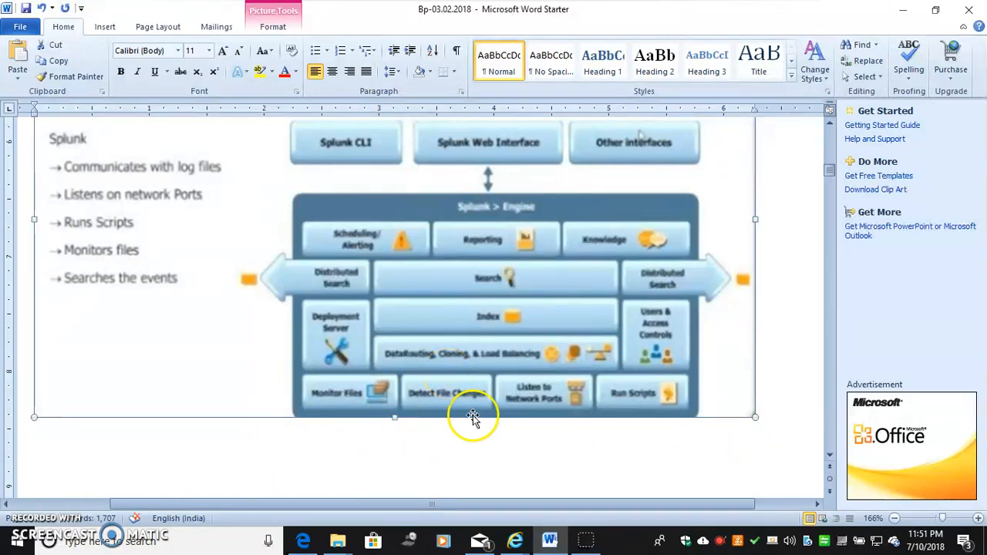
pyautogui.moveTo(481, 439)
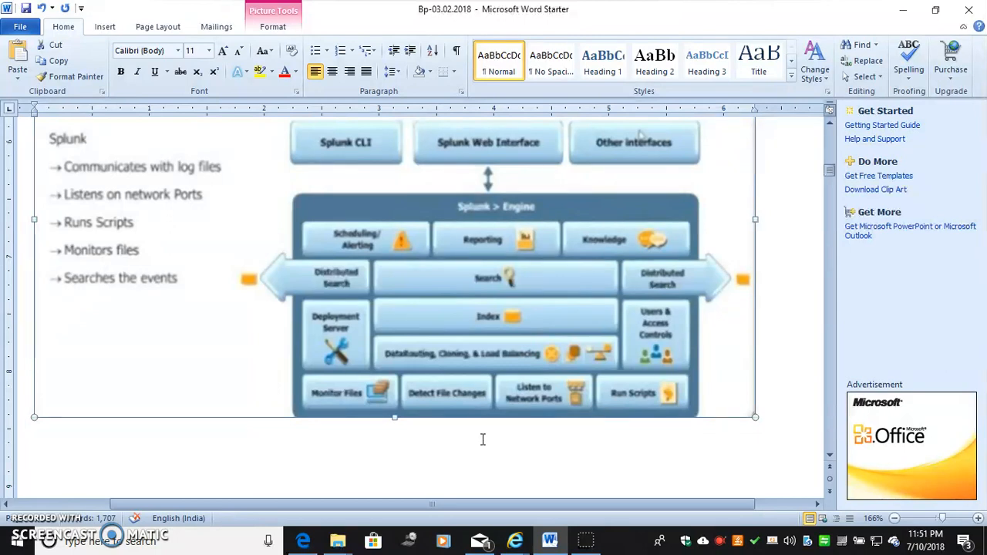
pyautogui.moveTo(481, 439)
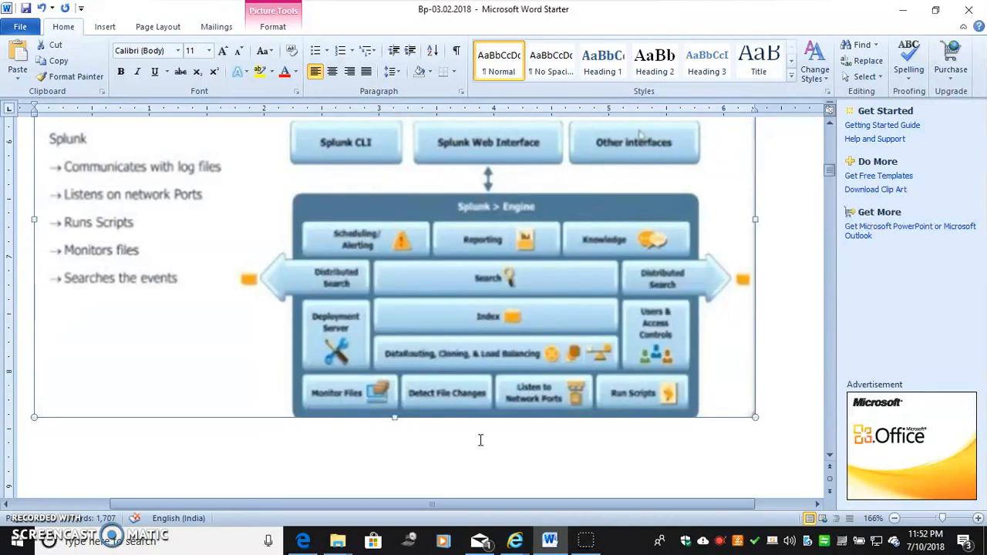
# - Finish 'Uipath already Splunk' and add the line 'Blueprism splunk APP.' beneath it
pyautogui.scroll(-3)
pyautogui.write('Uipath already Sp')
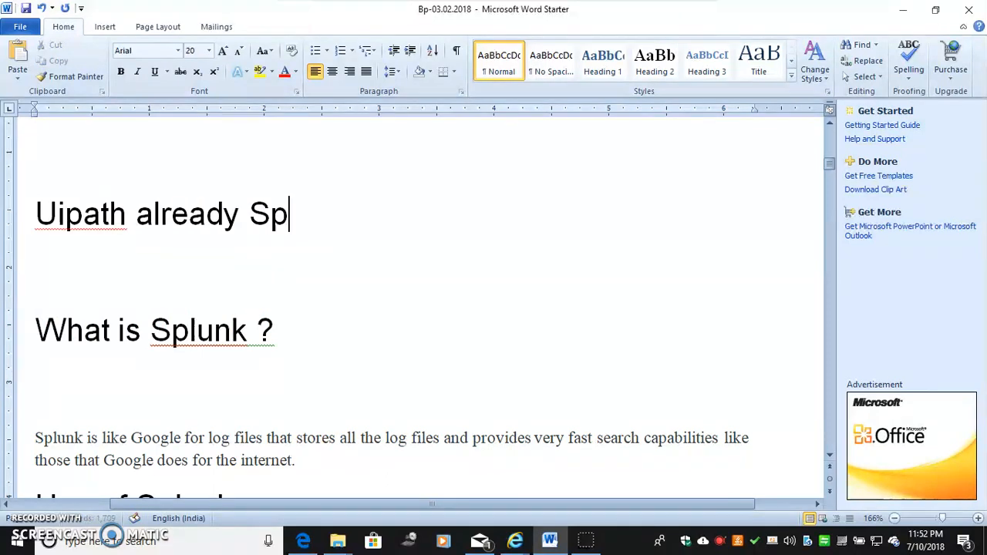
pyautogui.write('lunk')
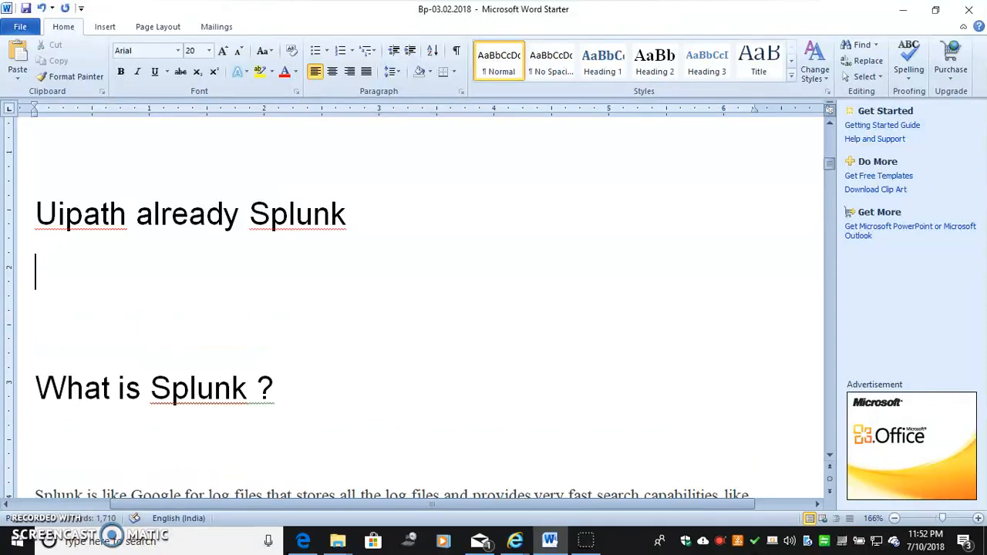
pyautogui.write('Blueri')
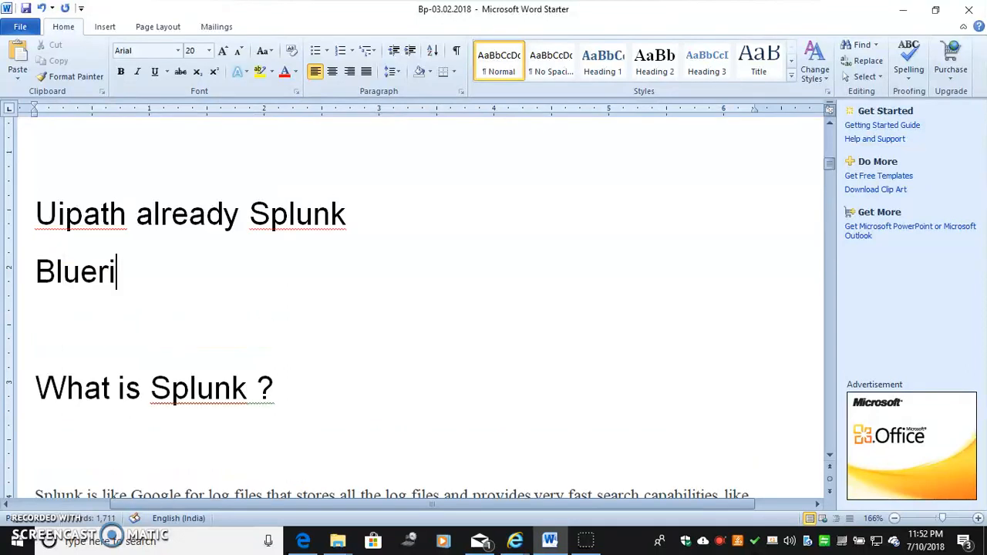
pyautogui.write('prism')
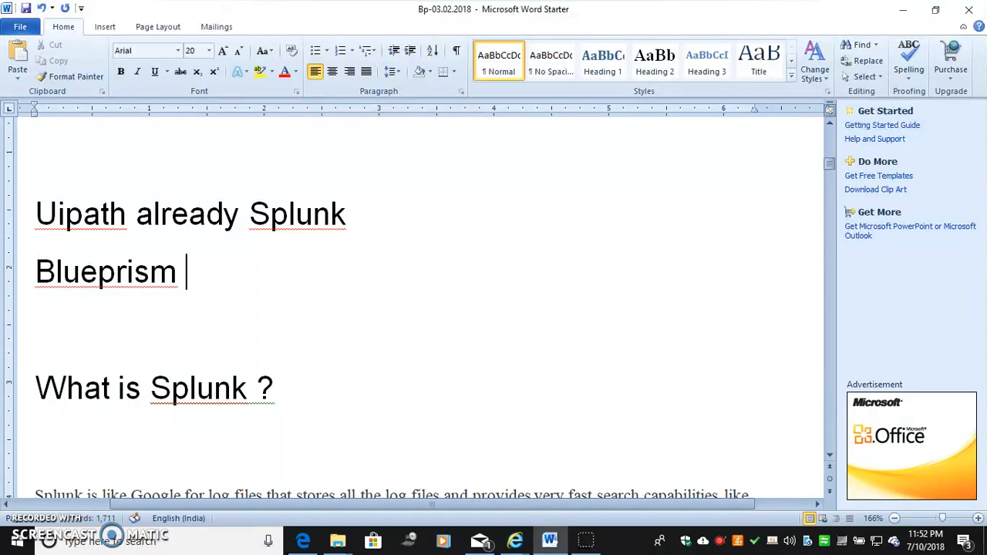
pyautogui.write('splun')
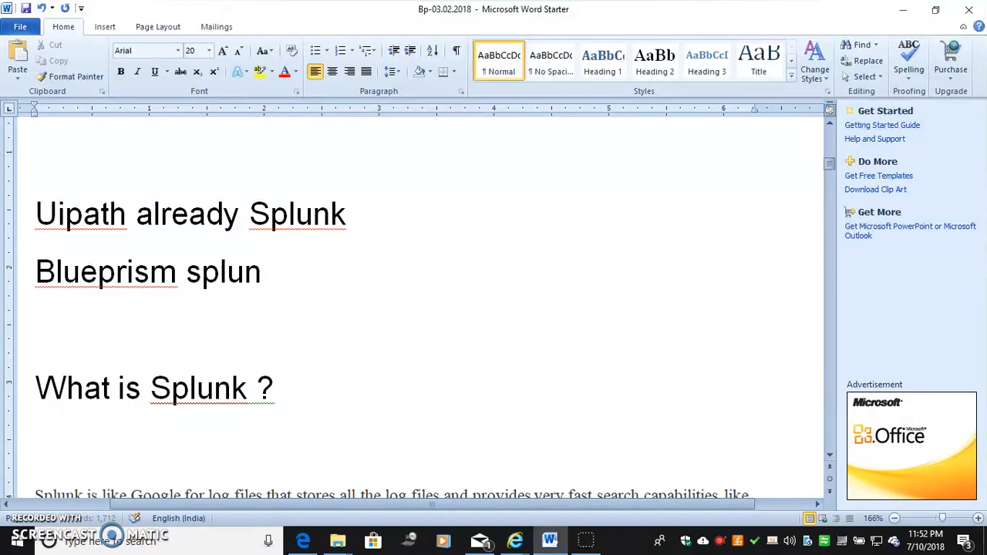
pyautogui.write('APP')
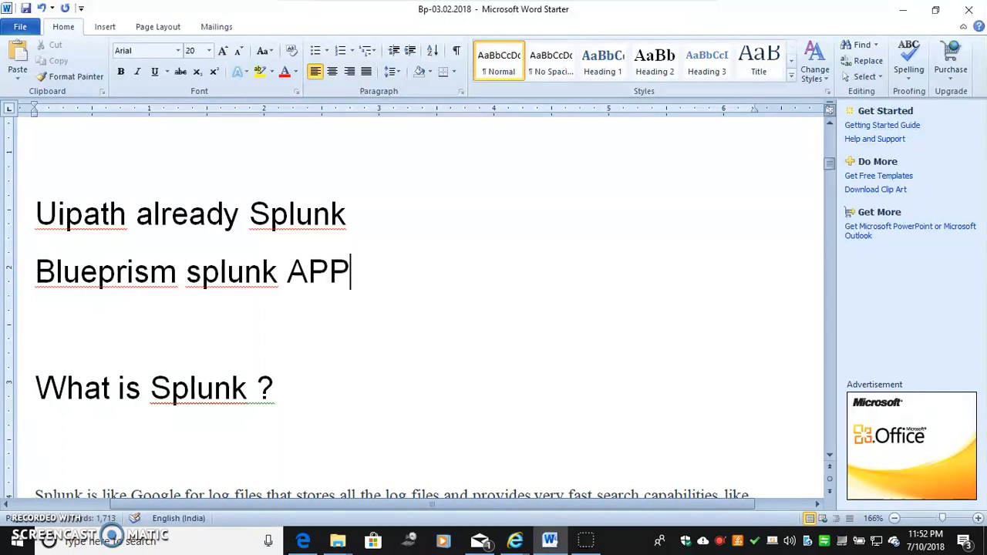
pyautogui.write('.')
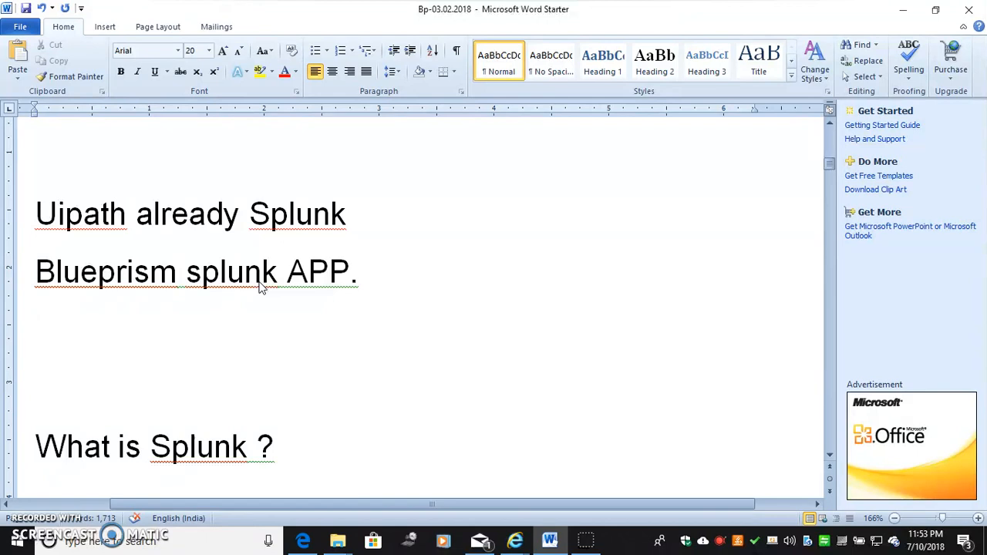
# - Start a new empty line below 'Blueprism splunk APP.'
pyautogui.click(37, 331)
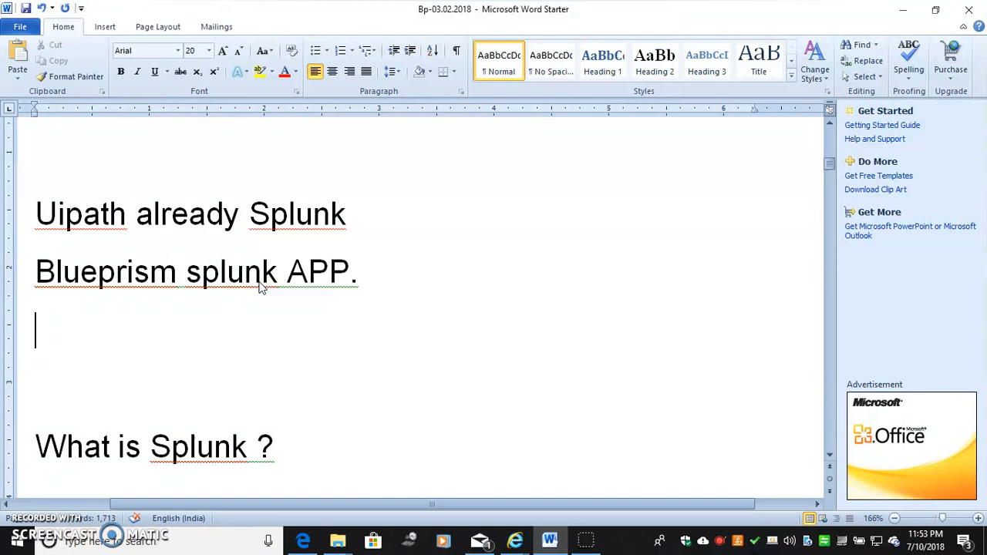
pyautogui.doubleClick(231, 271)
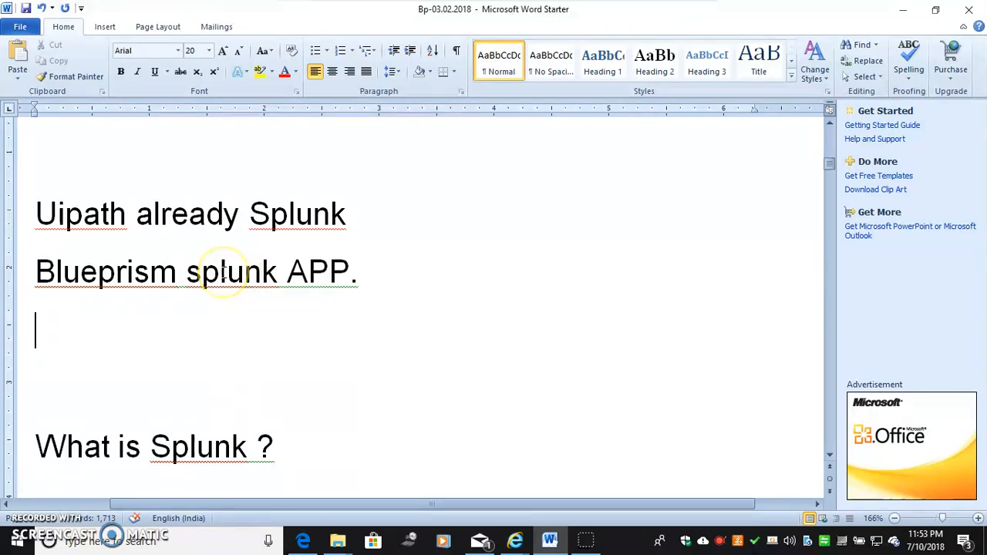